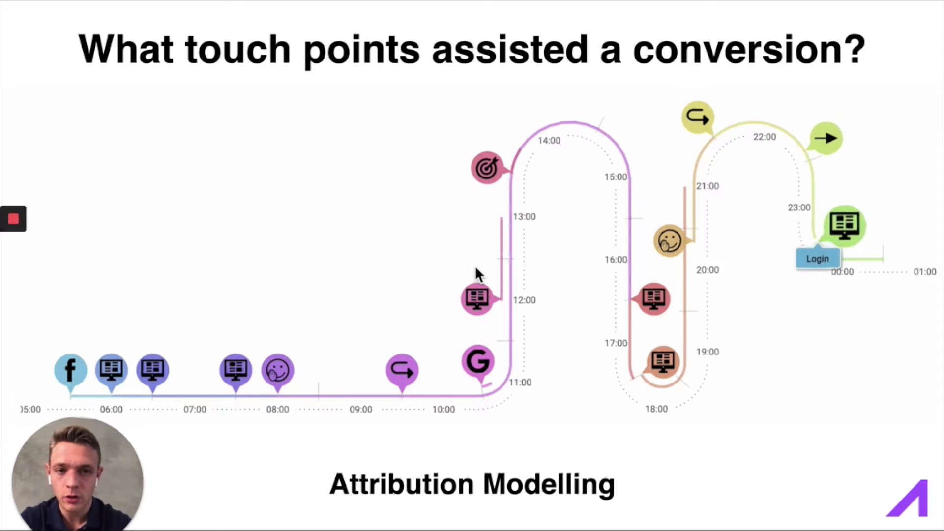
pyautogui.moveTo(234, 369)
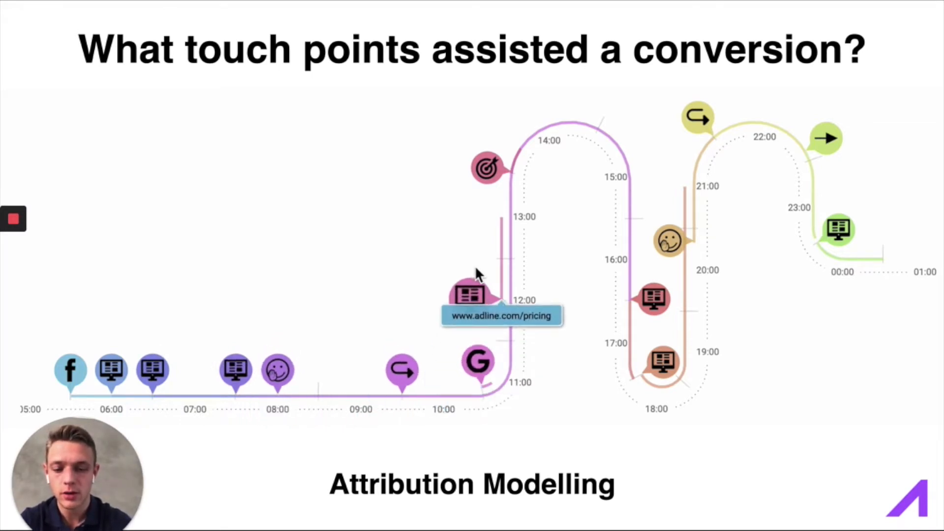
pyautogui.moveTo(695, 112)
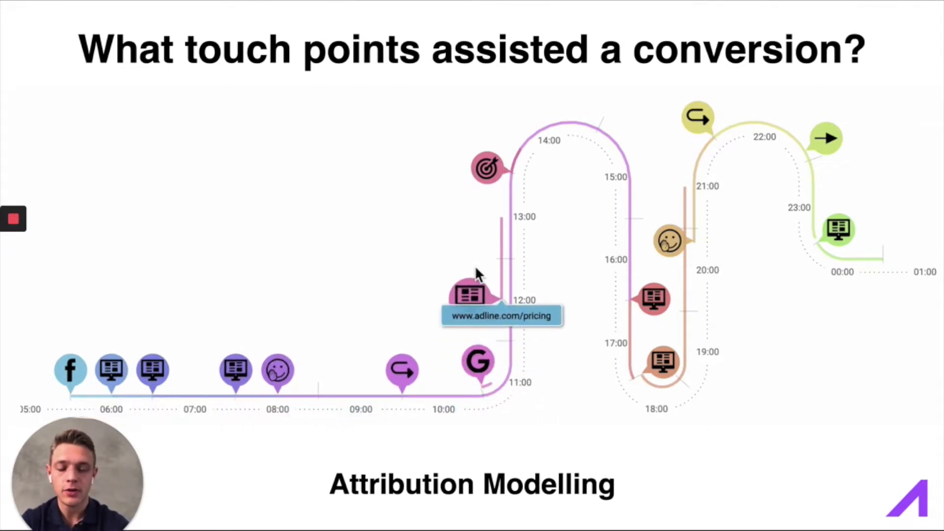
pyautogui.moveTo(653, 299)
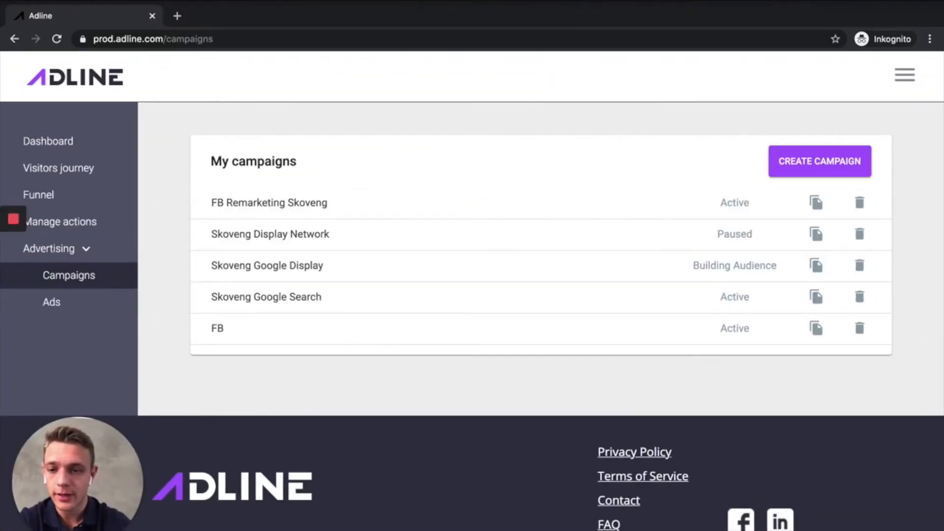
# - Review the dashboard's 142 conversions, 1,500 visitors, page performance and channel/device charts
pyautogui.click(47, 140)
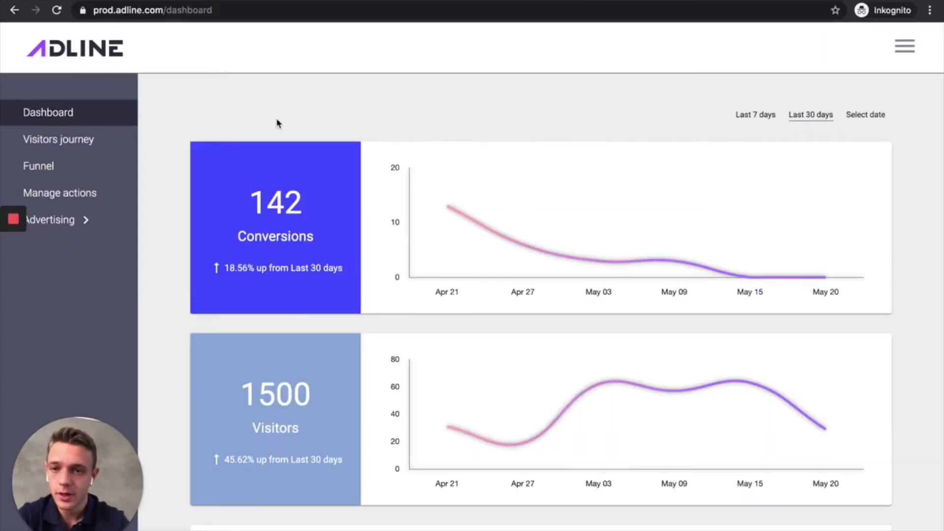
pyautogui.moveTo(324, 224)
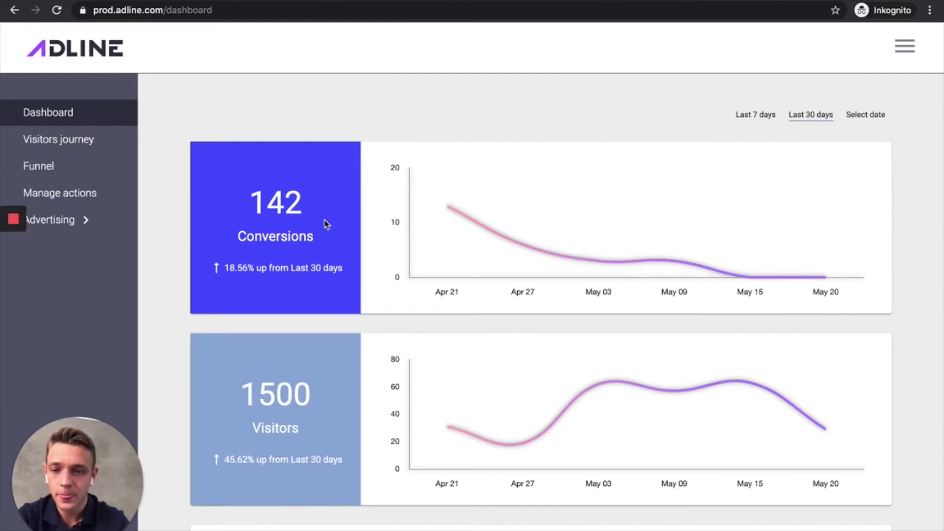
pyautogui.scroll(-3)
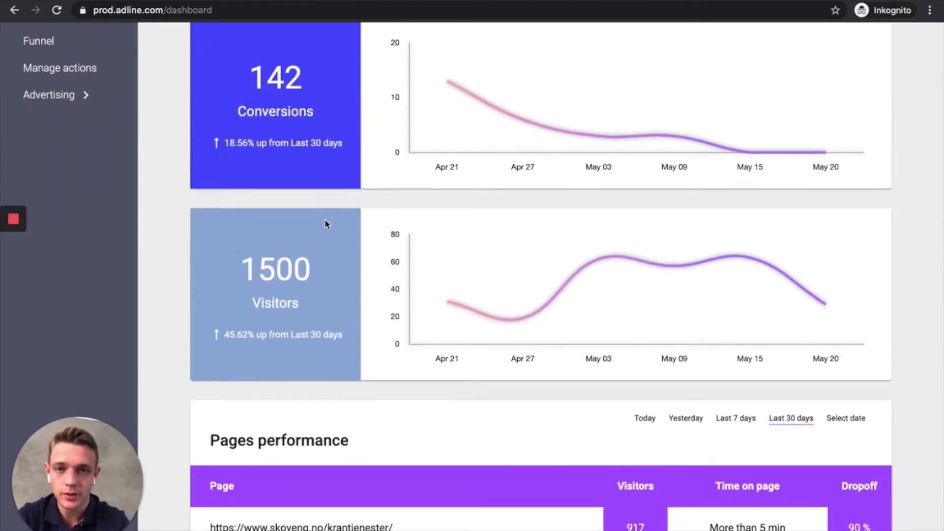
pyautogui.scroll(-3)
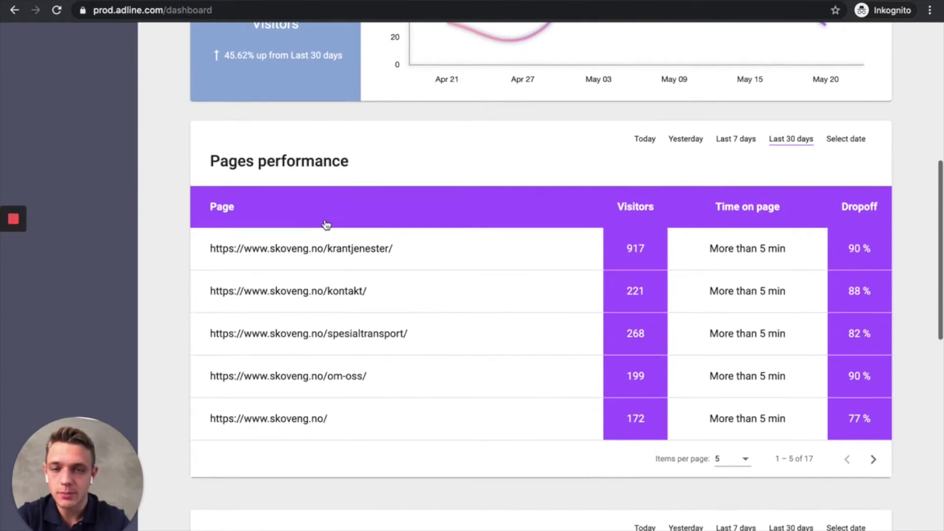
pyautogui.scroll(-3)
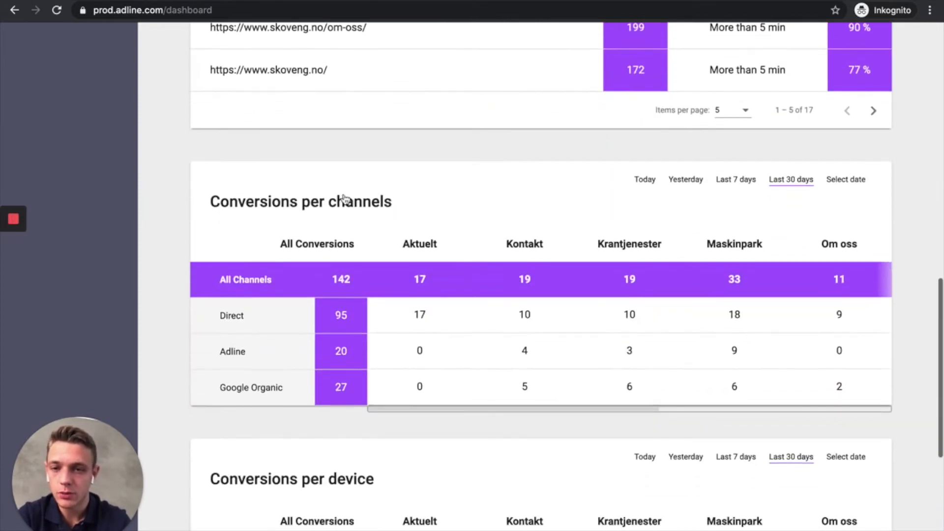
pyautogui.moveTo(286, 234)
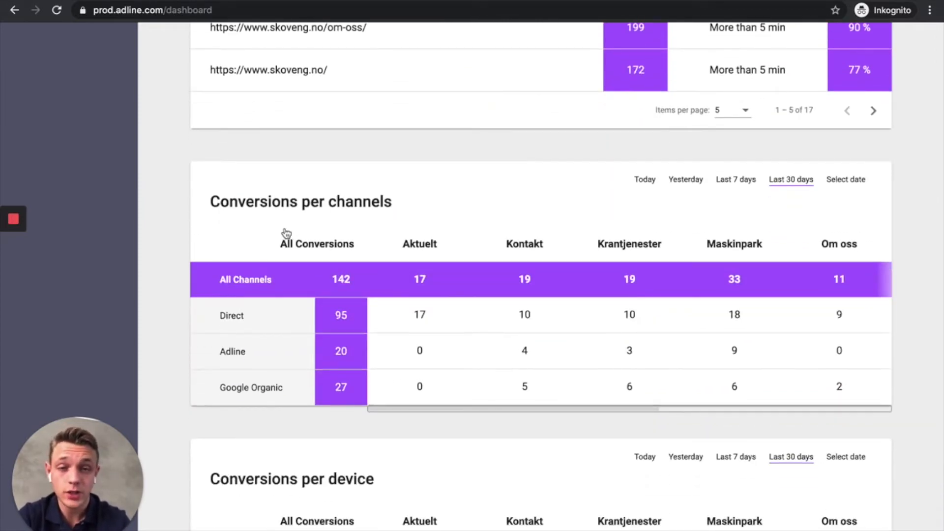
pyautogui.scroll(-3)
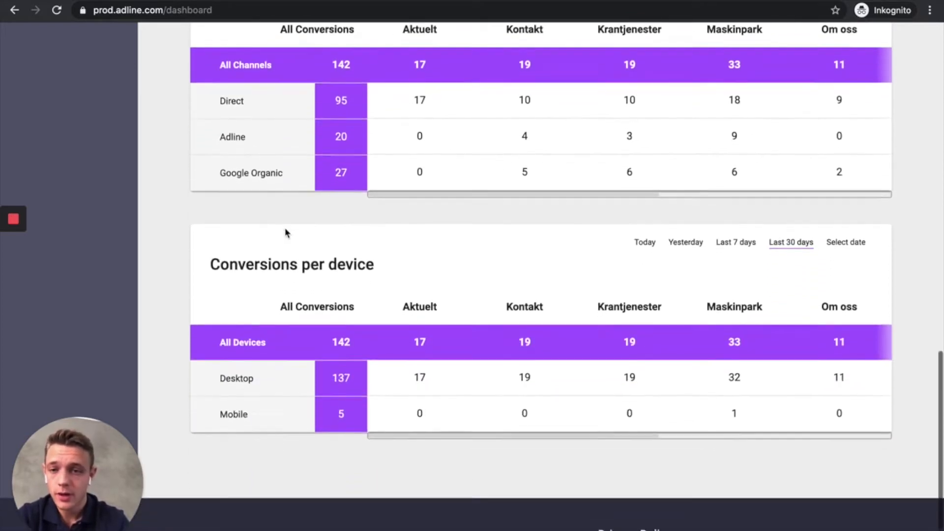
pyautogui.scroll(-3)
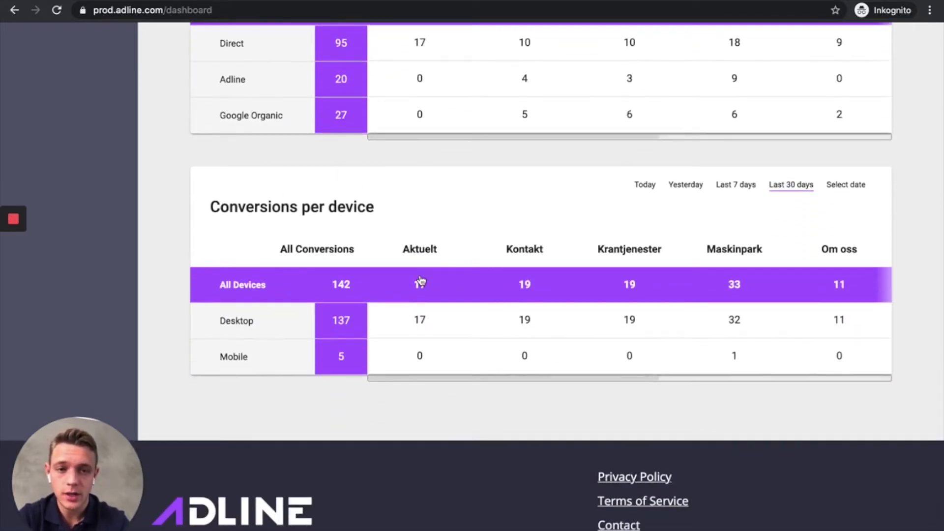
pyautogui.scroll(3)
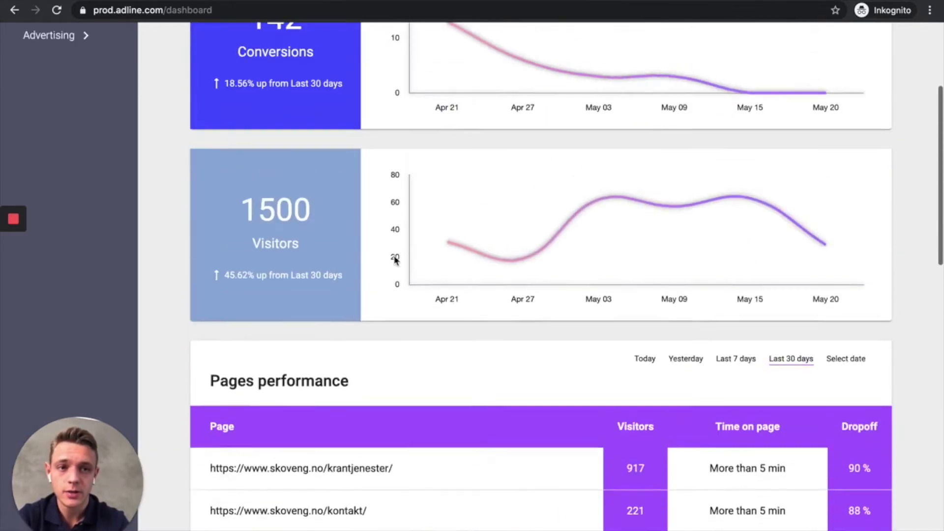
# - Open Visitor #4814's journey showing two krantjenester visits arriving via Google Ads
pyautogui.click(58, 140)
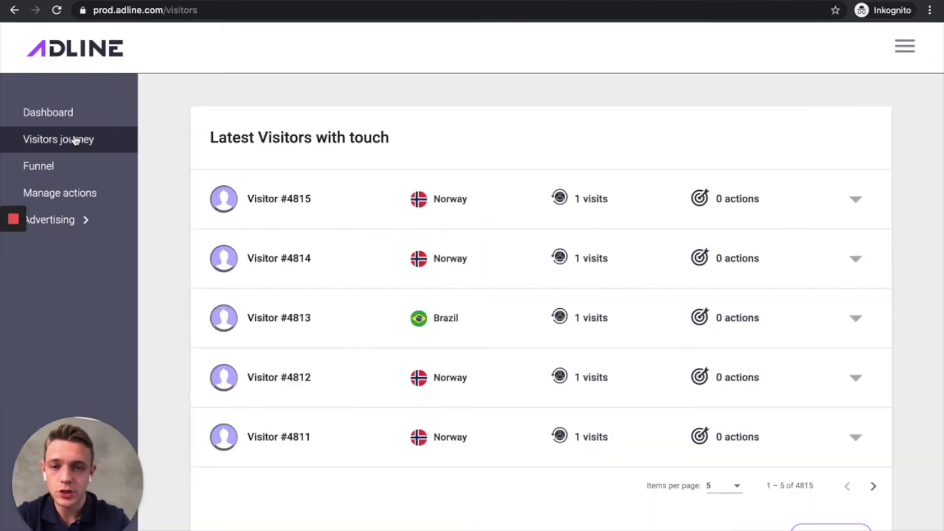
pyautogui.moveTo(279, 257)
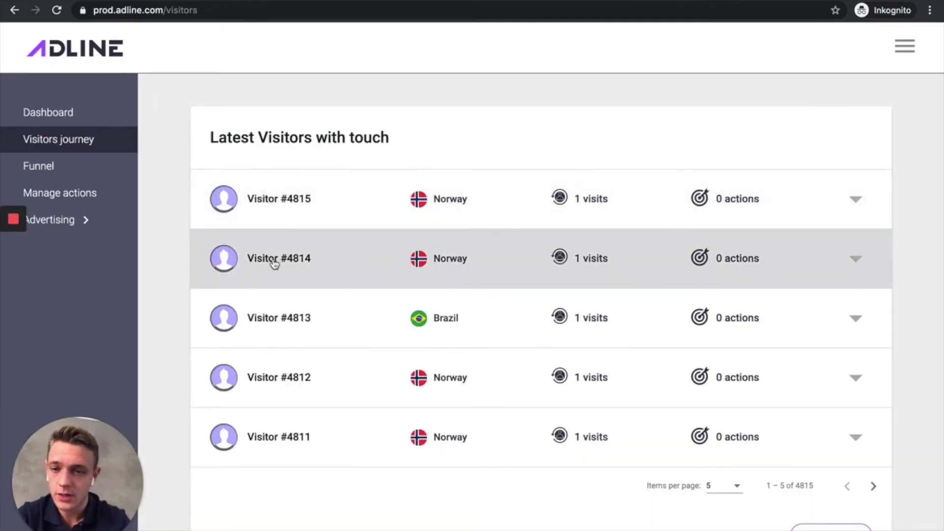
pyautogui.click(279, 257)
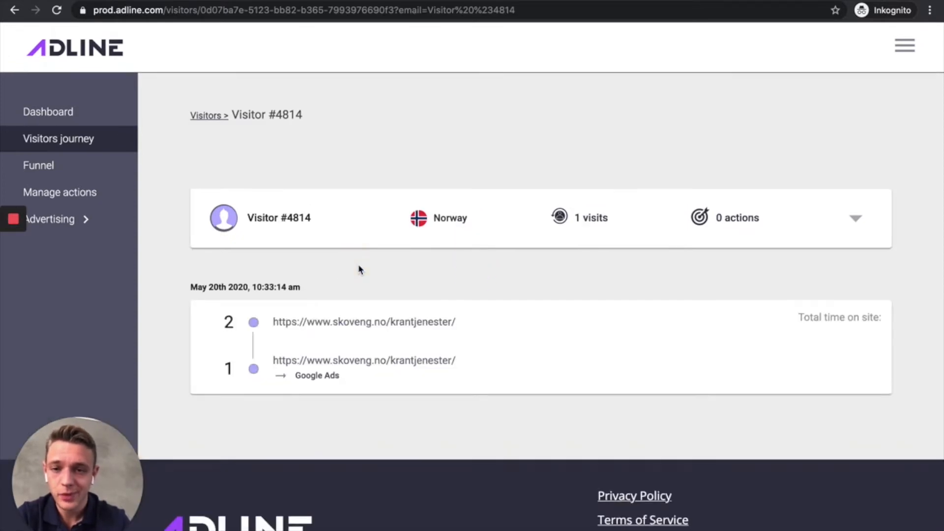
pyautogui.scroll(-3)
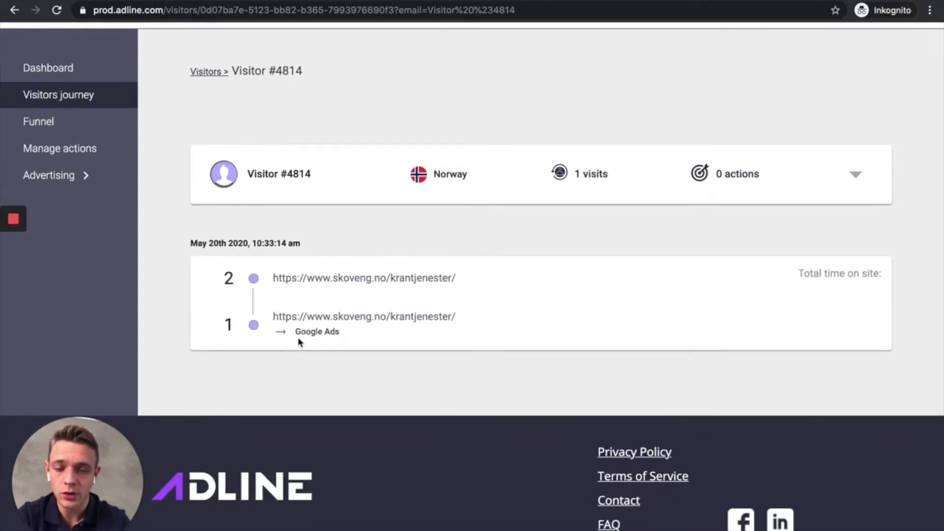
pyautogui.moveTo(343, 278)
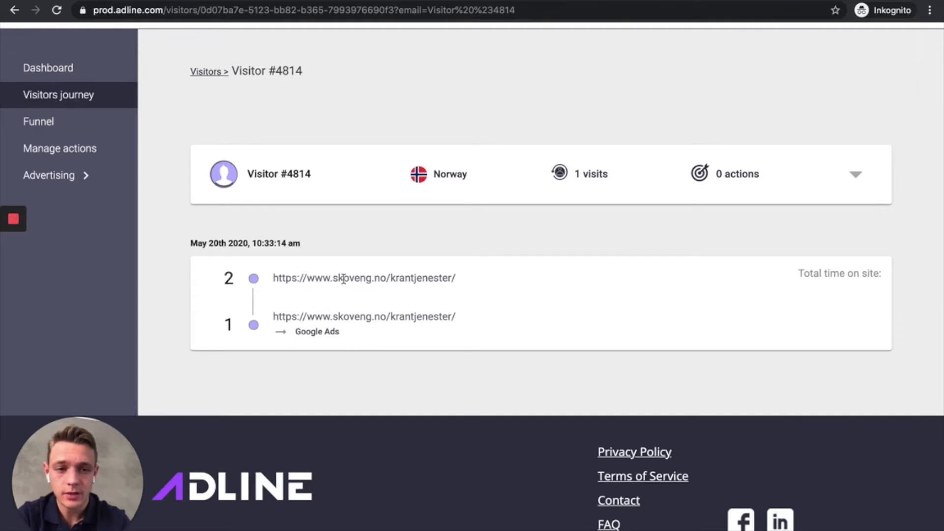
pyautogui.moveTo(255, 372)
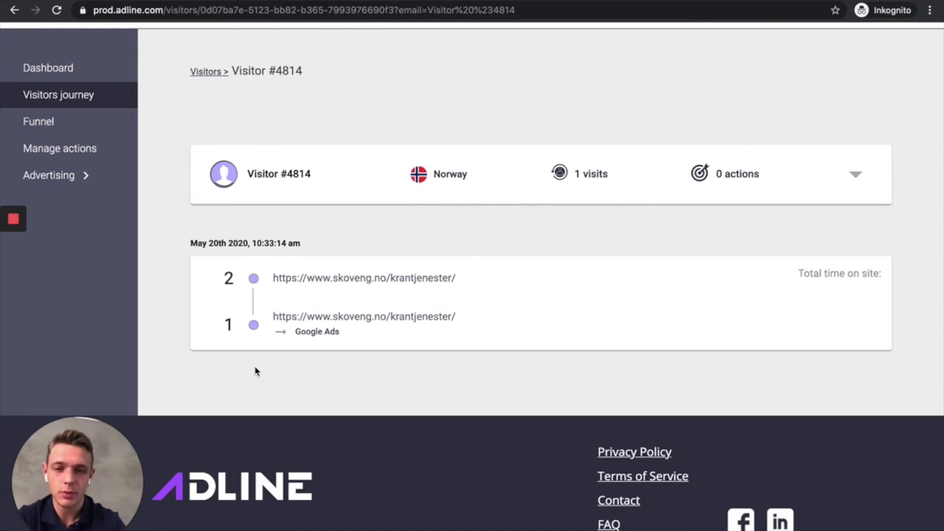
pyautogui.moveTo(206, 286)
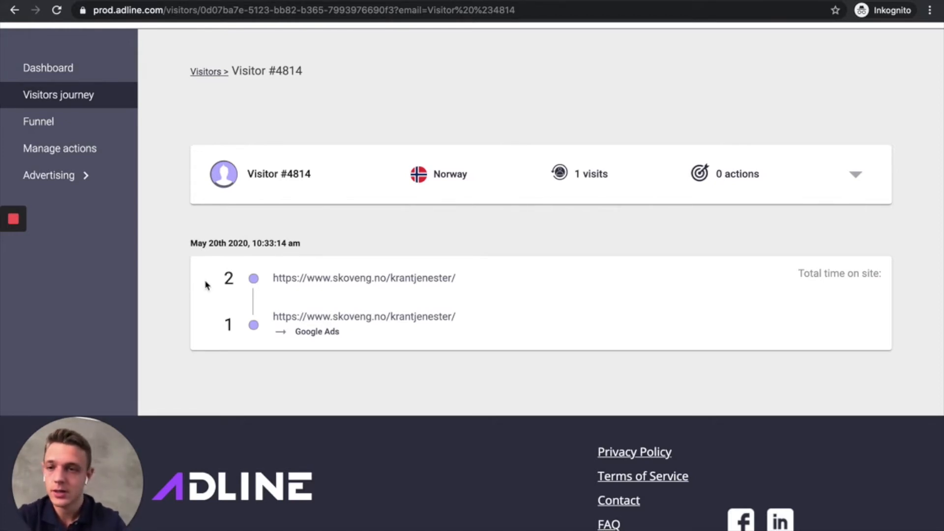
pyautogui.moveTo(59, 212)
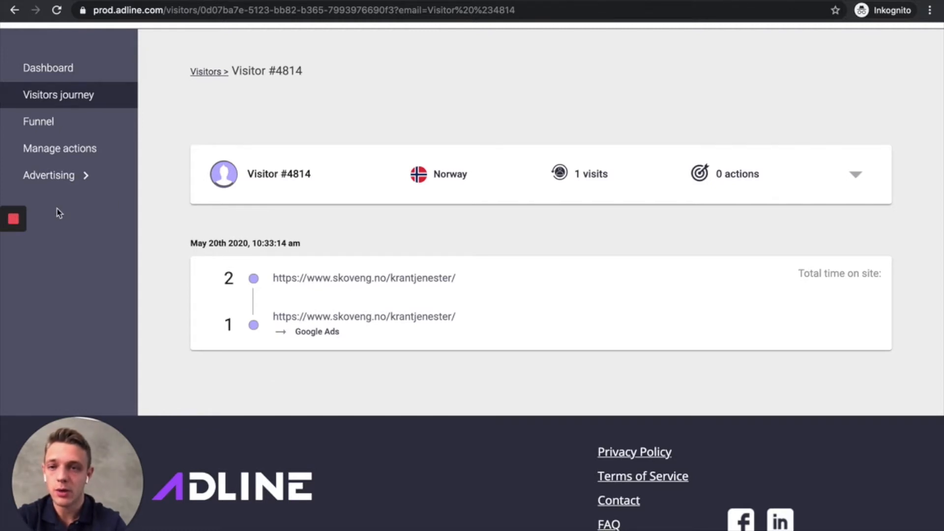
# - Go to the Advertising campaigns list
pyautogui.click(49, 175)
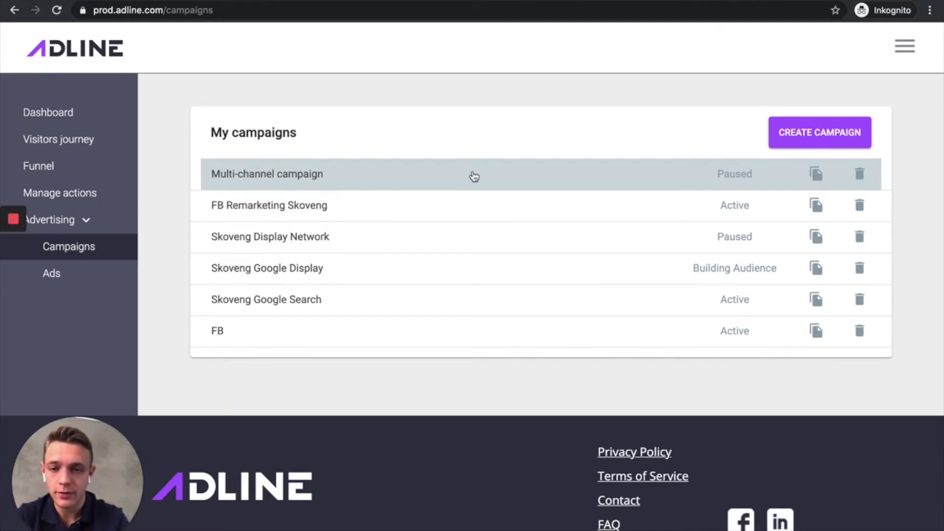
pyautogui.moveTo(480, 329)
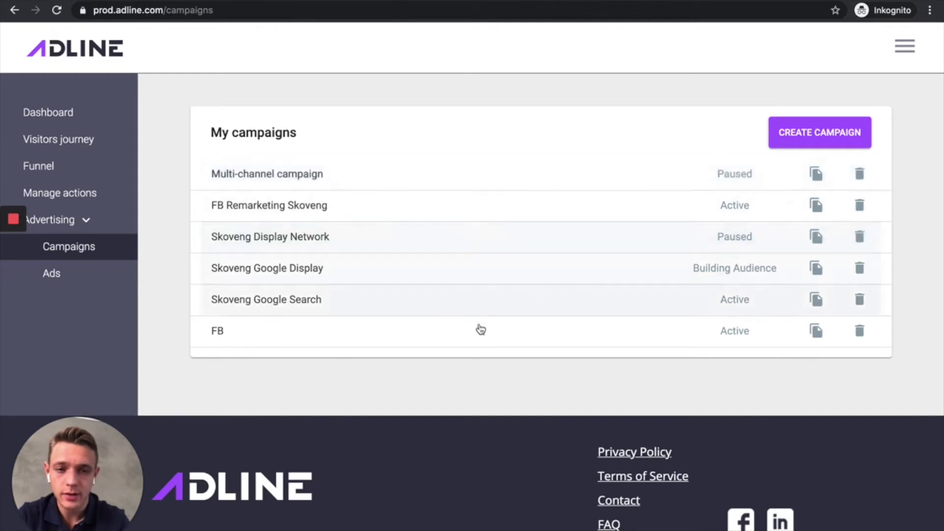
pyautogui.moveTo(409, 246)
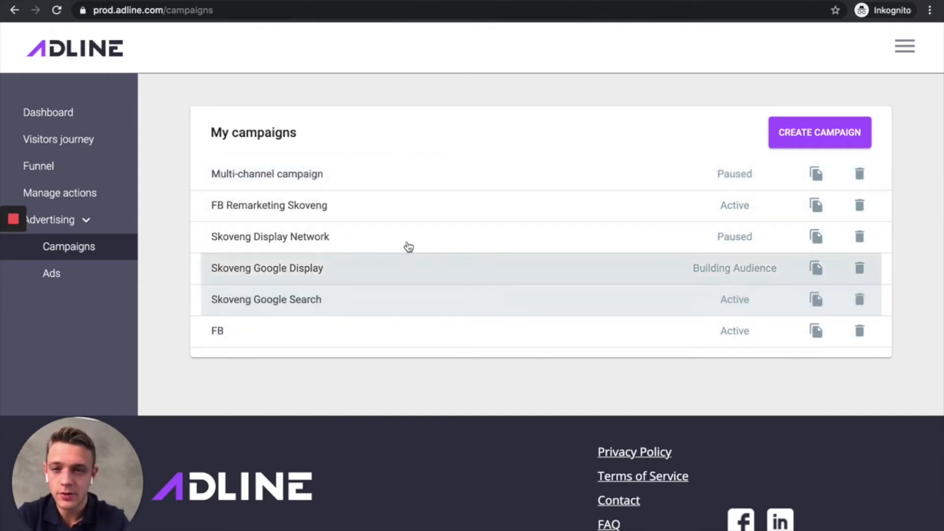
pyautogui.moveTo(365, 343)
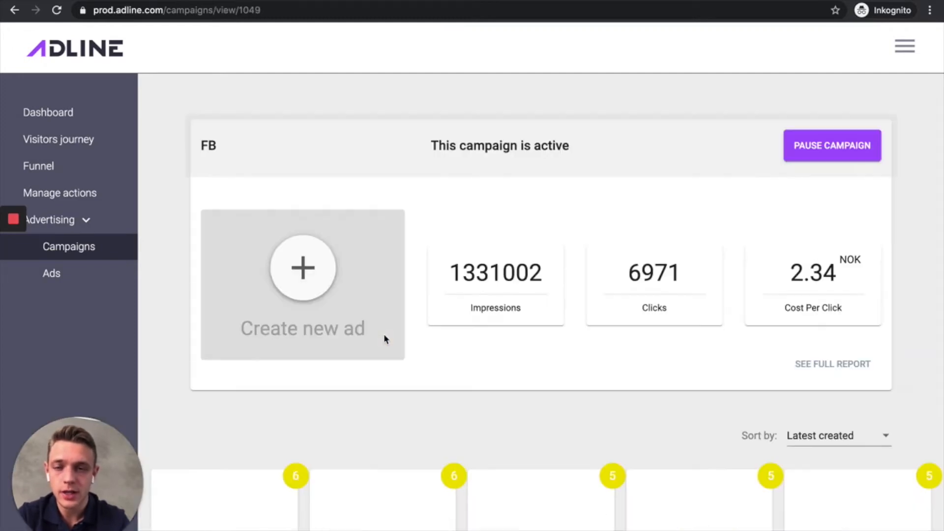
pyautogui.scroll(-3)
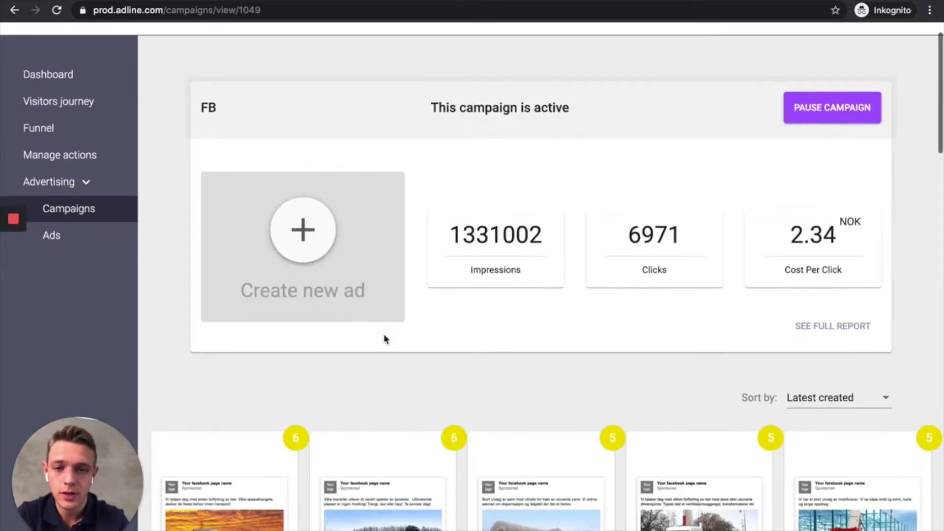
pyautogui.scroll(-3)
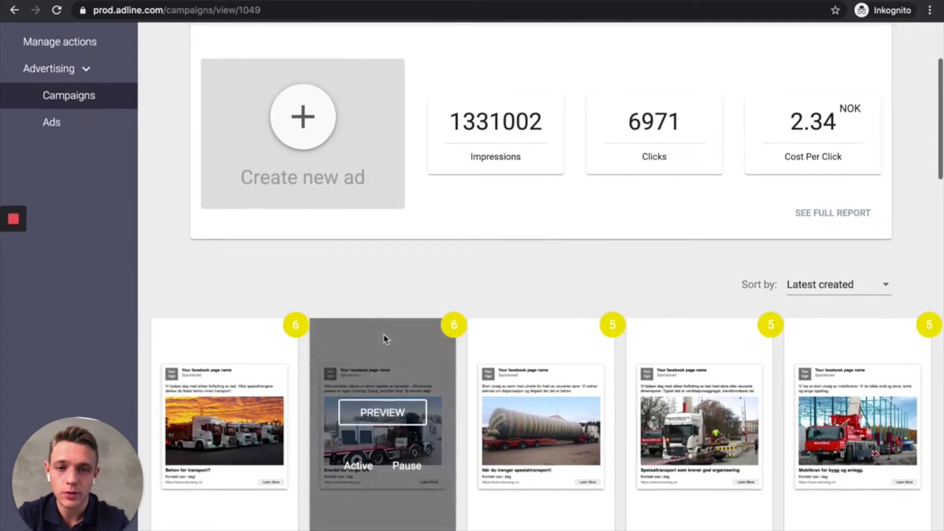
pyautogui.moveTo(430, 245)
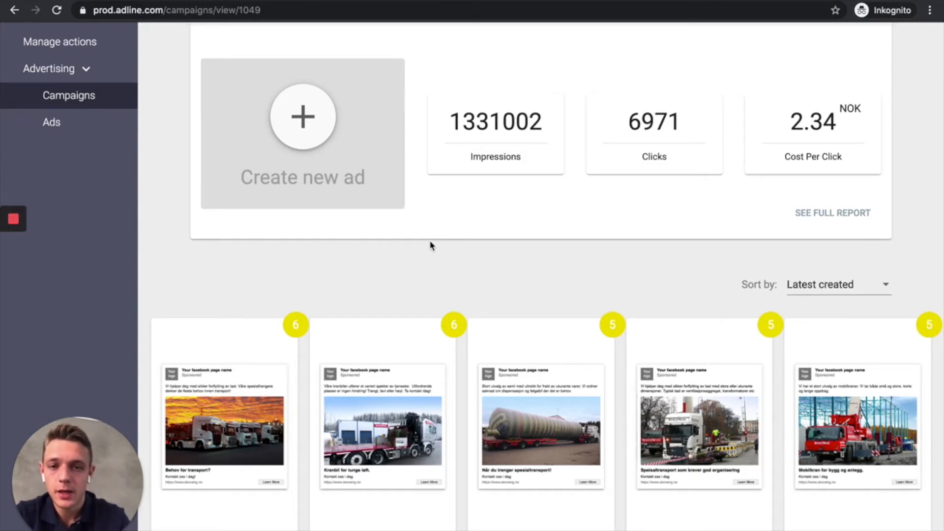
pyautogui.scroll(-3)
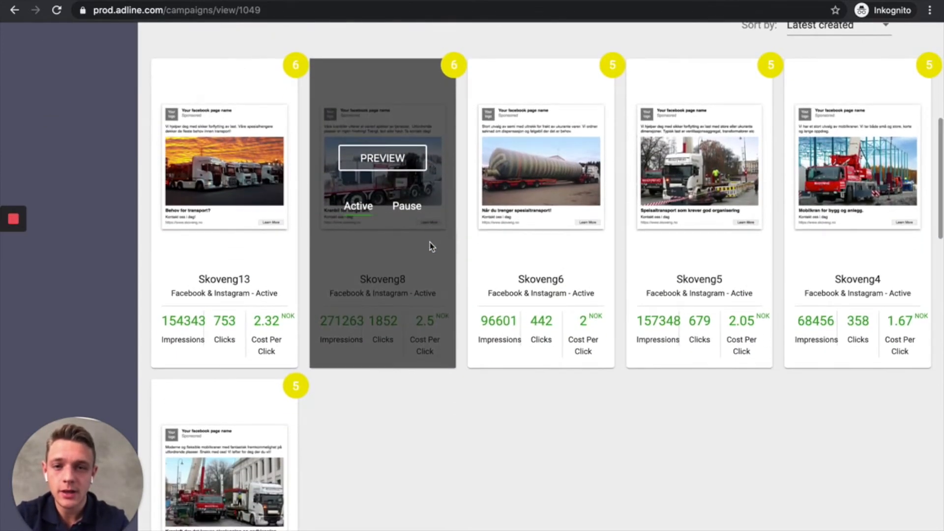
pyautogui.moveTo(930, 238)
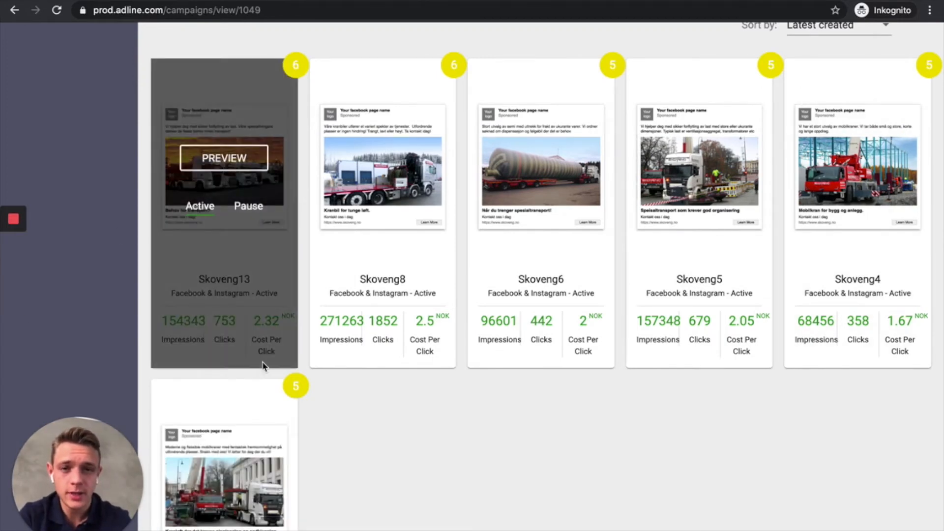
pyautogui.moveTo(382, 279)
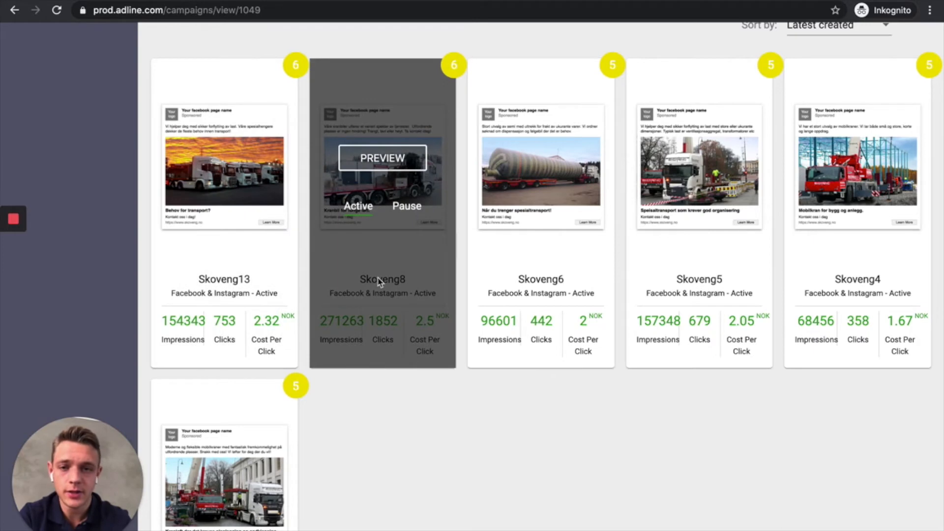
pyautogui.moveTo(412, 428)
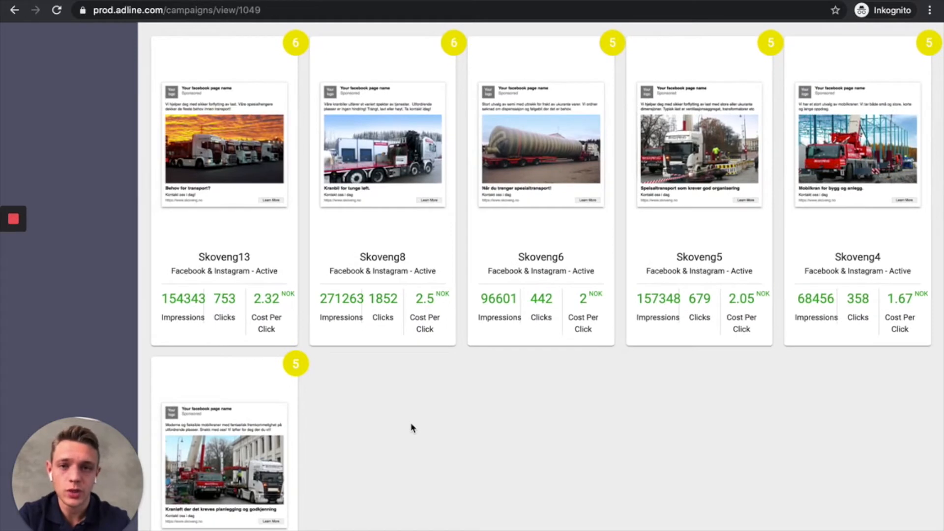
pyautogui.moveTo(342, 422)
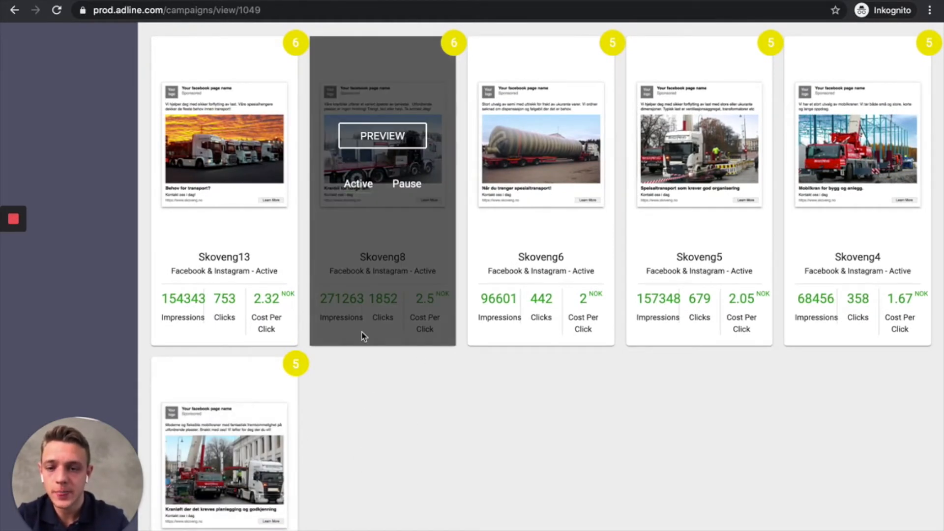
pyautogui.scroll(-3)
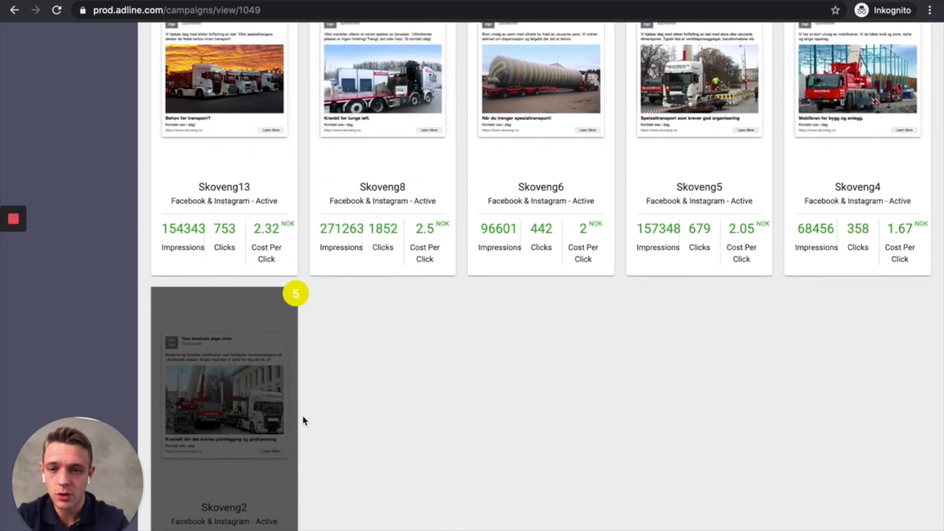
pyautogui.scroll(-3)
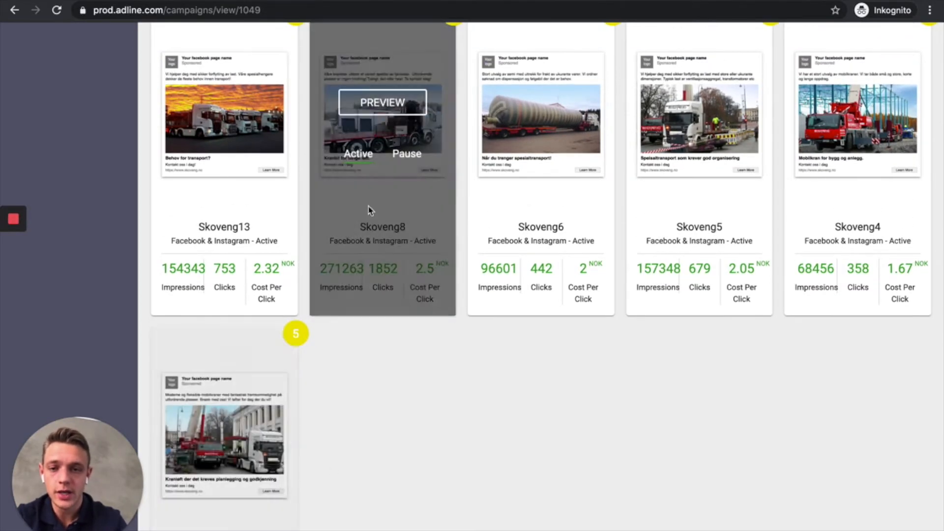
pyautogui.moveTo(364, 466)
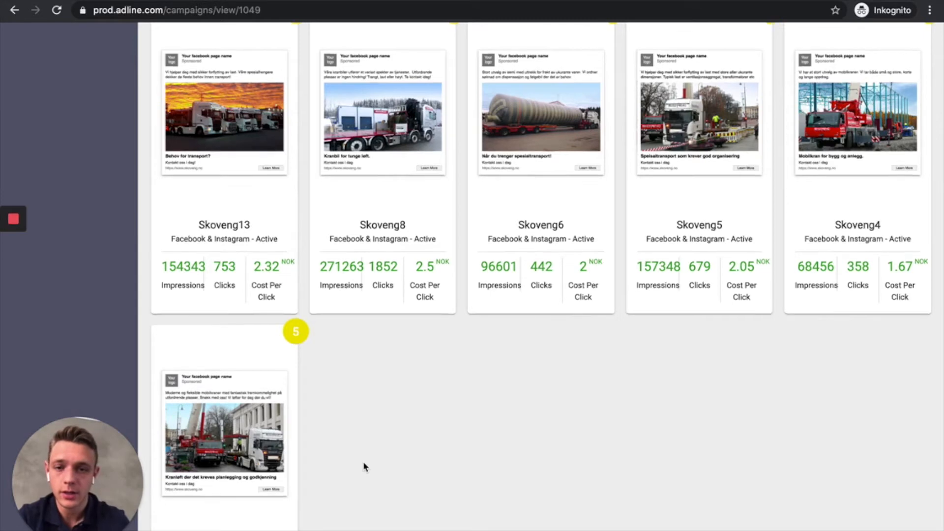
pyautogui.scroll(-3)
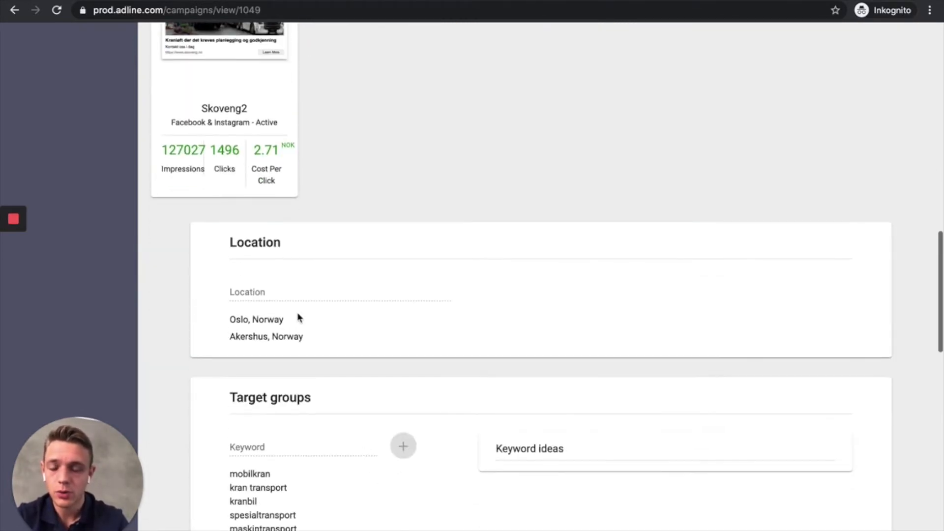
pyautogui.moveTo(256, 284)
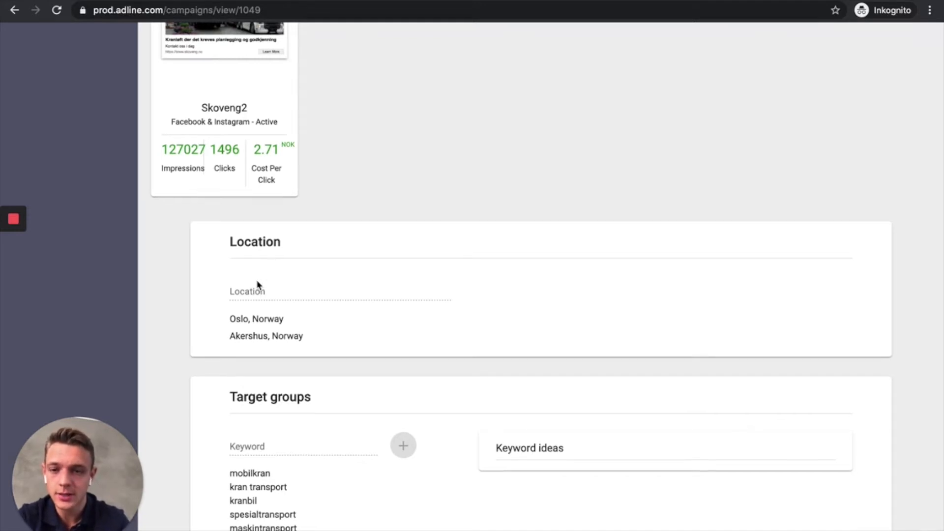
pyautogui.scroll(-3)
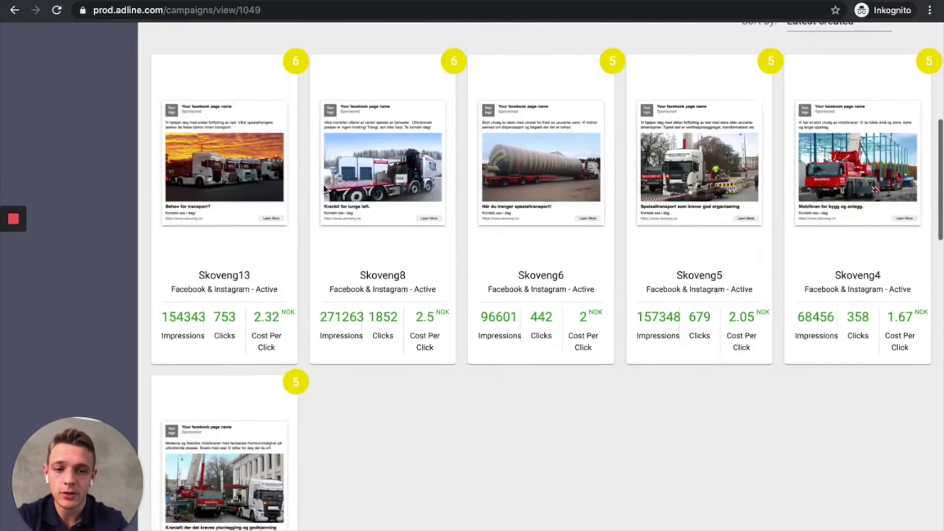
pyautogui.scroll(3)
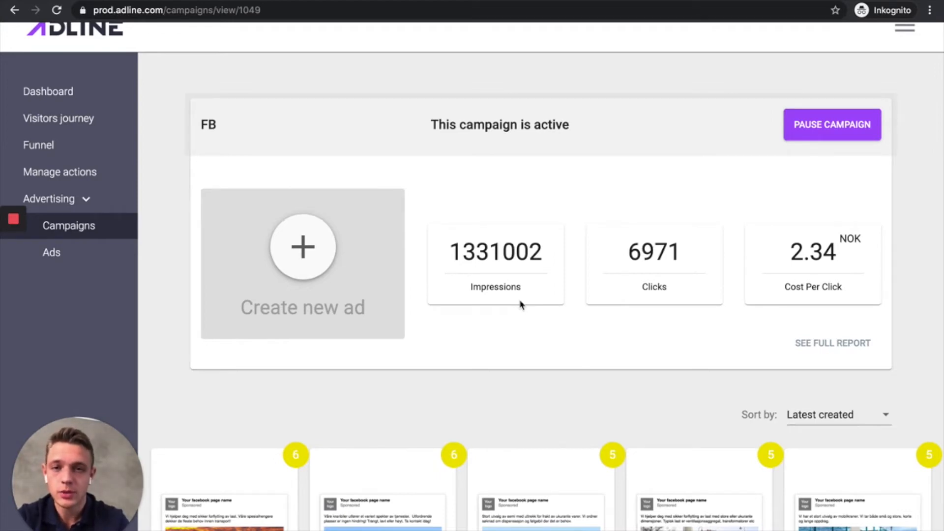
pyautogui.moveTo(129, 238)
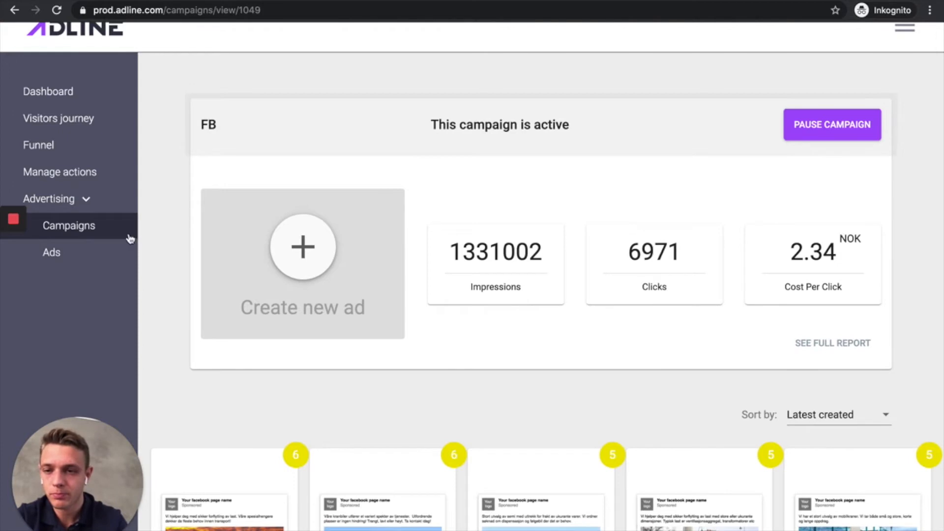
# - Open Skoveng Google Search and browse its ads, location and keywords
pyautogui.click(68, 225)
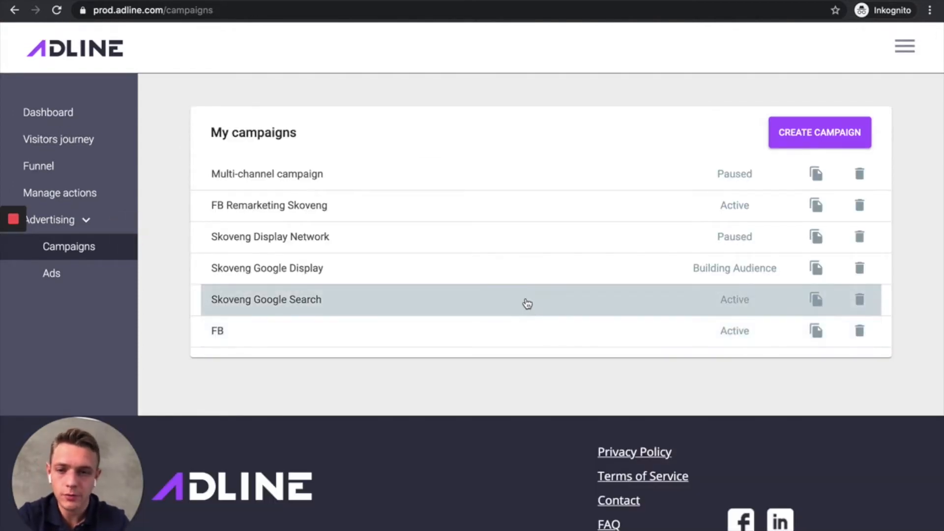
pyautogui.click(266, 299)
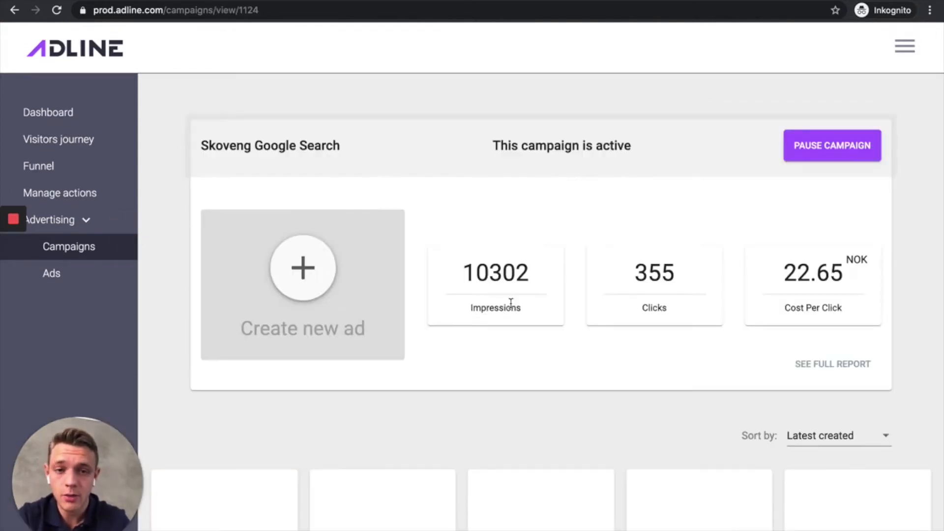
pyautogui.scroll(-3)
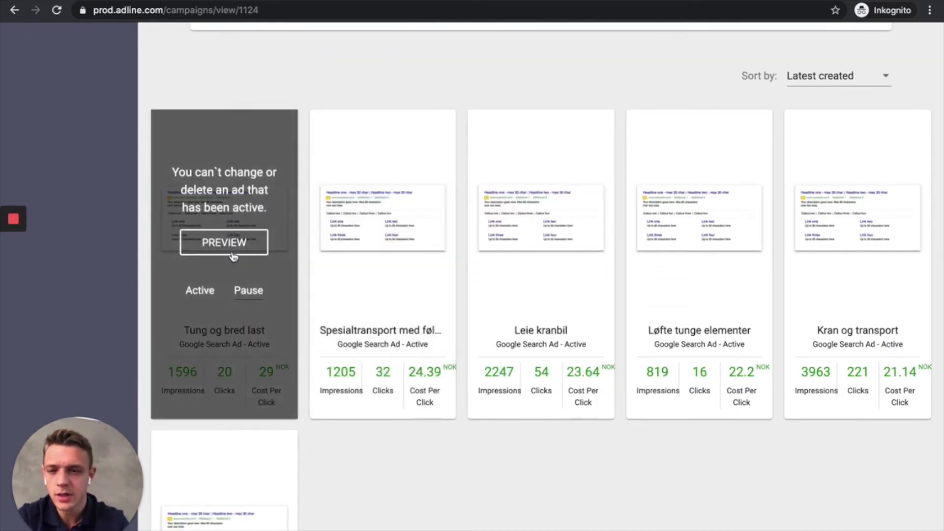
pyautogui.moveTo(462, 434)
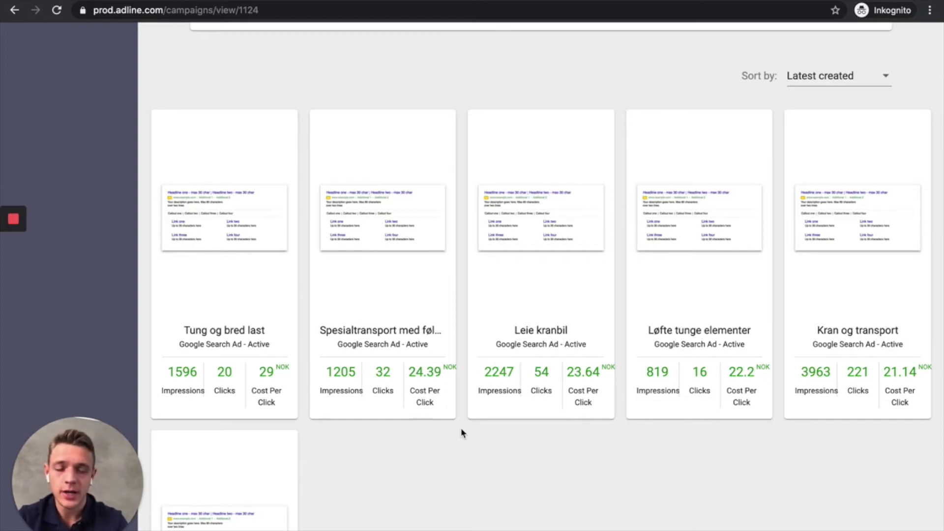
pyautogui.scroll(-3)
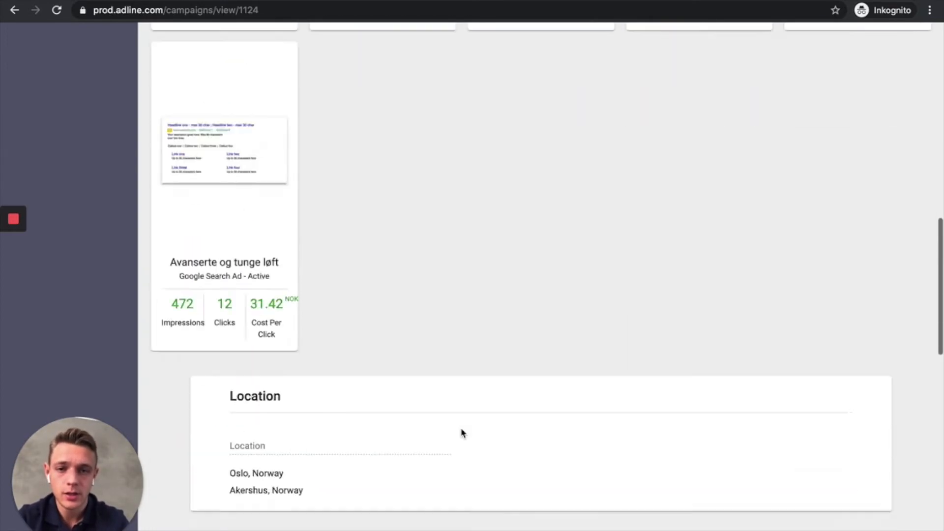
pyautogui.scroll(-3)
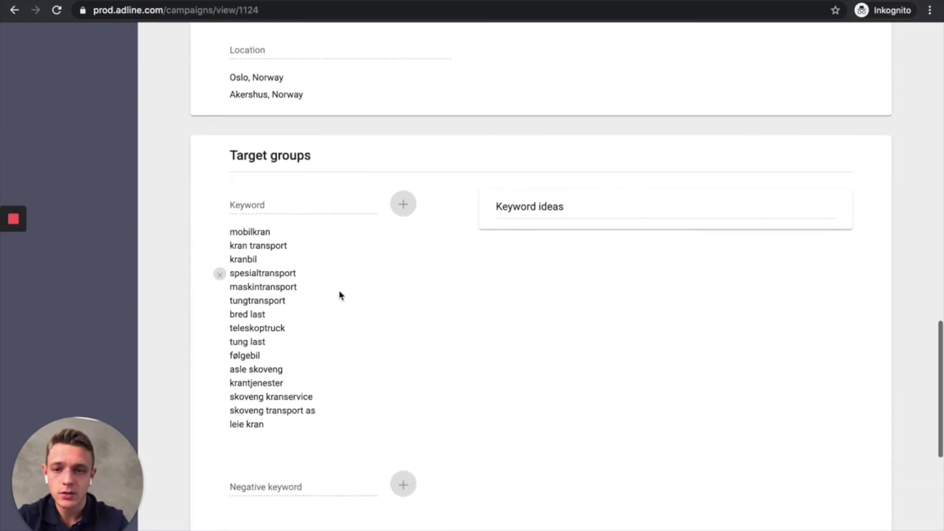
pyautogui.scroll(3)
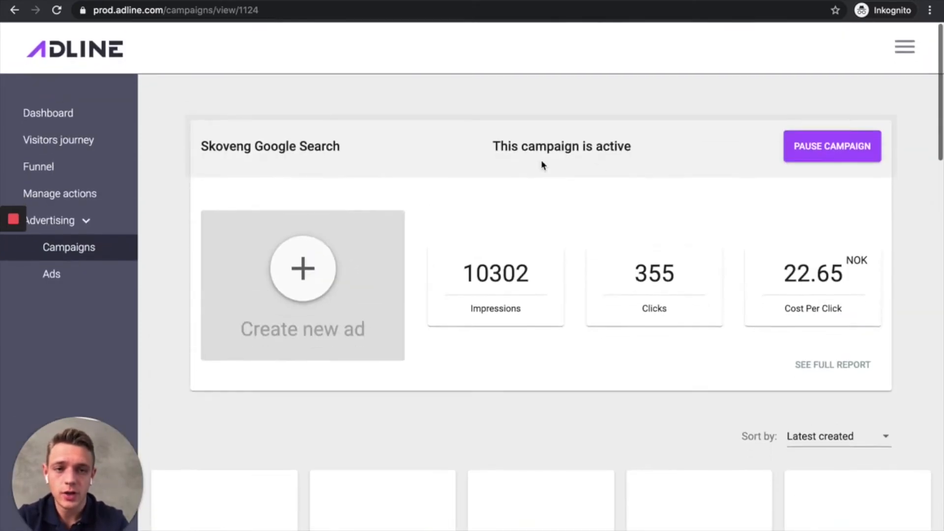
# - Open the campaign's full report and review its ad and keyword cost-per-click tables
pyautogui.click(832, 364)
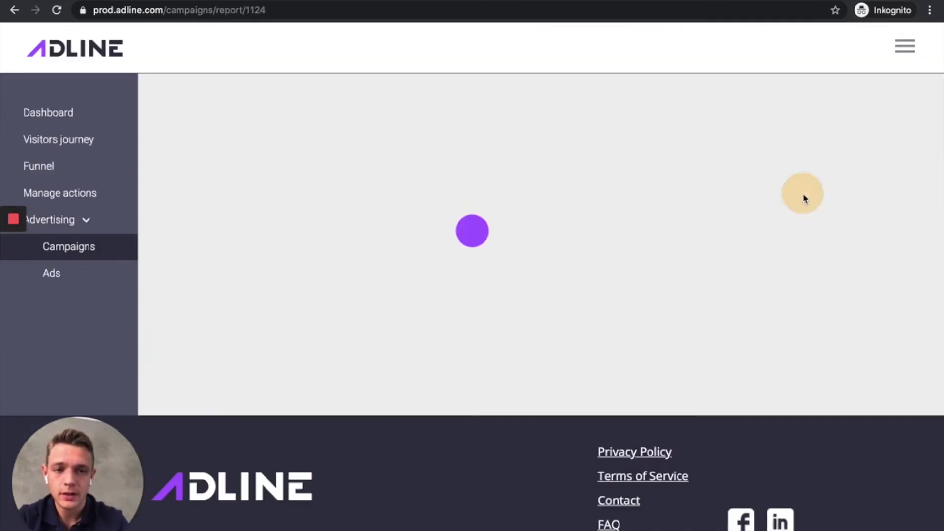
pyautogui.scroll(-3)
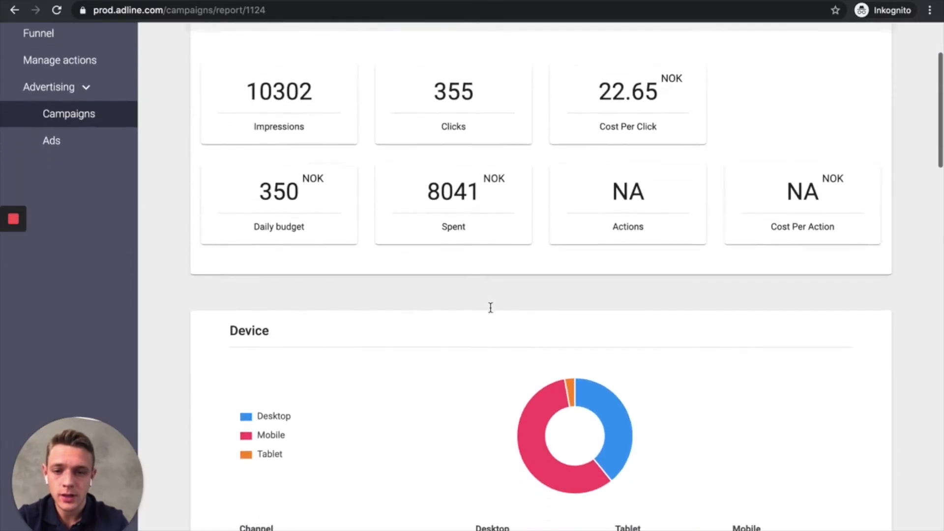
pyautogui.scroll(-3)
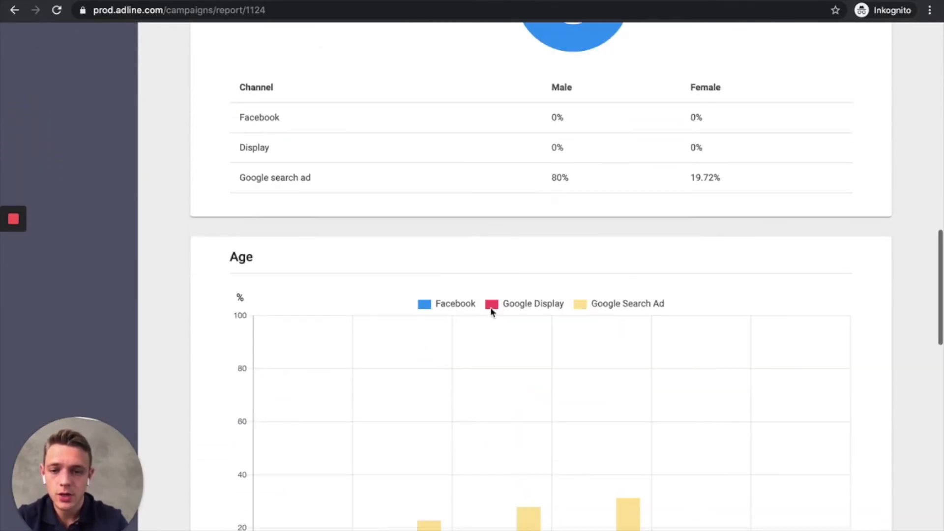
pyautogui.scroll(-3)
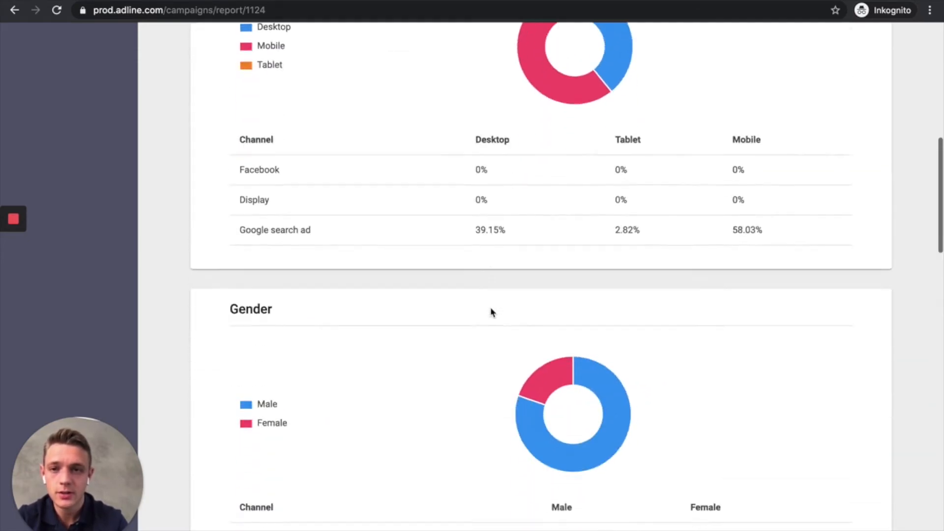
pyautogui.scroll(-3)
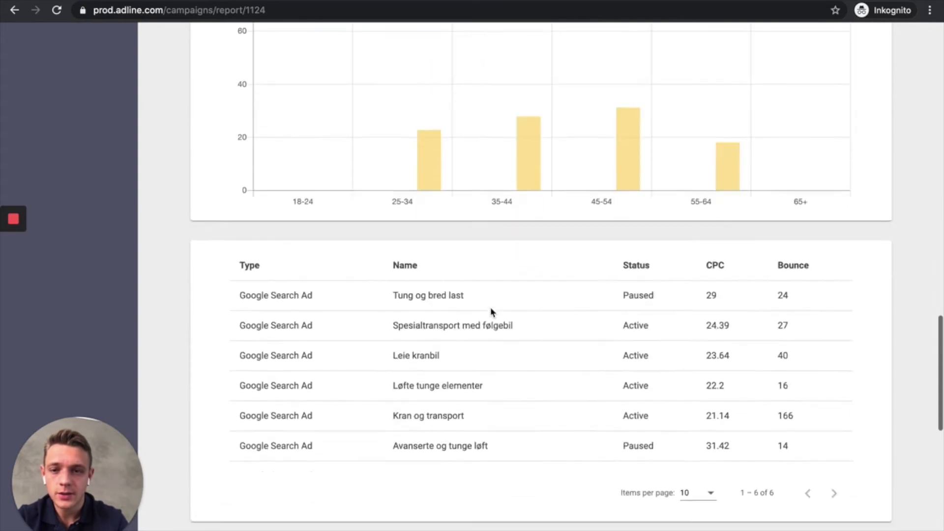
pyautogui.scroll(-3)
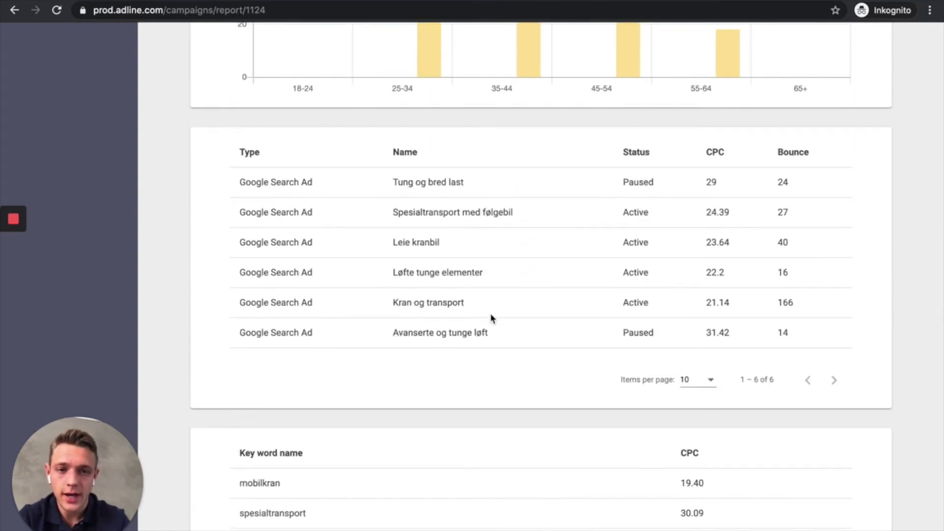
pyautogui.scroll(-3)
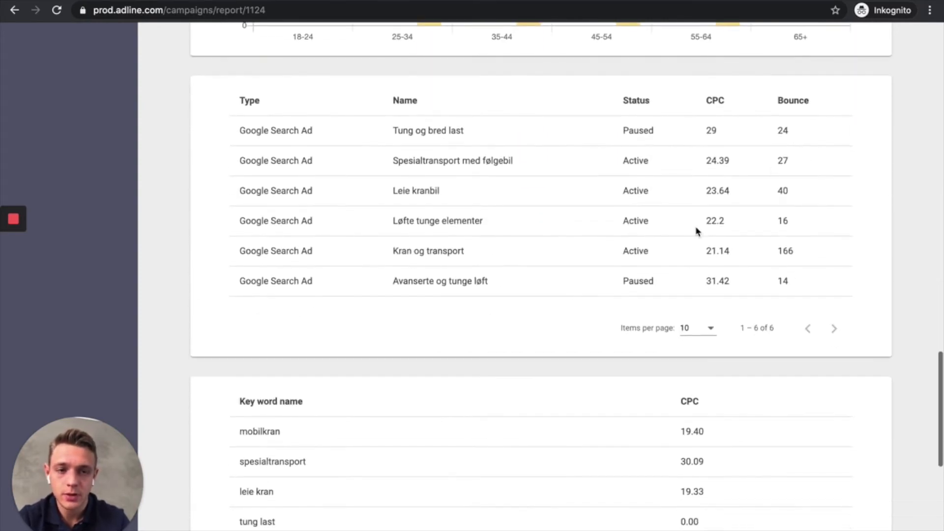
pyautogui.moveTo(275, 267)
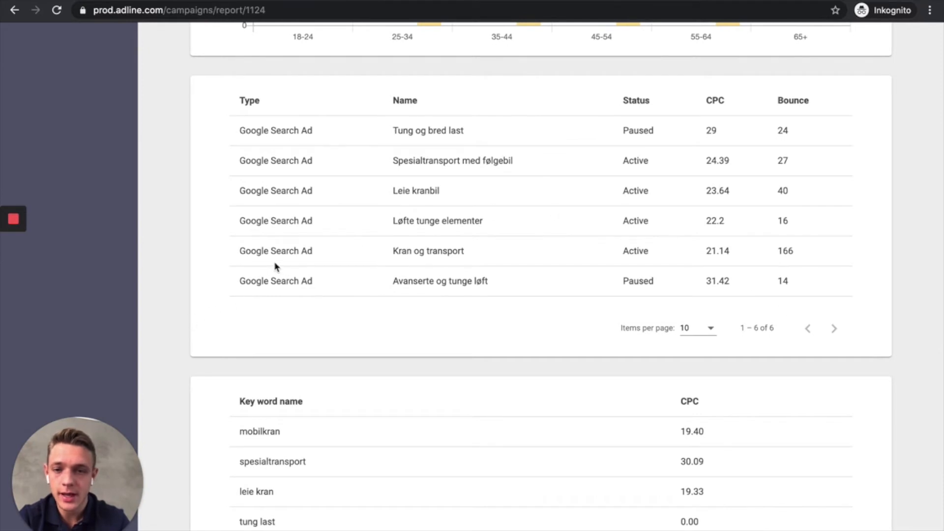
pyautogui.moveTo(793, 262)
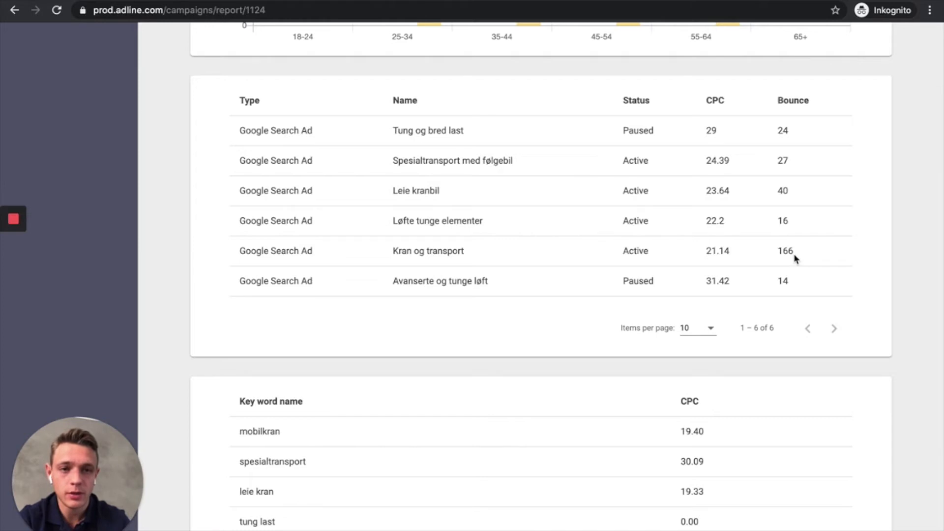
pyautogui.moveTo(803, 258)
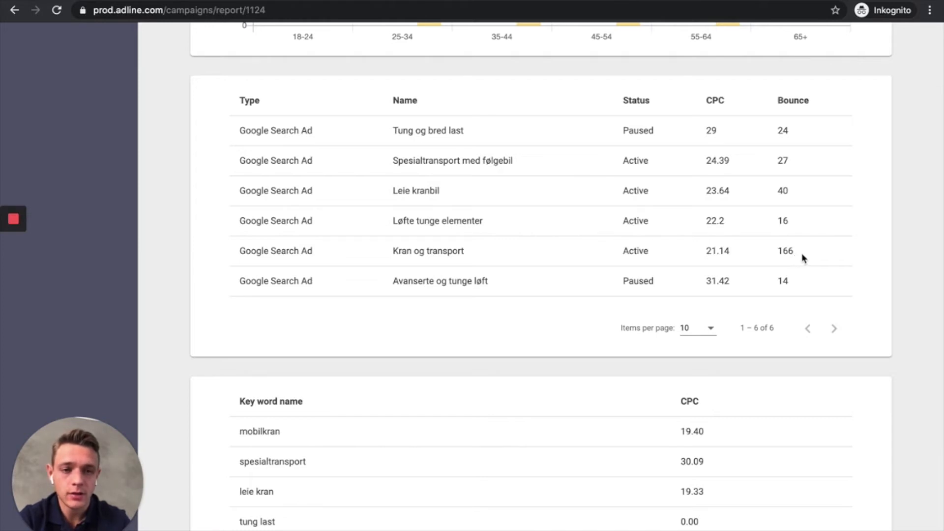
pyautogui.scroll(-3)
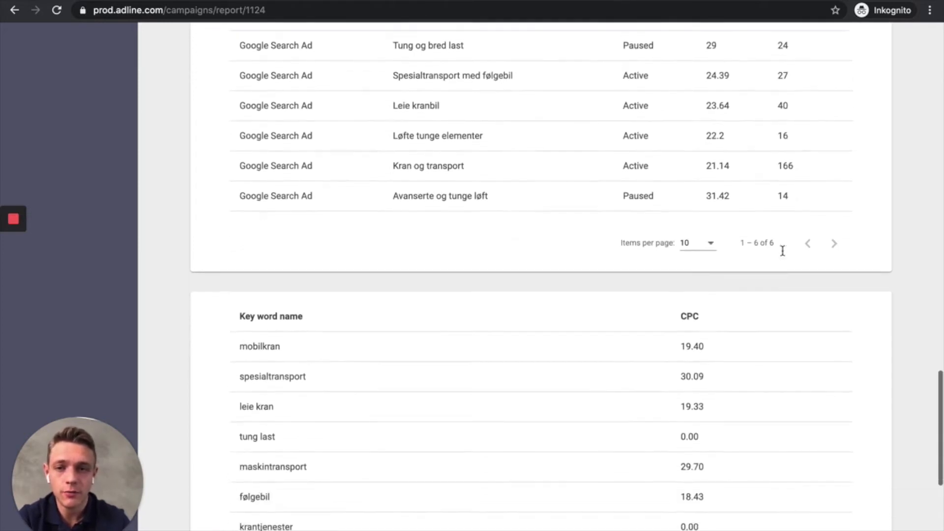
pyautogui.scroll(-3)
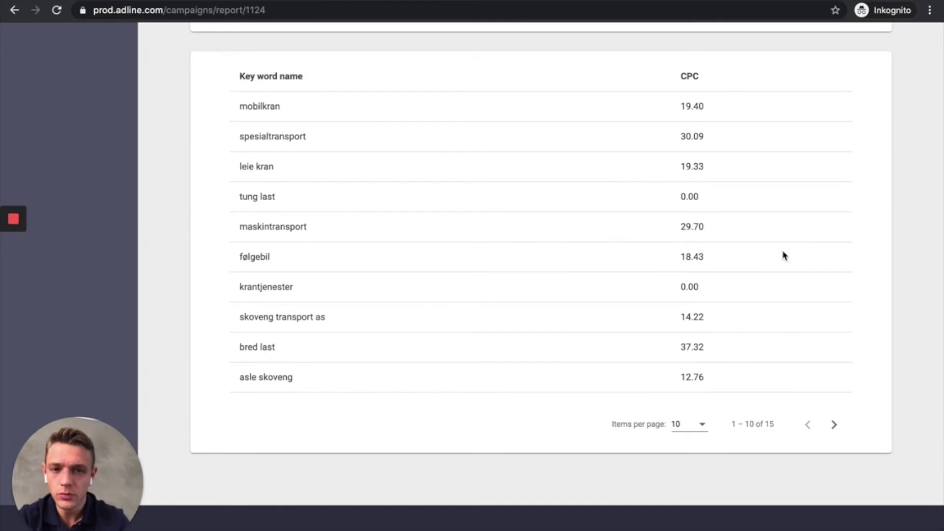
pyautogui.moveTo(319, 481)
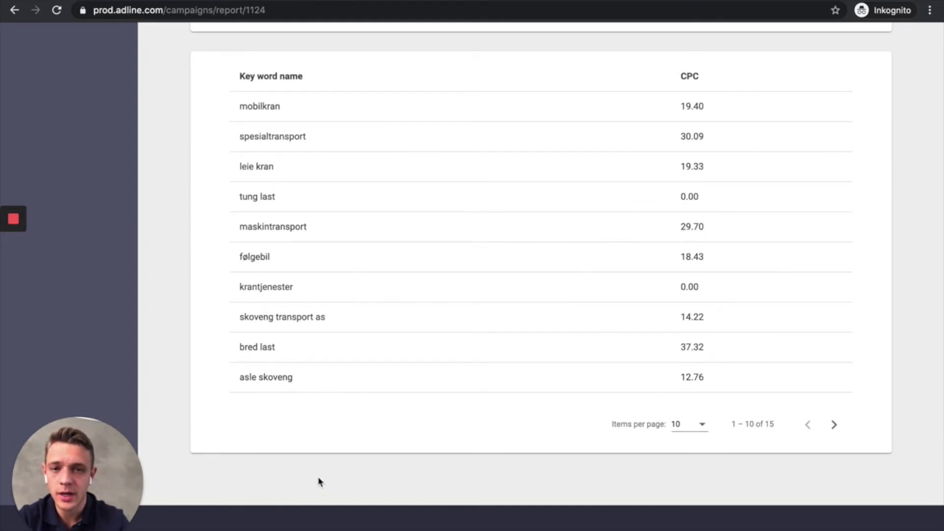
pyautogui.scroll(3)
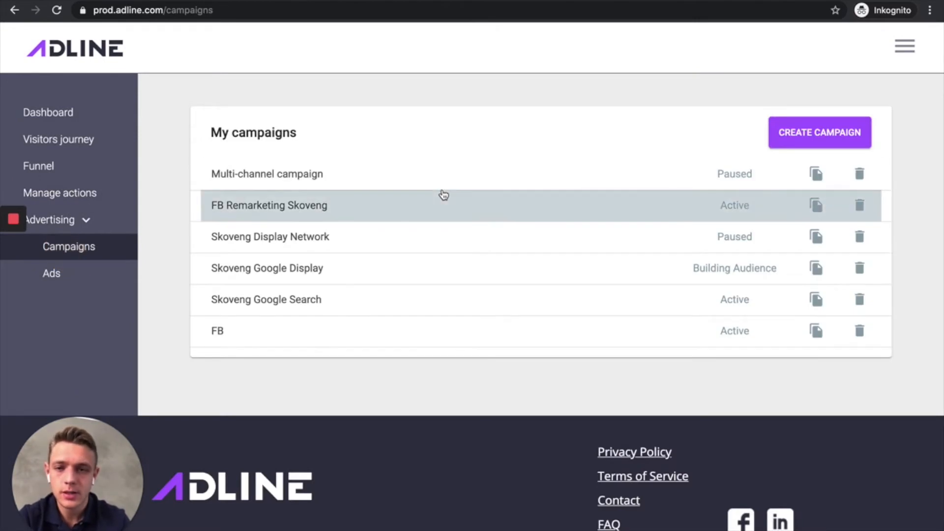
# - Open FB Remarketing Skoveng and browse its three ads, locations and remarketing audiences
pyautogui.click(269, 205)
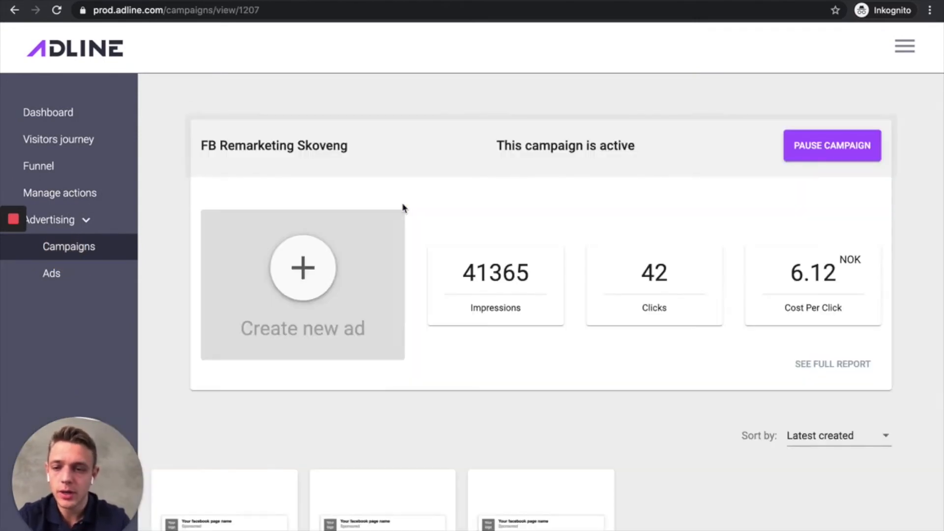
pyautogui.scroll(-3)
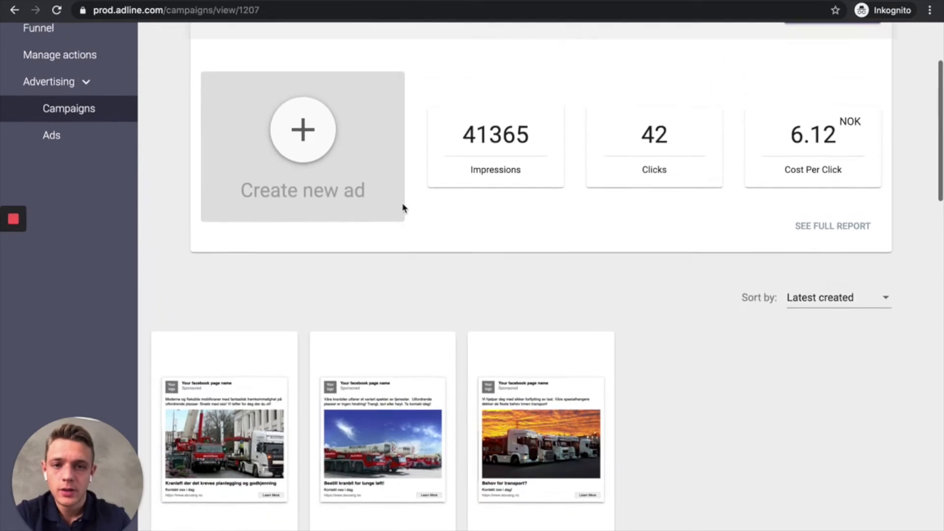
pyautogui.scroll(3)
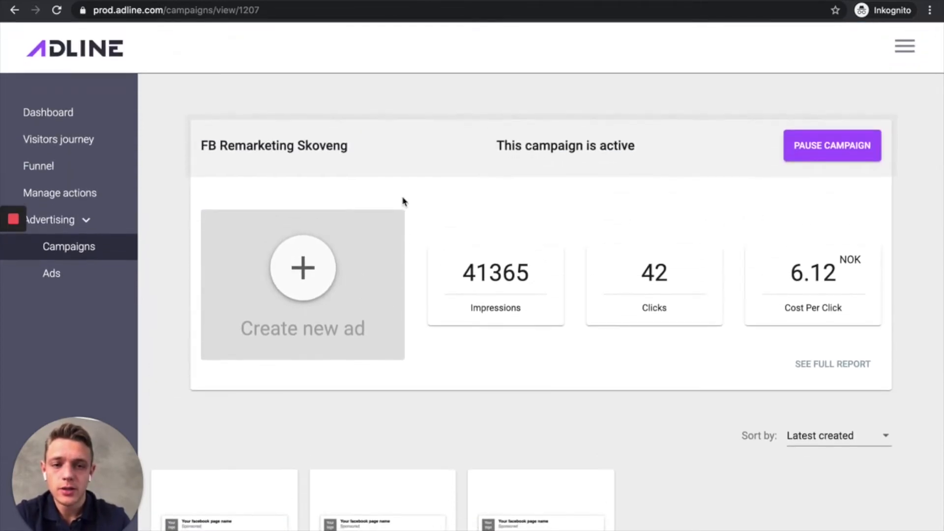
pyautogui.scroll(-3)
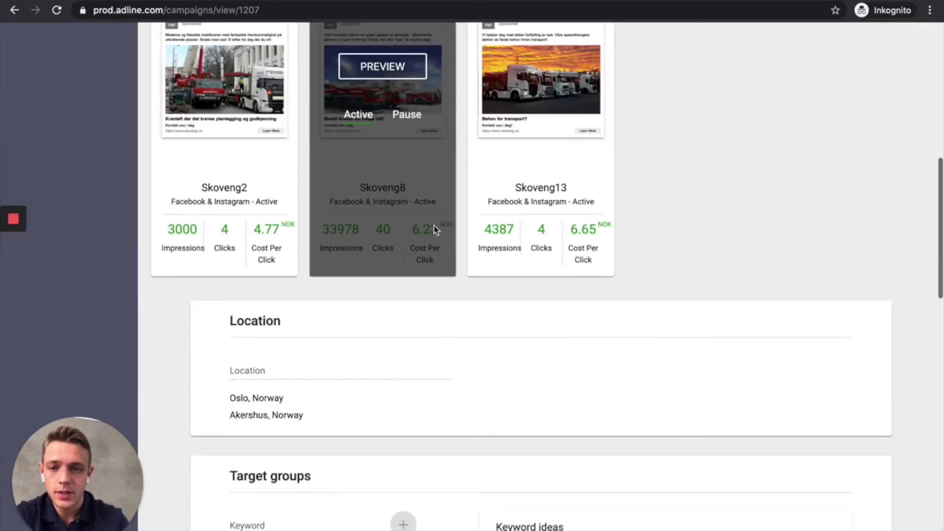
pyautogui.scroll(-3)
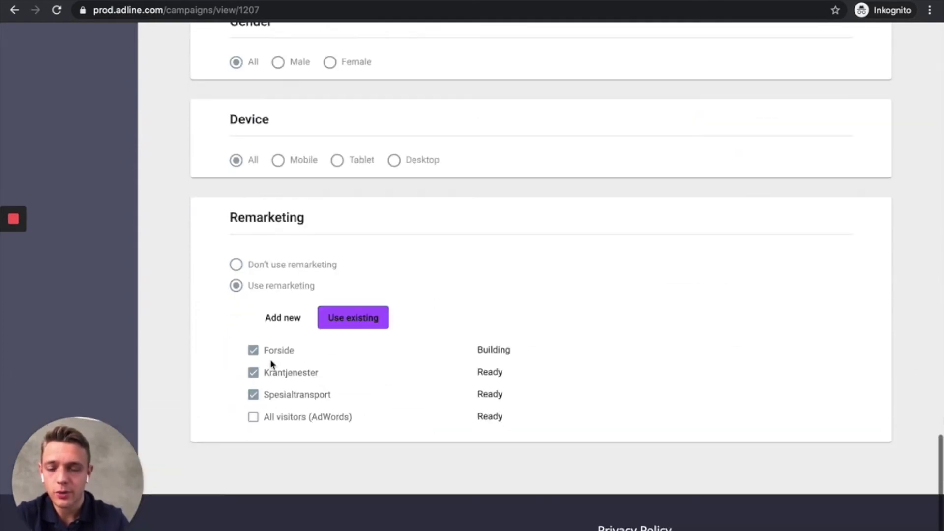
pyautogui.scroll(-3)
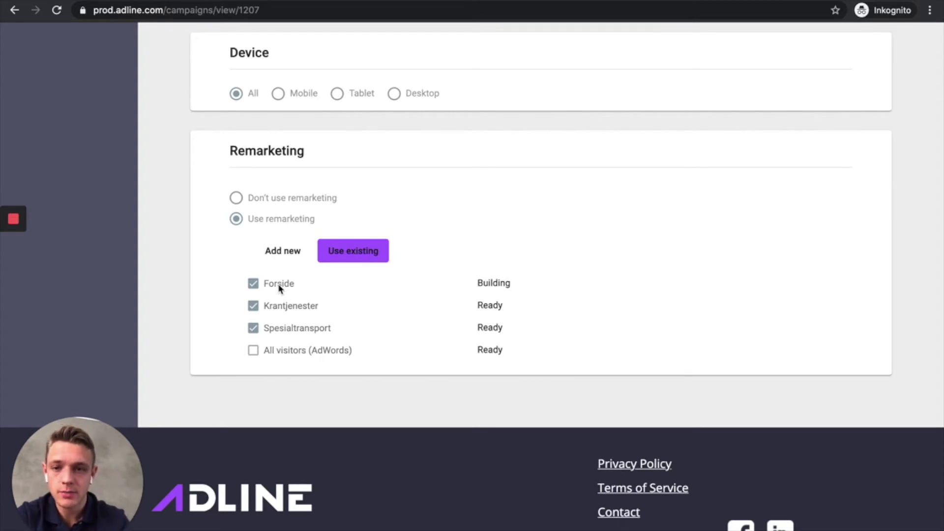
pyautogui.moveTo(323, 287)
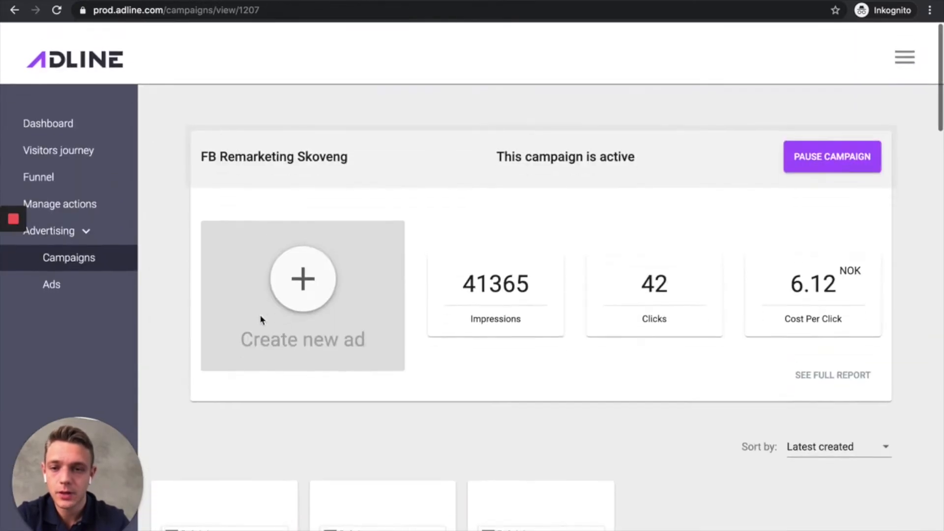
# - Create a new campaign named 'Multi-channel' from the Campaigns list
pyautogui.click(69, 257)
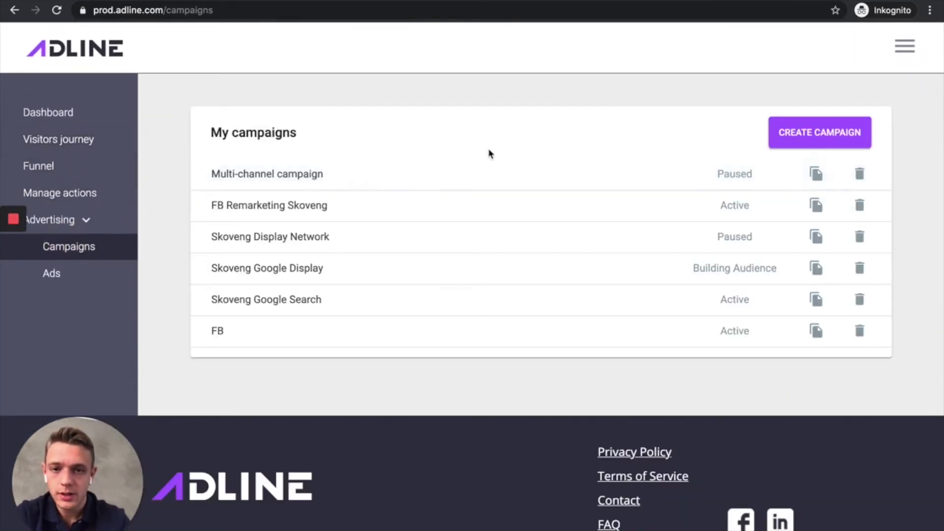
pyautogui.click(819, 132)
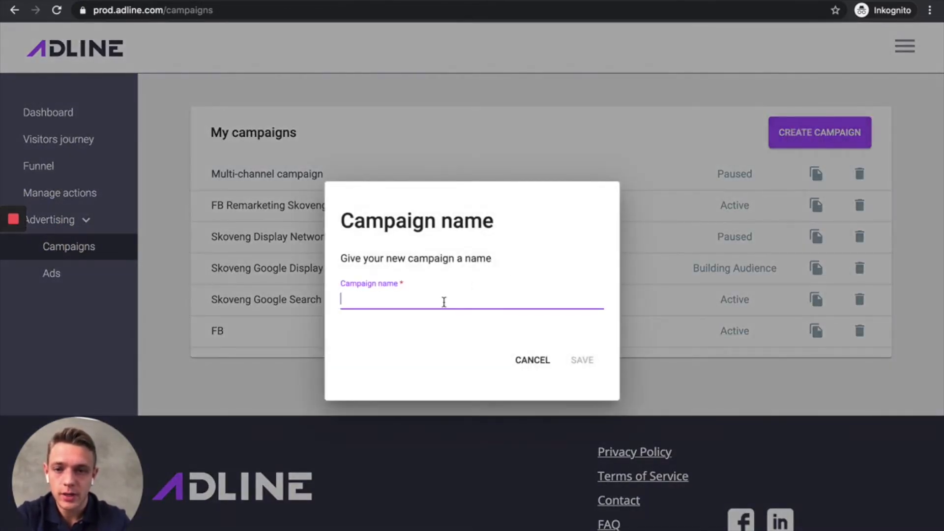
pyautogui.write('M')
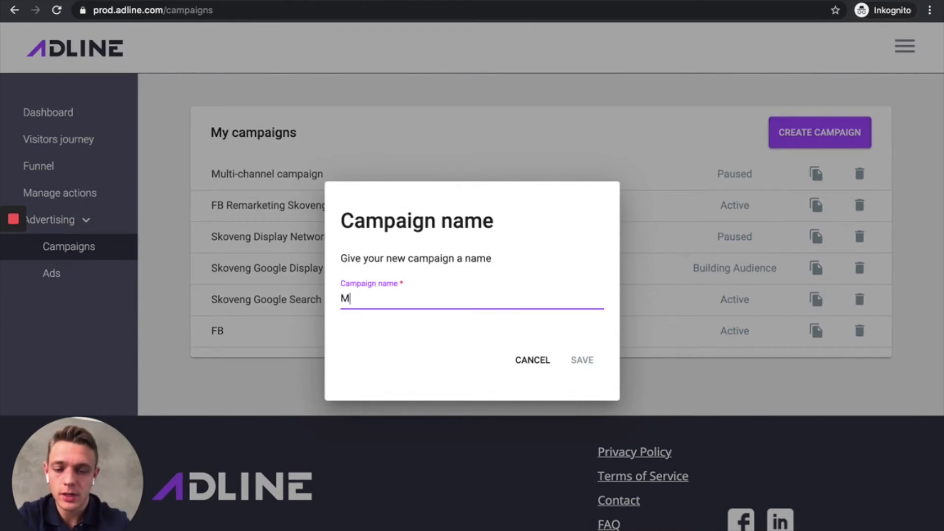
pyautogui.write('ulti-channel')
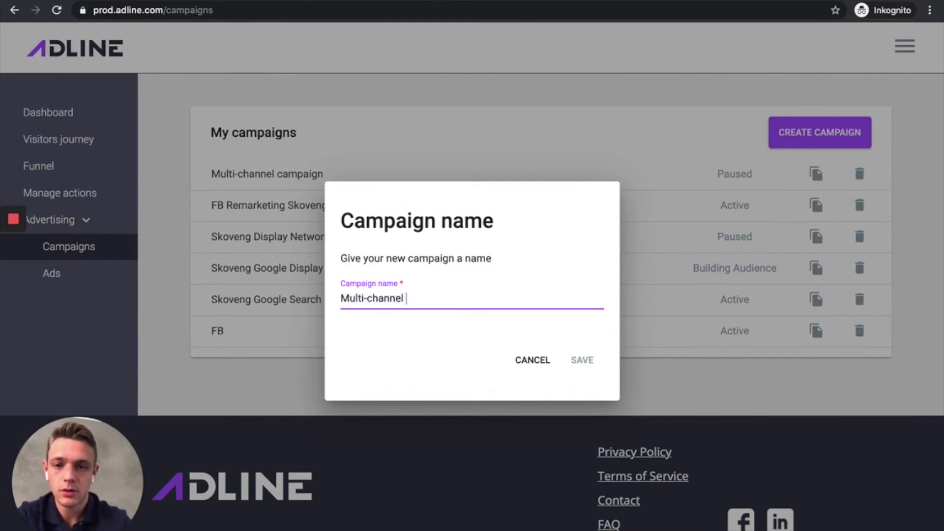
pyautogui.click(580, 359)
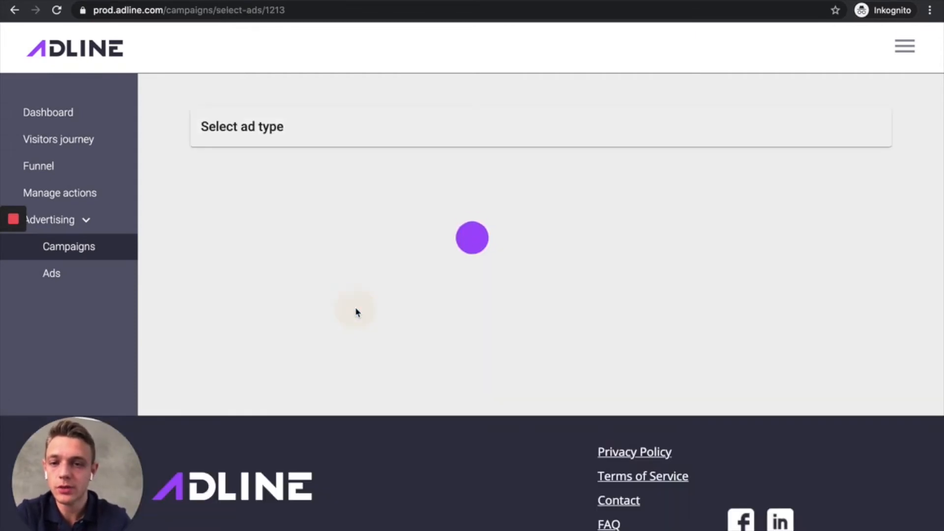
# - Add a Banner & Animations ad in all four sizes to the campaign
pyautogui.scroll(-3)
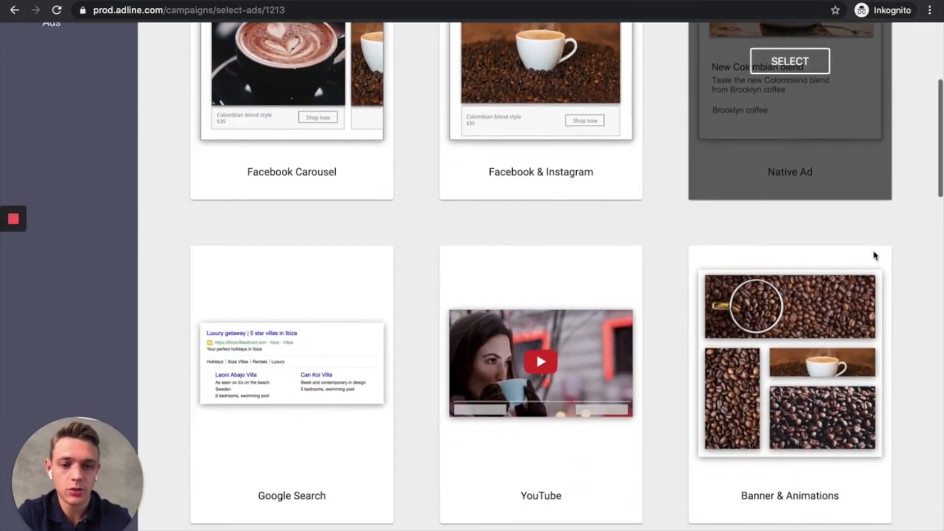
pyautogui.scroll(3)
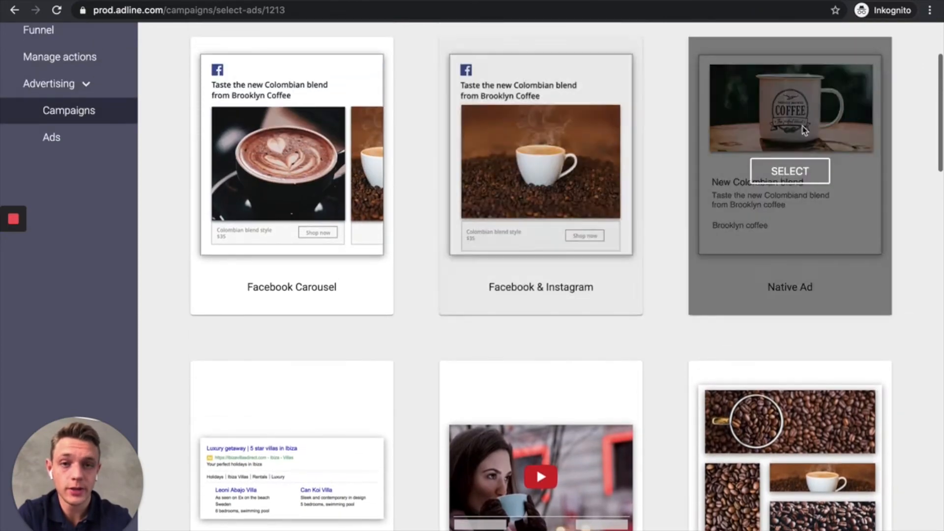
pyautogui.click(789, 171)
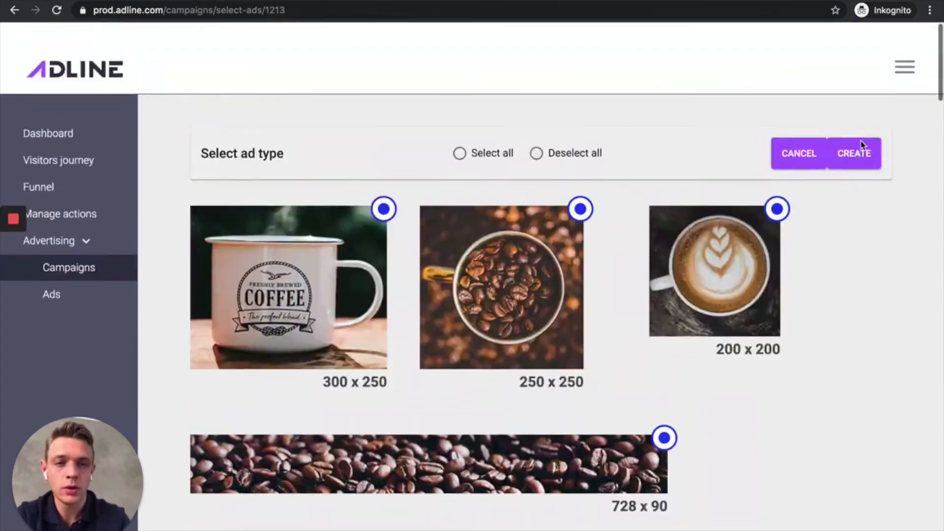
pyautogui.click(853, 153)
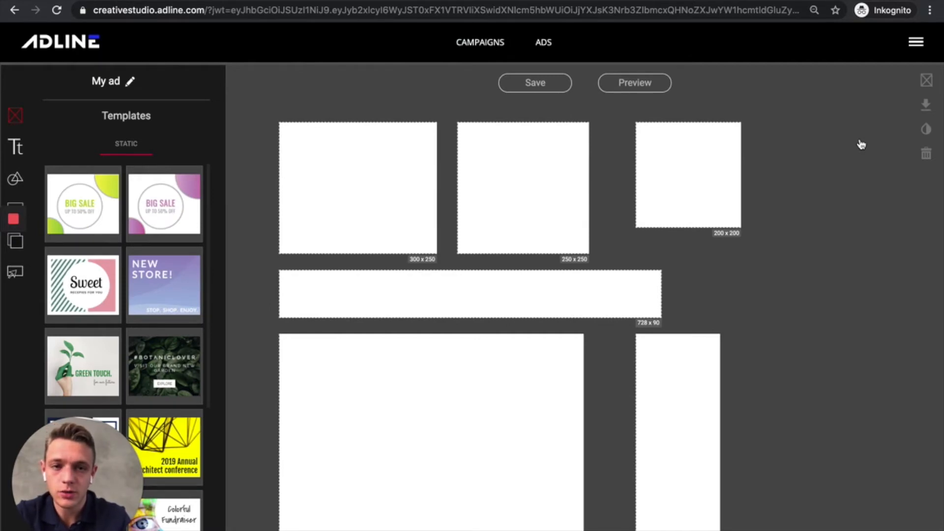
pyautogui.moveTo(824, 139)
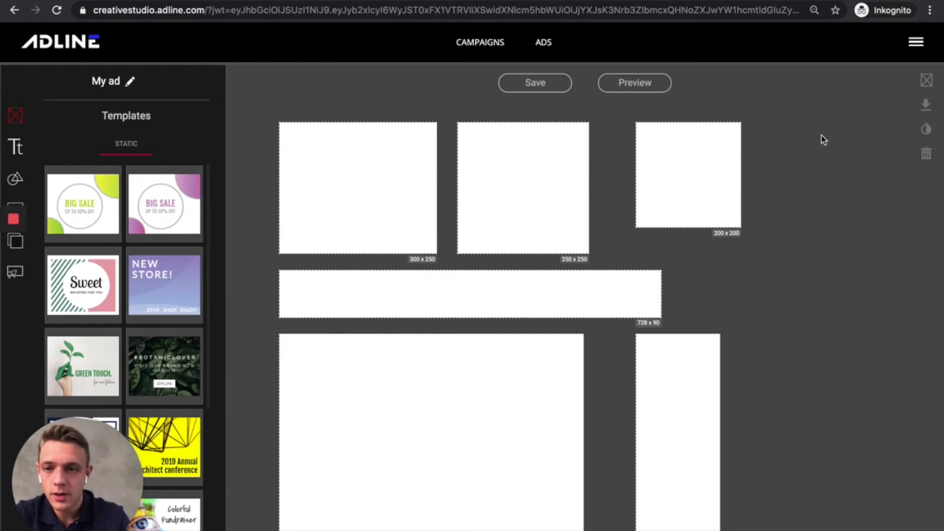
pyautogui.moveTo(163, 199)
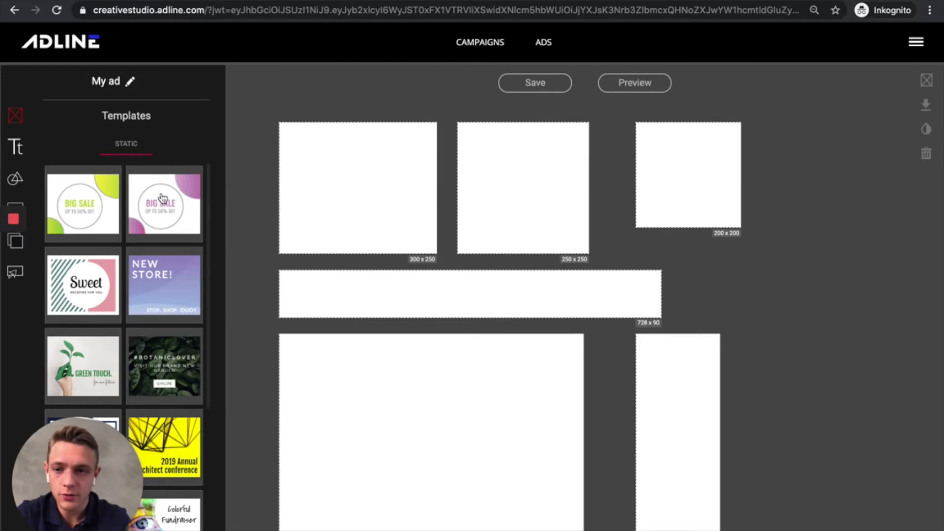
pyautogui.moveTo(81, 361)
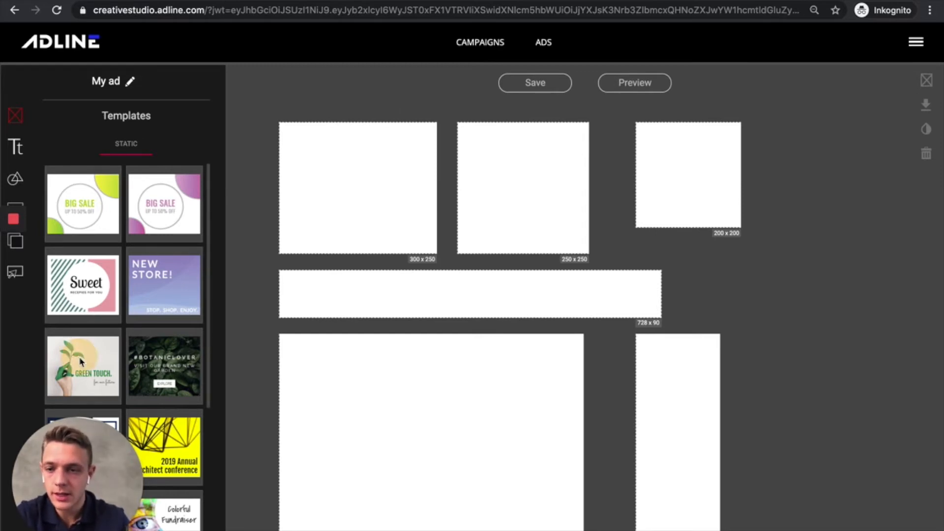
# - Apply the Green Touch template to every banner size and return to the campaign
pyautogui.click(82, 365)
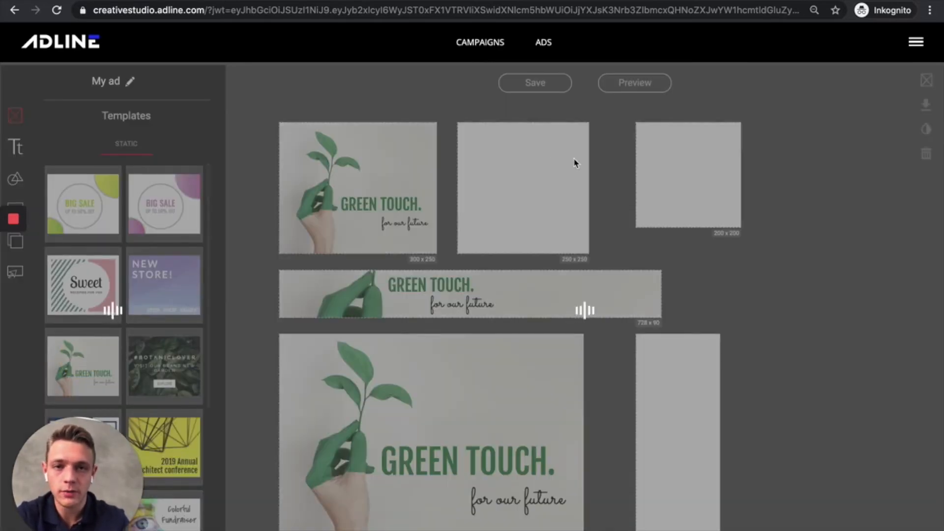
pyautogui.scroll(-3)
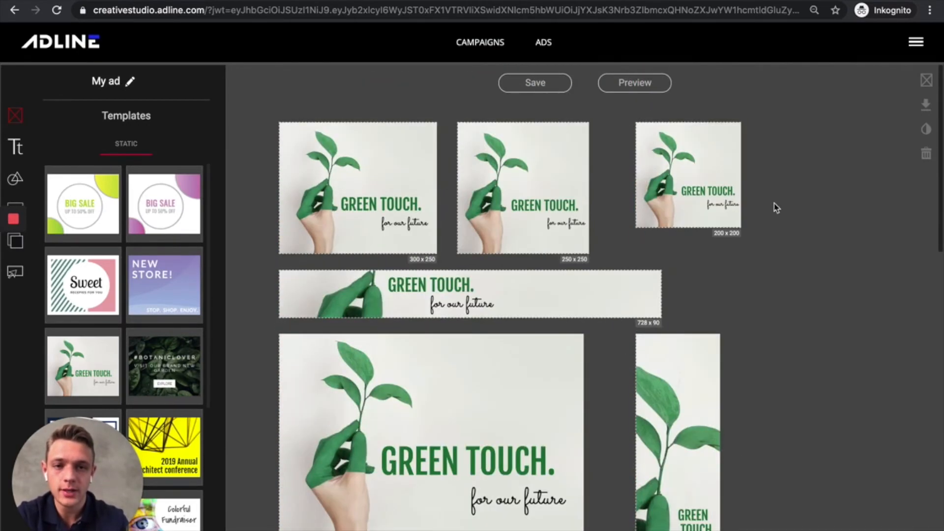
pyautogui.moveTo(786, 220)
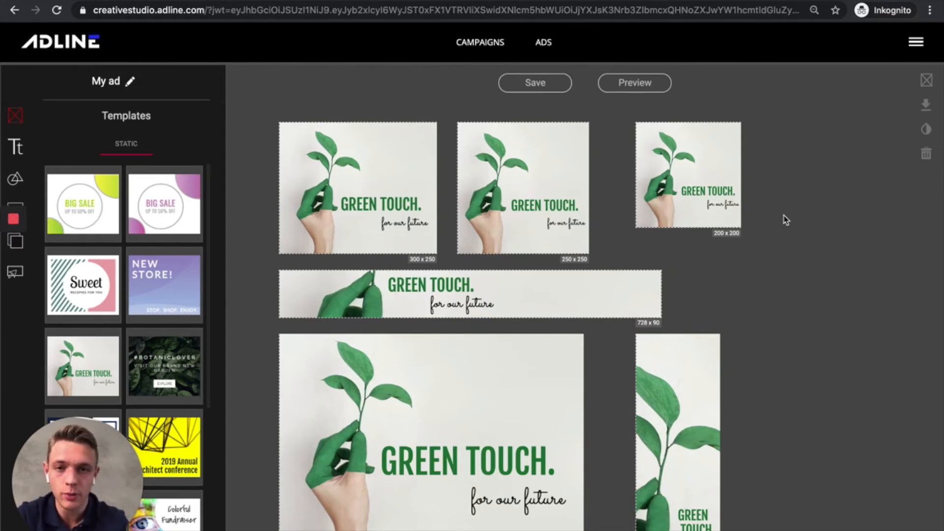
pyautogui.click(533, 82)
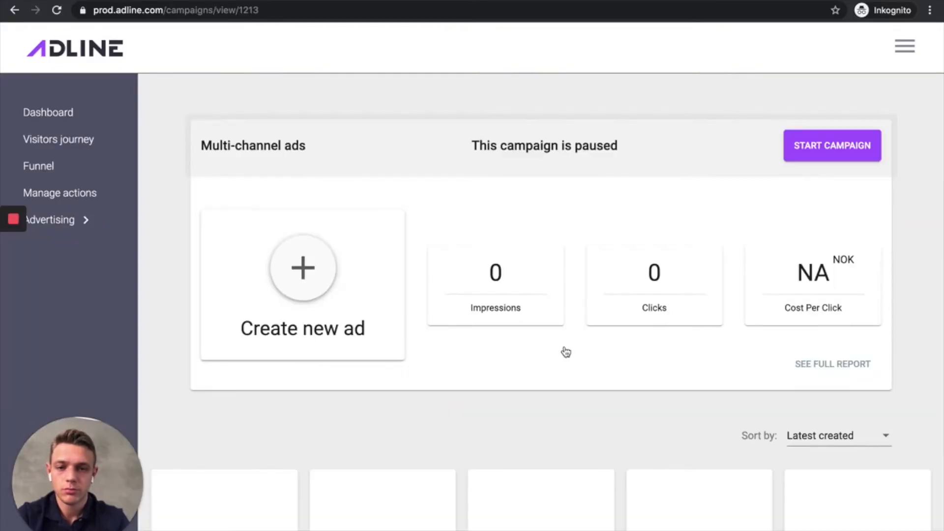
# - Check the Green Touch banner ads, then start a new ad for the campaign
pyautogui.scroll(-3)
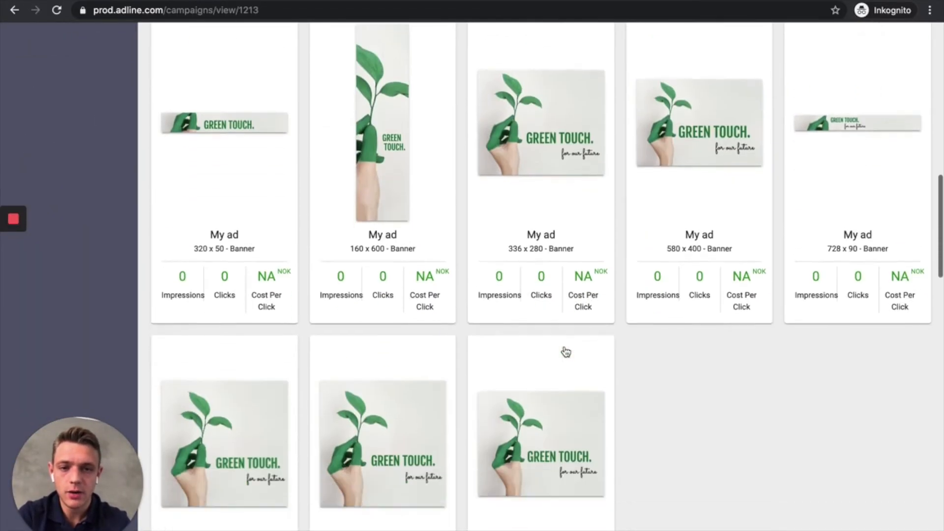
pyautogui.scroll(3)
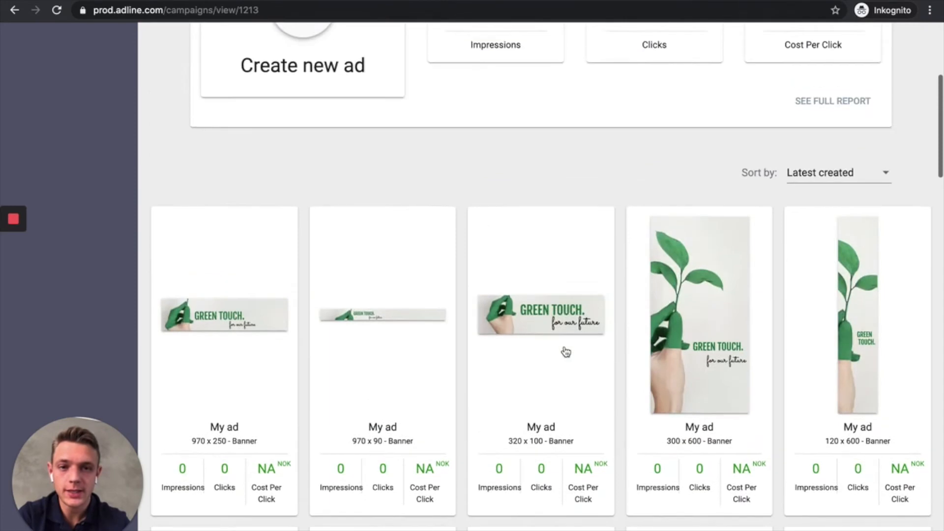
pyautogui.click(303, 64)
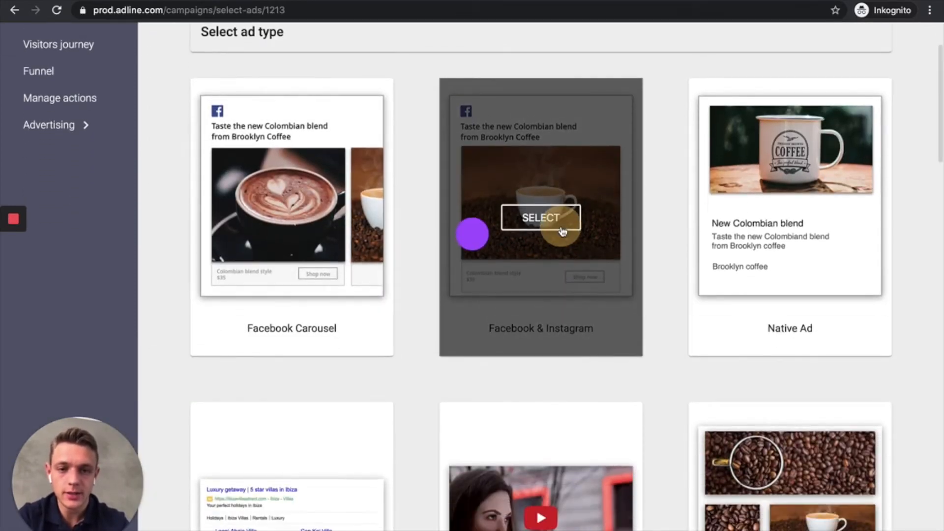
# - Start a Facebook & Instagram ad using the red crane photo from My Images
pyautogui.click(540, 218)
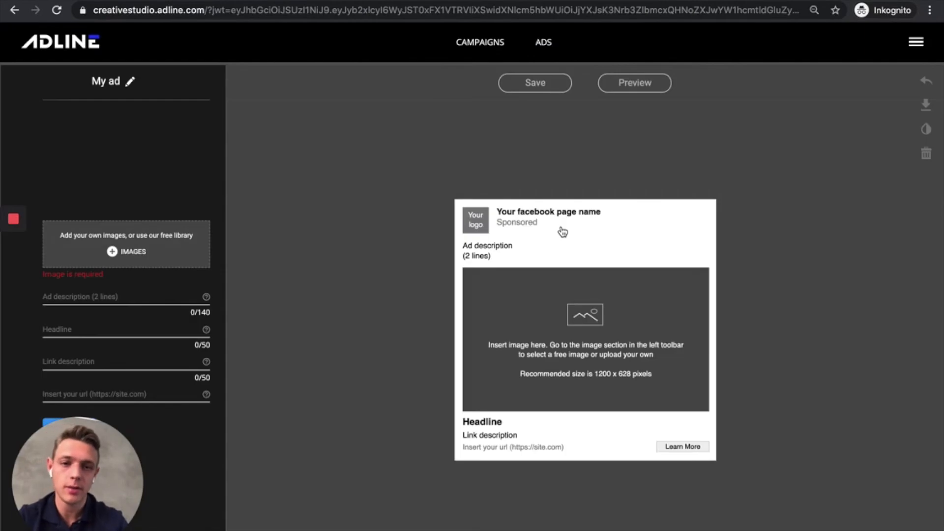
pyautogui.click(126, 251)
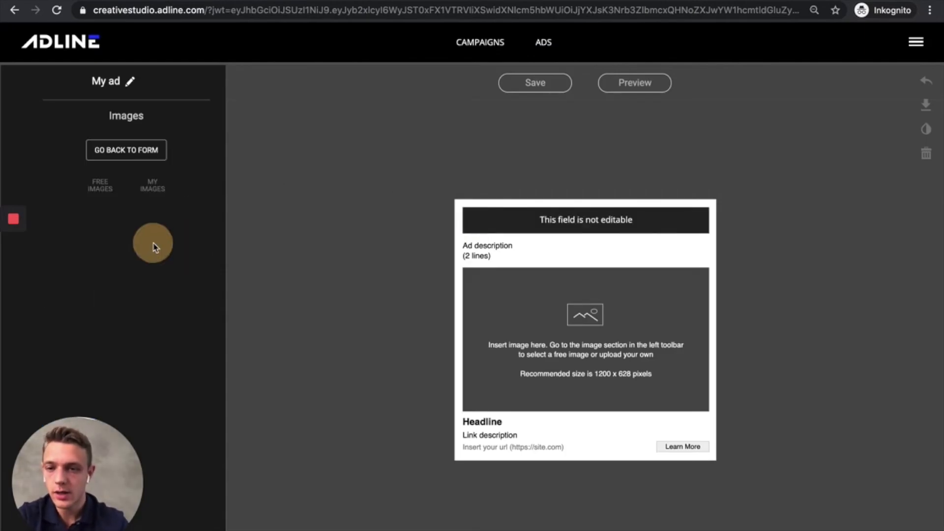
pyautogui.moveTo(168, 204)
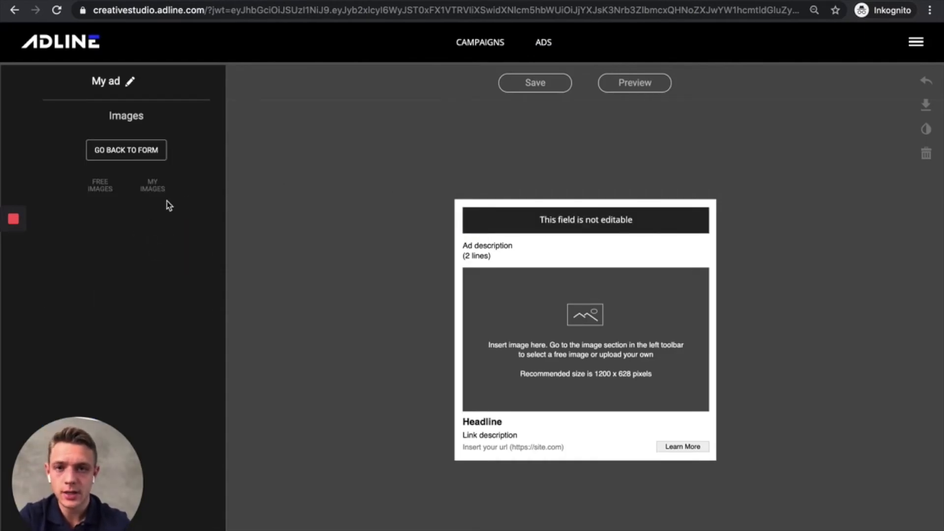
pyautogui.click(153, 185)
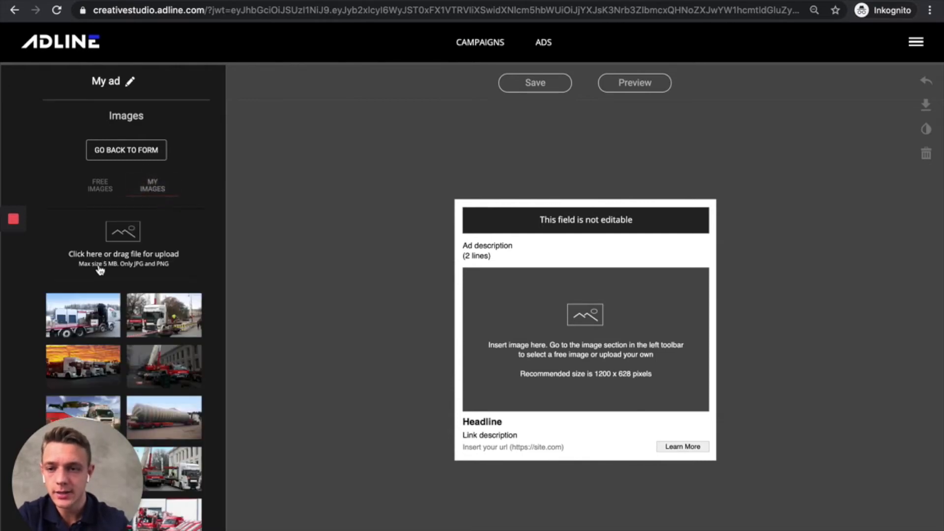
pyautogui.scroll(-3)
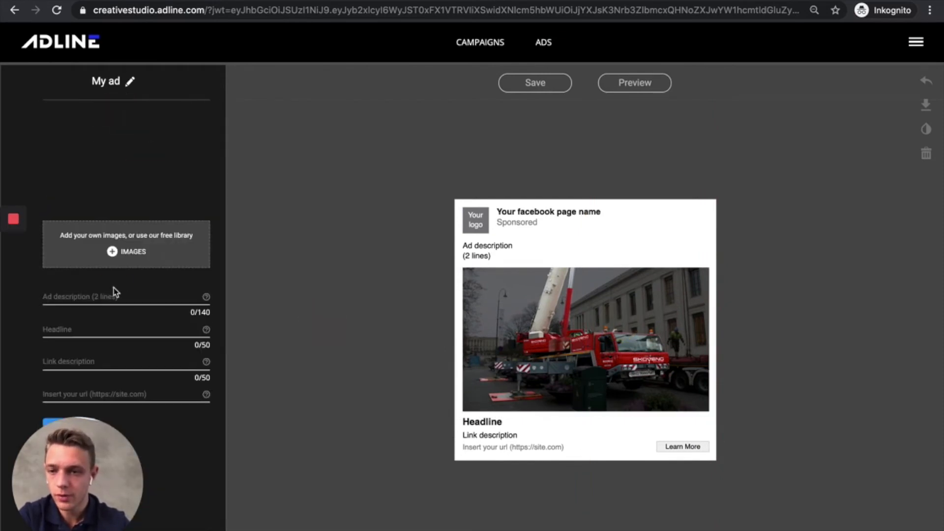
# - Add the Norwegian description, headline, link description and adline.com URL, then save the ad
pyautogui.write('Stadig flere digitale tjenester krever rask data')
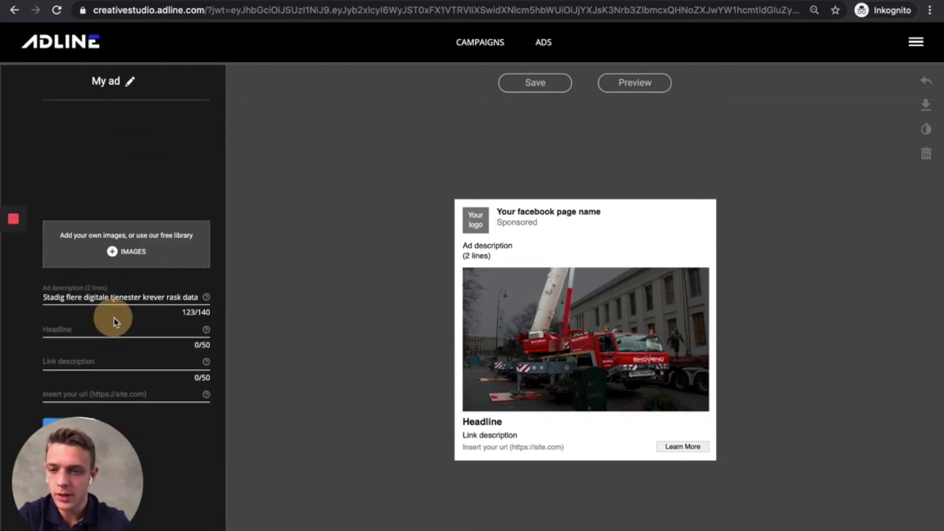
pyautogui.write('Digitalisering av ditt selskap starter her')
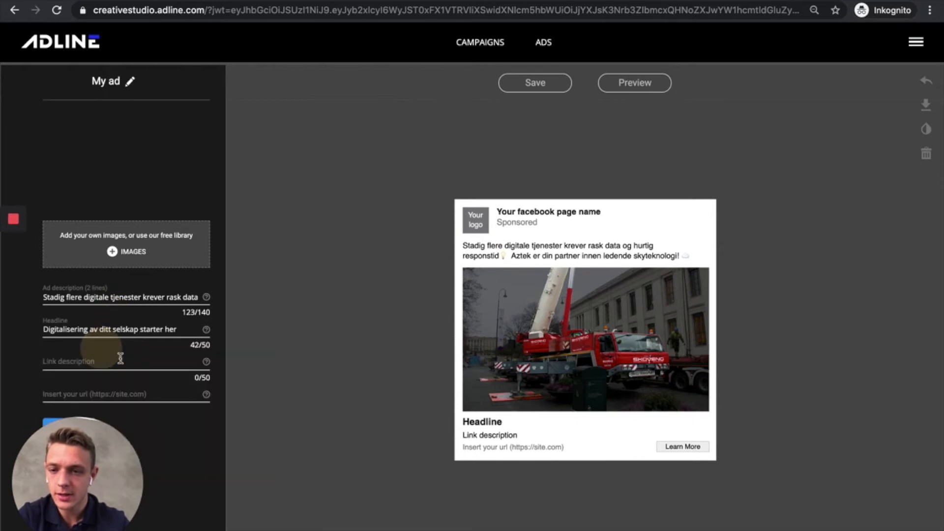
pyautogui.write('#FremtidensIT starter her')
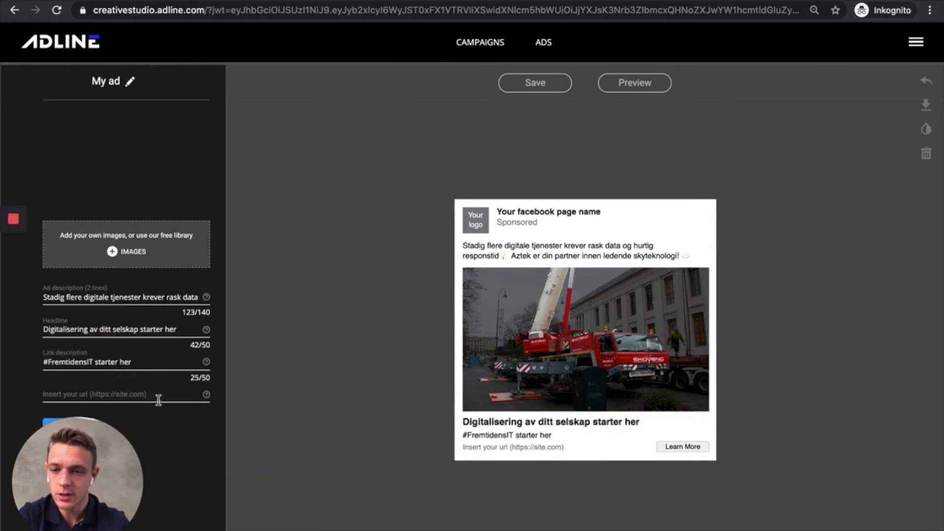
pyautogui.write('https://www.adline.com/')
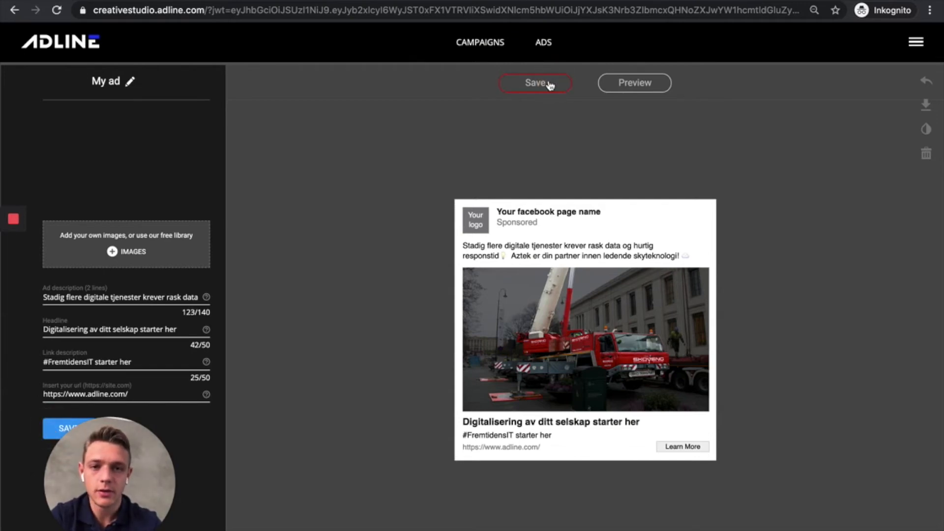
pyautogui.click(534, 82)
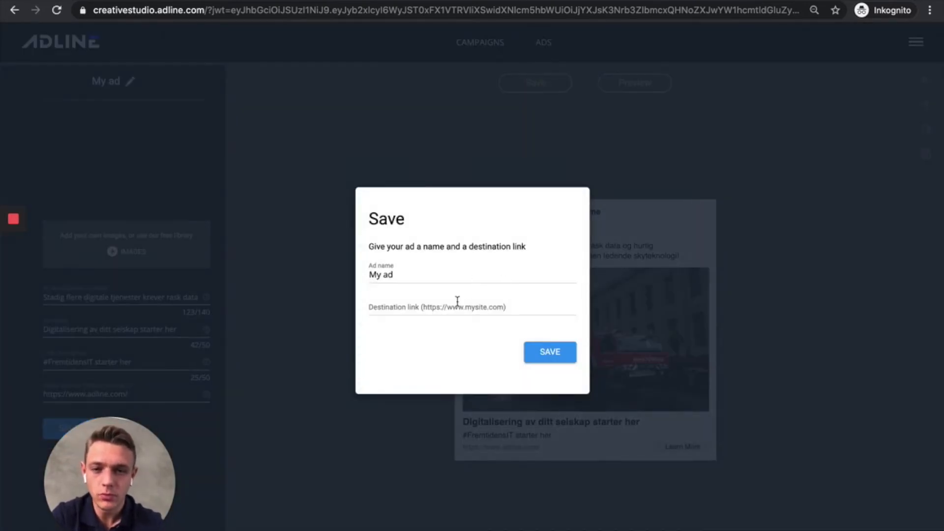
pyautogui.write('https://www.adline.com/')
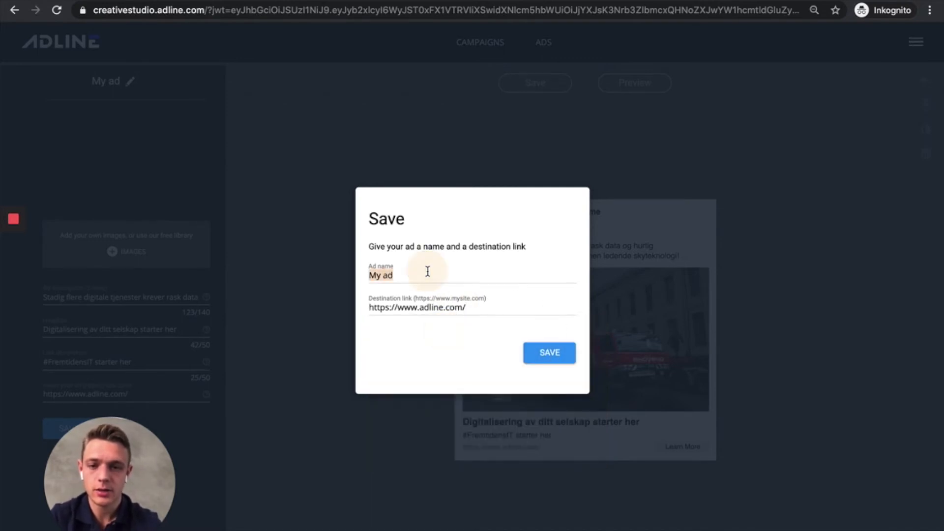
pyautogui.write('Facebook')
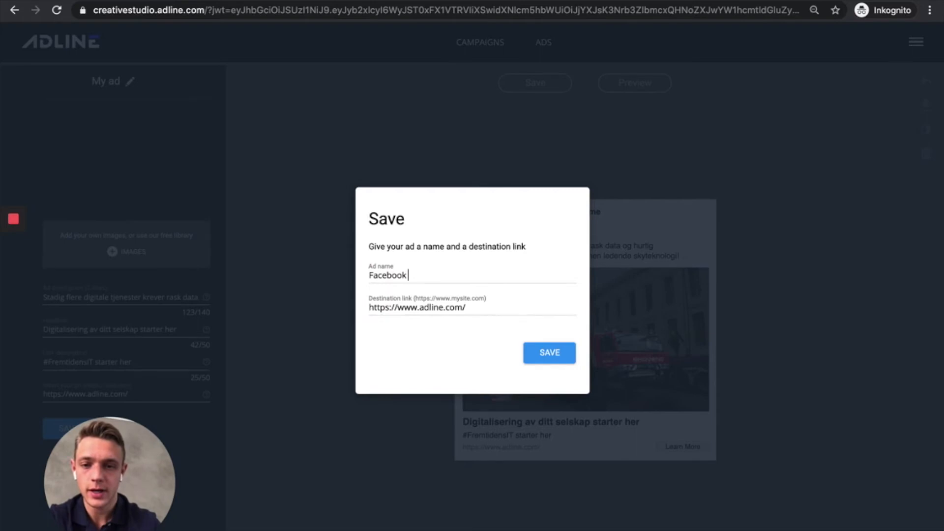
pyautogui.click(549, 352)
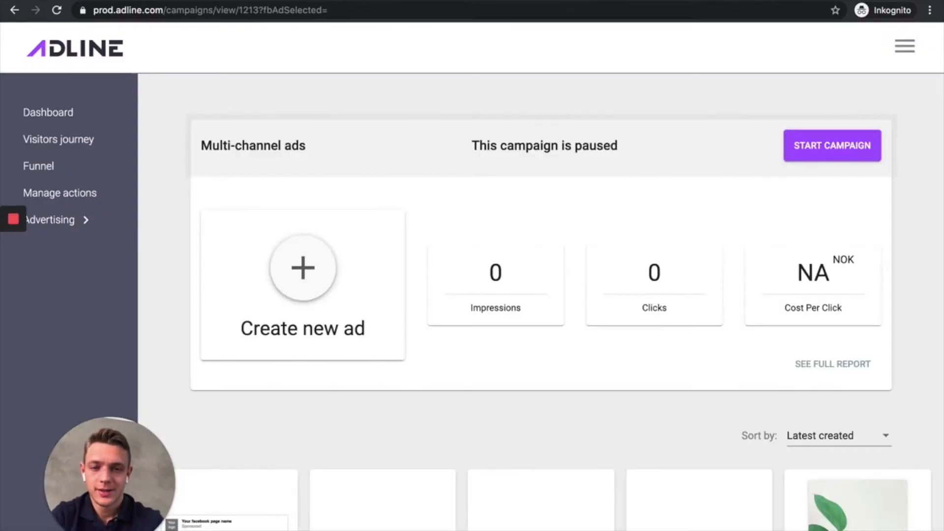
# - Open the duplicated copy of Facebook ad 1 in the editor
pyautogui.scroll(-3)
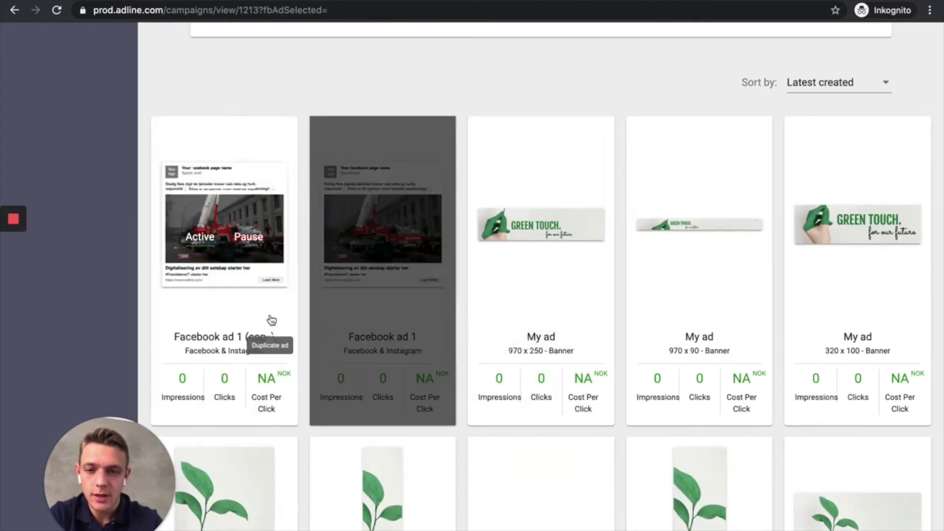
pyautogui.click(269, 345)
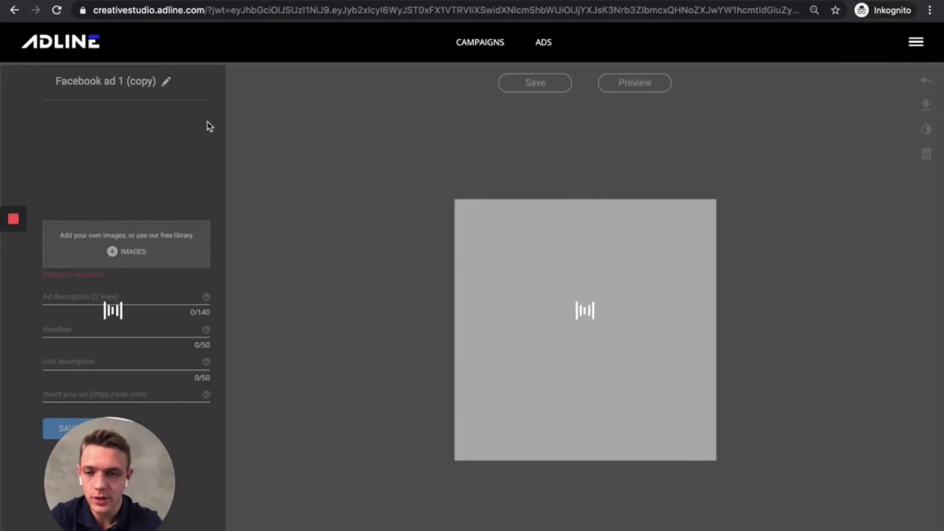
pyautogui.moveTo(233, 204)
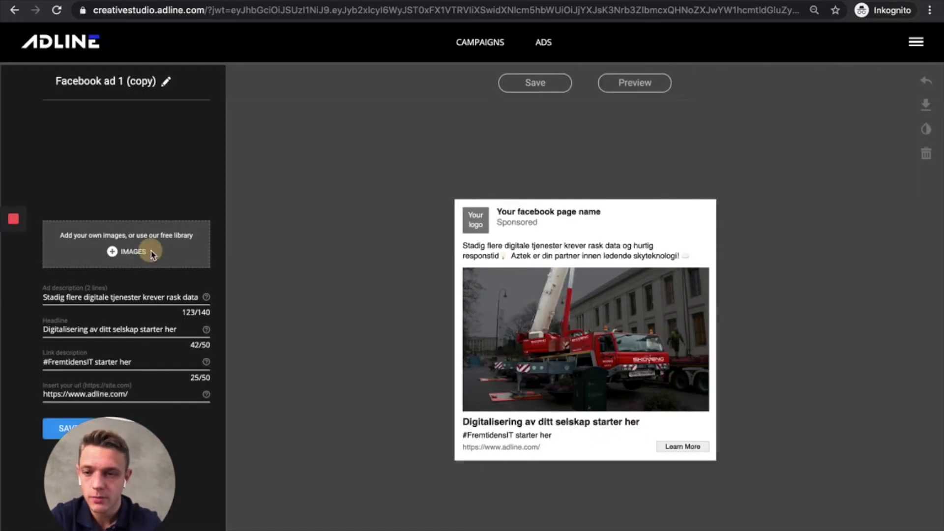
# - Swap in the orange-sky trucks photo, save it as Facebook ad 2, and open the next copy
pyautogui.click(126, 252)
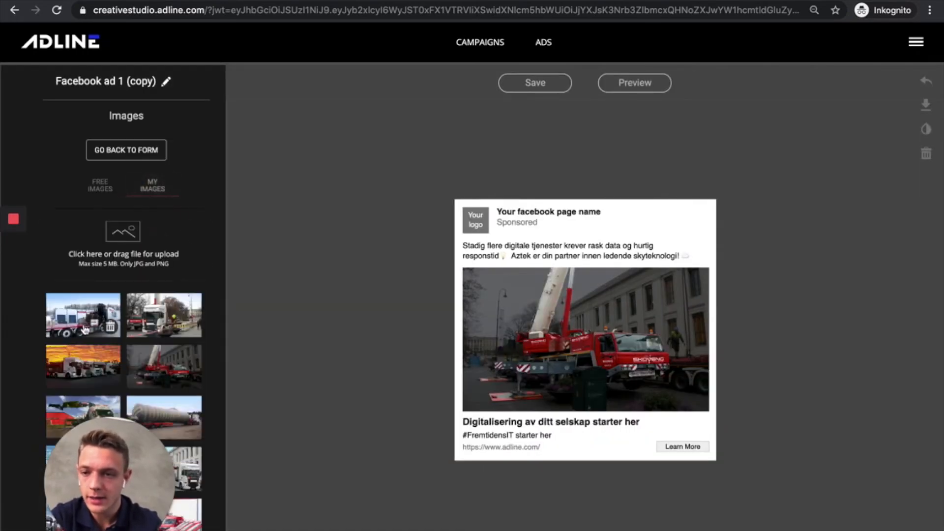
pyautogui.moveTo(570, 332)
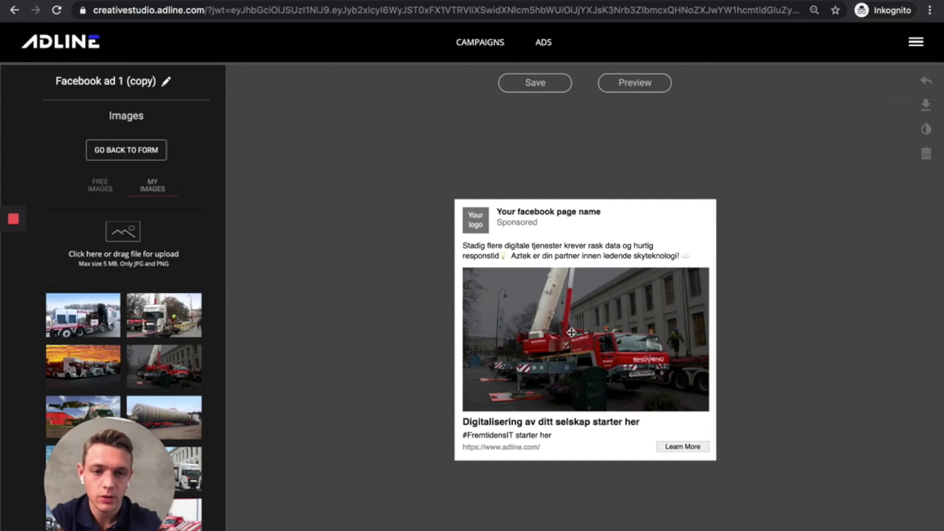
pyautogui.click(83, 366)
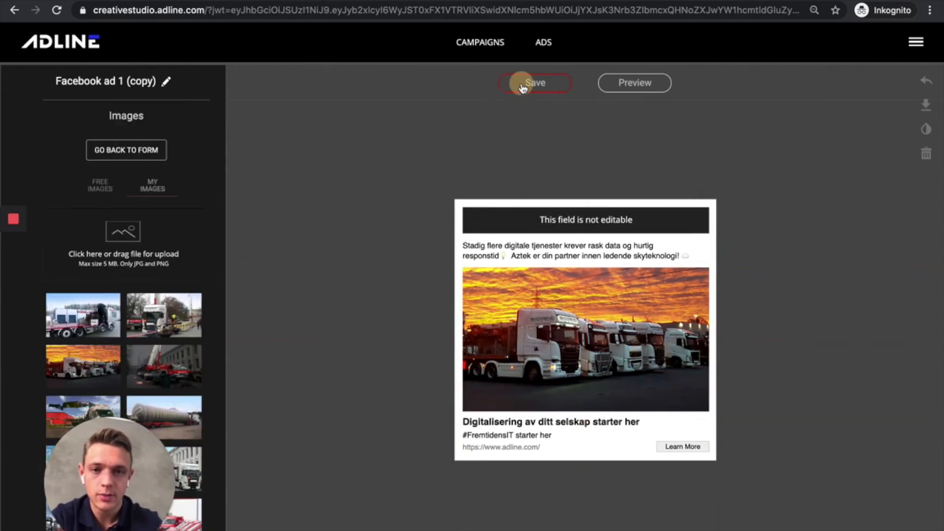
pyautogui.click(534, 83)
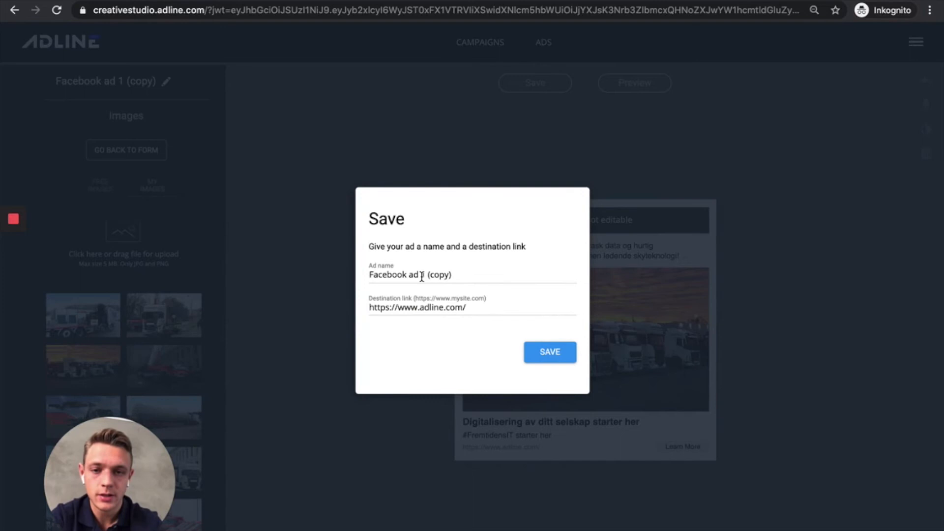
pyautogui.click(548, 351)
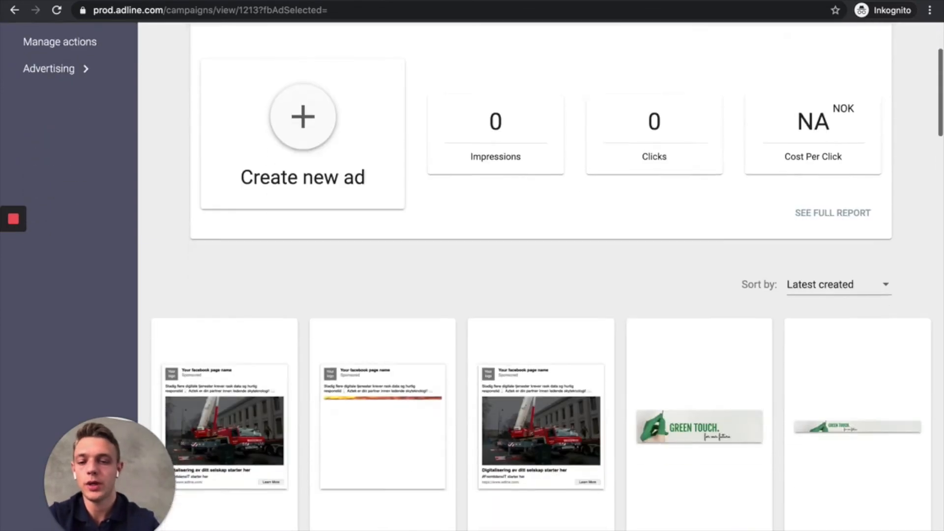
pyautogui.scroll(-3)
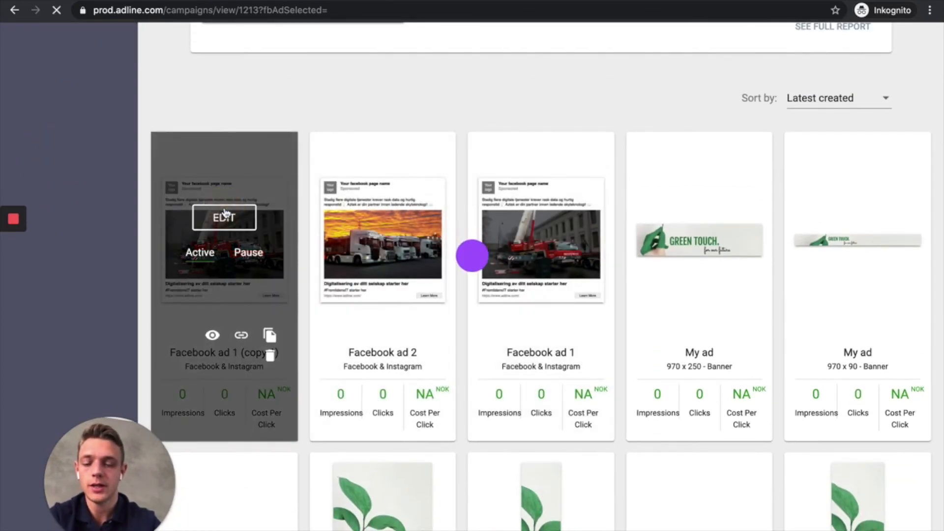
pyautogui.click(224, 217)
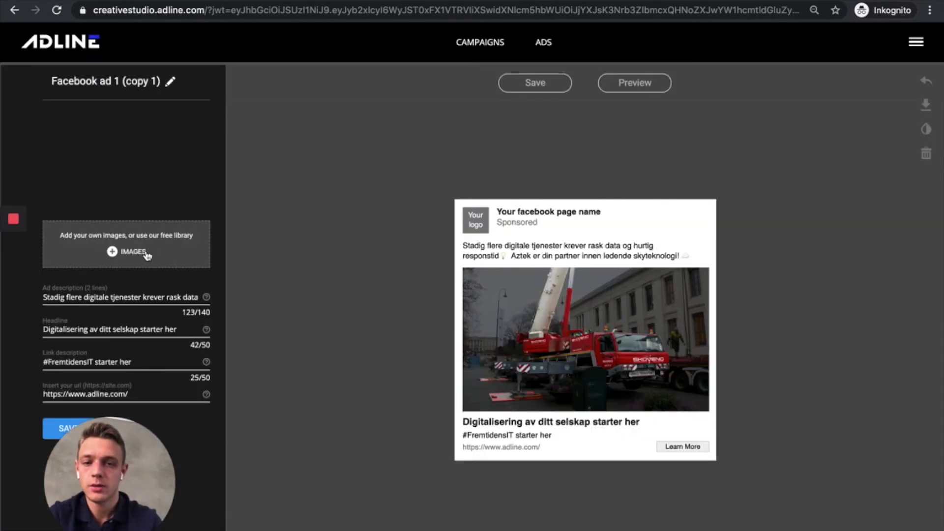
# - Give this copy the red crane trucks photo and save it as Facebook ad 2
pyautogui.click(126, 251)
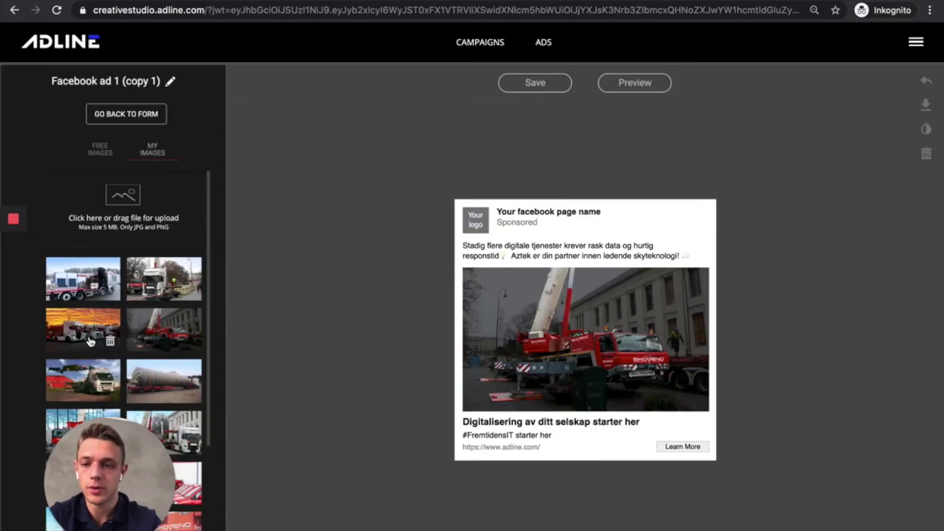
pyautogui.scroll(-3)
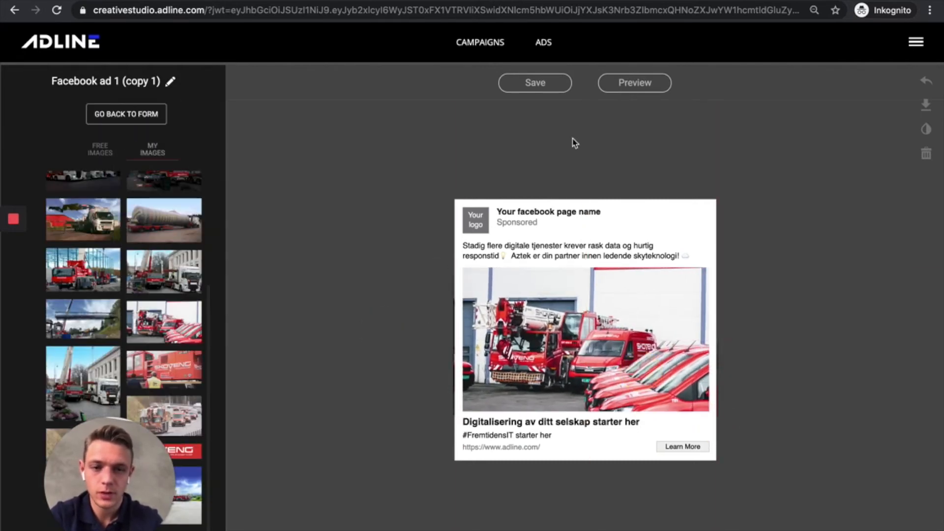
pyautogui.click(534, 83)
pyautogui.write('Facebook ad 2')
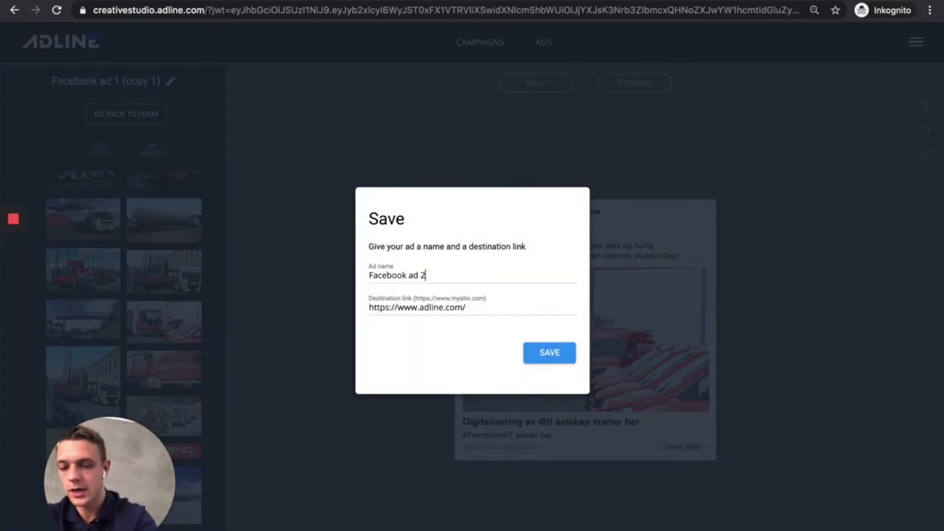
pyautogui.click(548, 352)
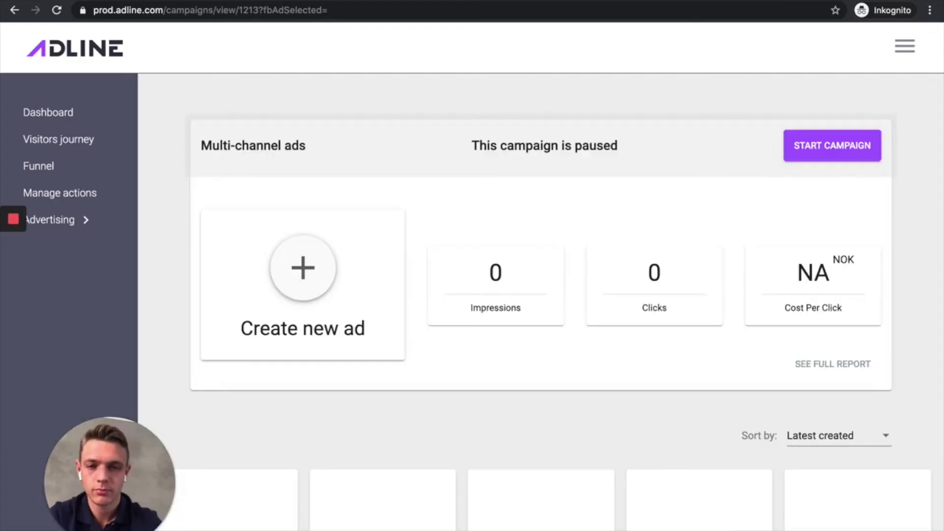
pyautogui.scroll(-3)
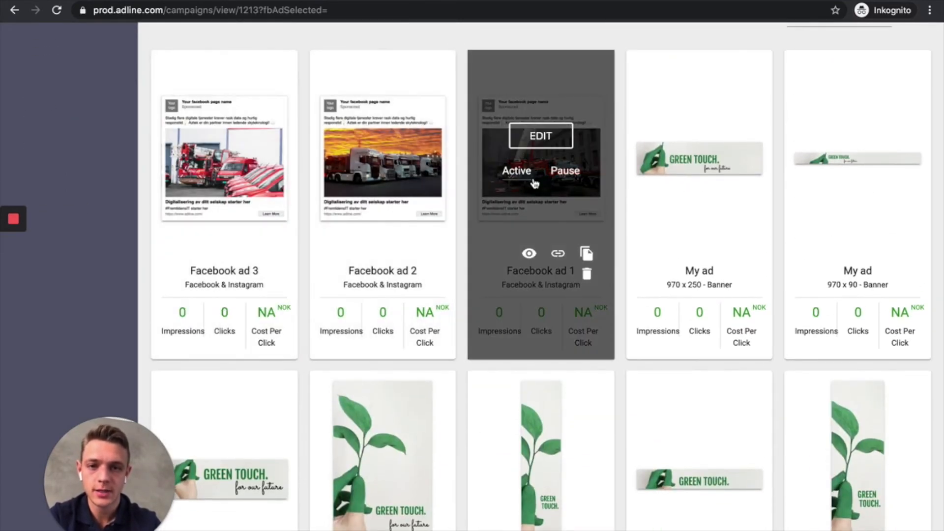
pyautogui.moveTo(498, 209)
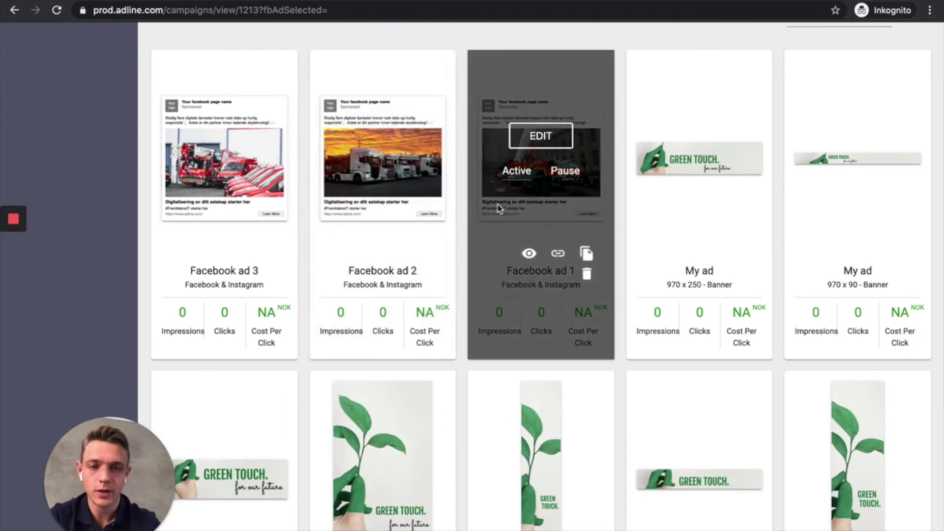
pyautogui.scroll(-3)
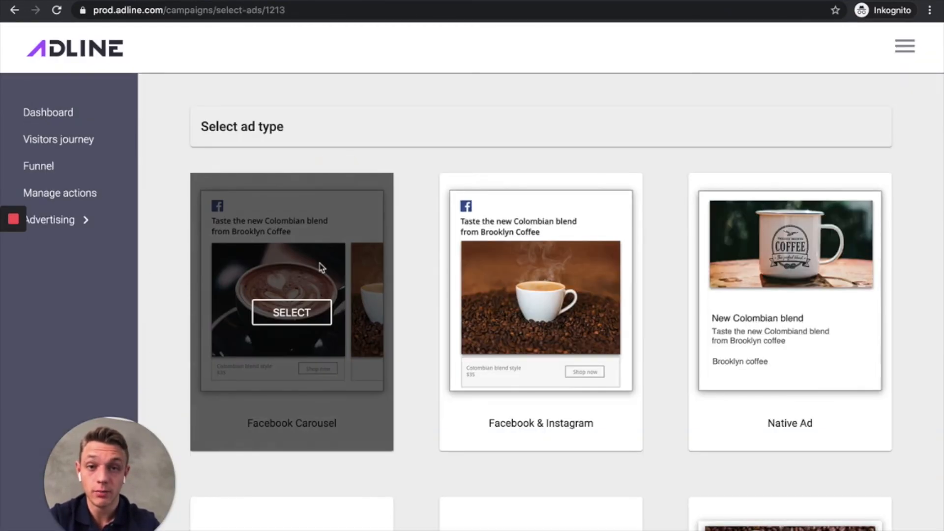
# - Select the Google Search ad type to start a blank template
pyautogui.scroll(-3)
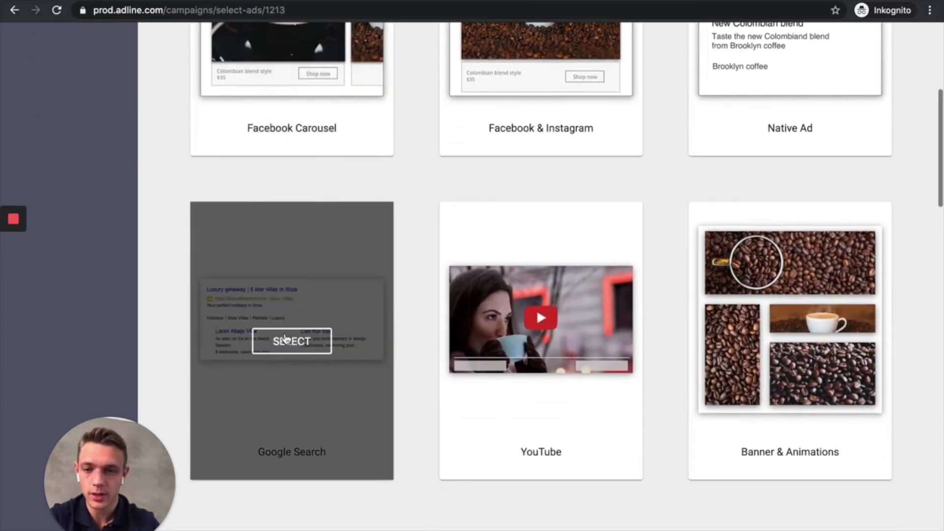
pyautogui.click(292, 342)
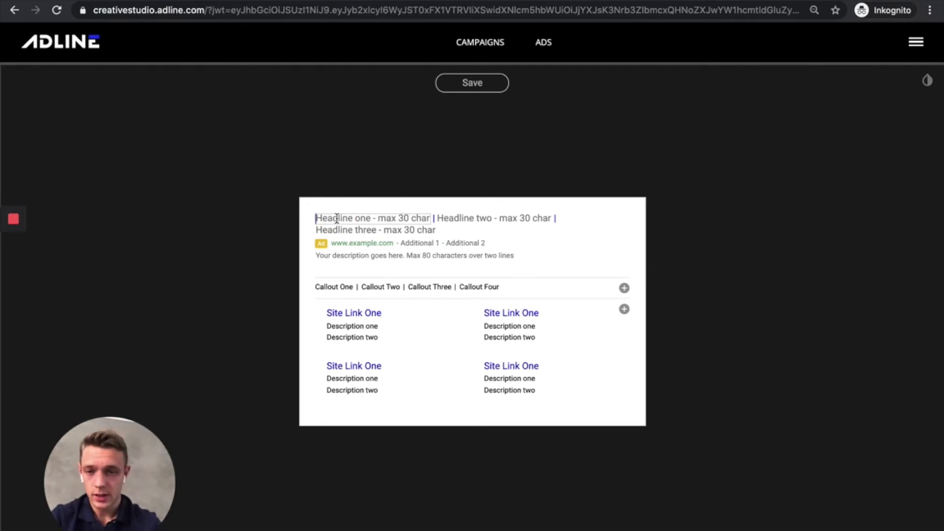
# - Enter headlines 'Create multi-channel ads', 'Try Adline for free today' and 'Get started!'
pyautogui.write('Createmu')
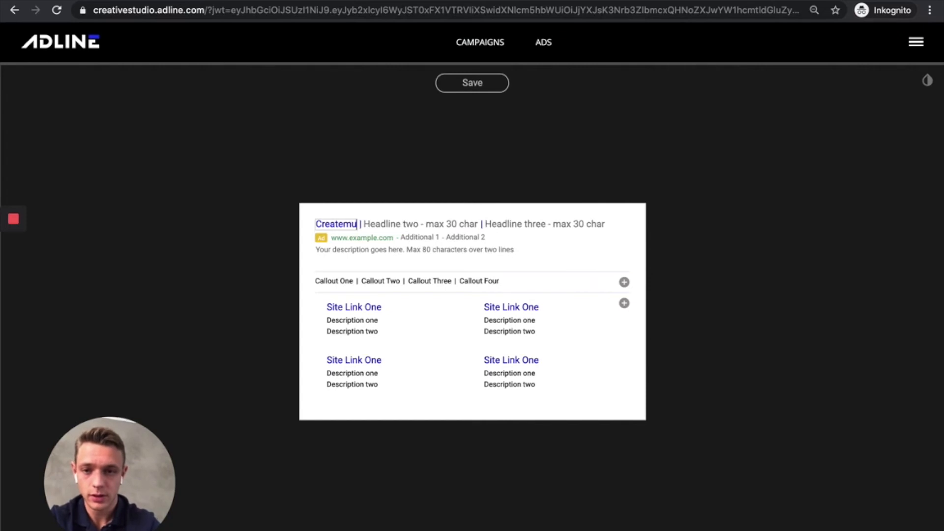
pyautogui.write('Create multi-c')
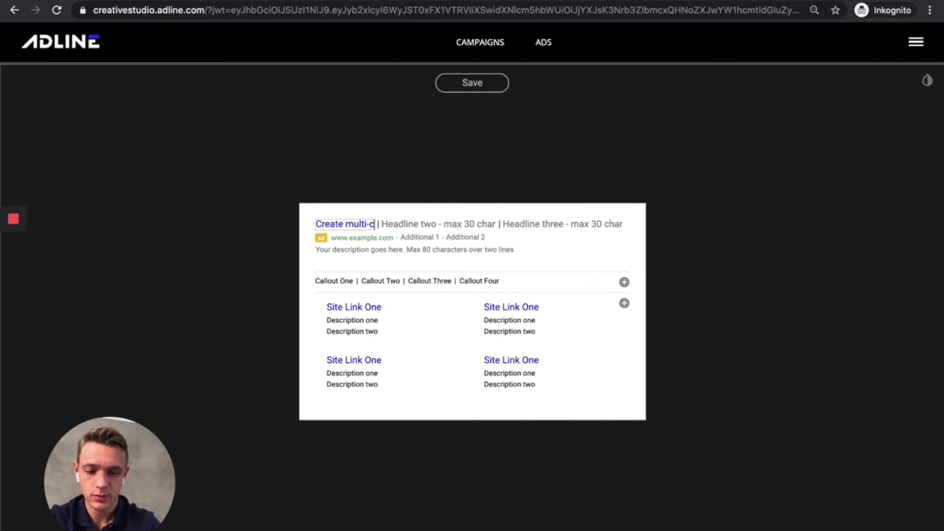
pyautogui.write('hannel ads')
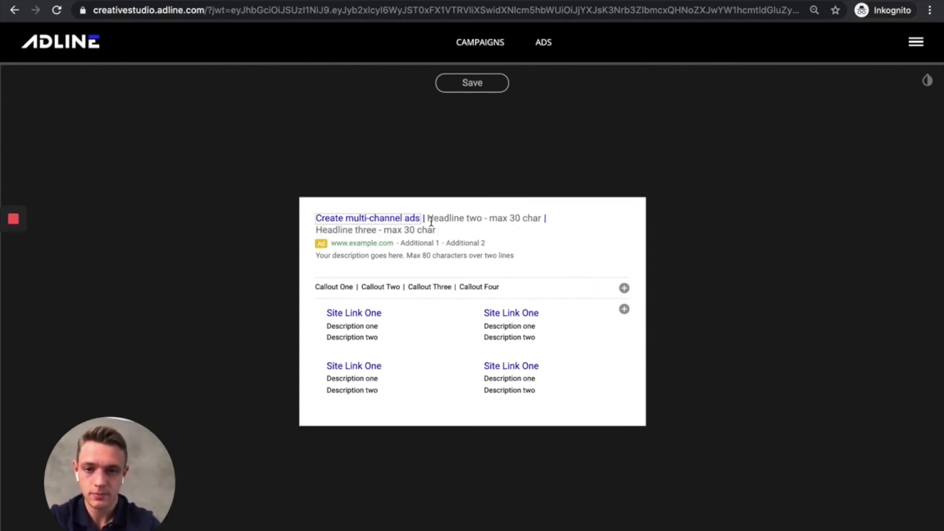
pyautogui.write('Try Adline for free today')
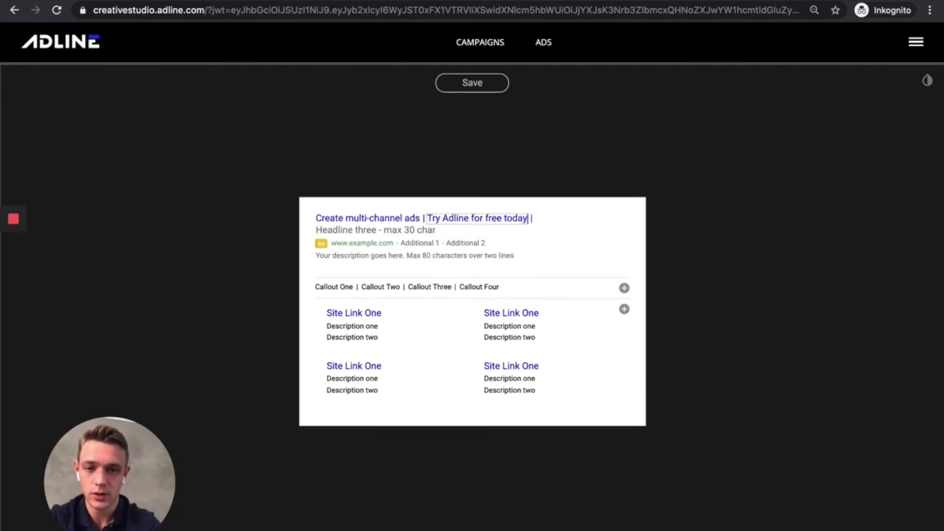
pyautogui.write('Get started!')
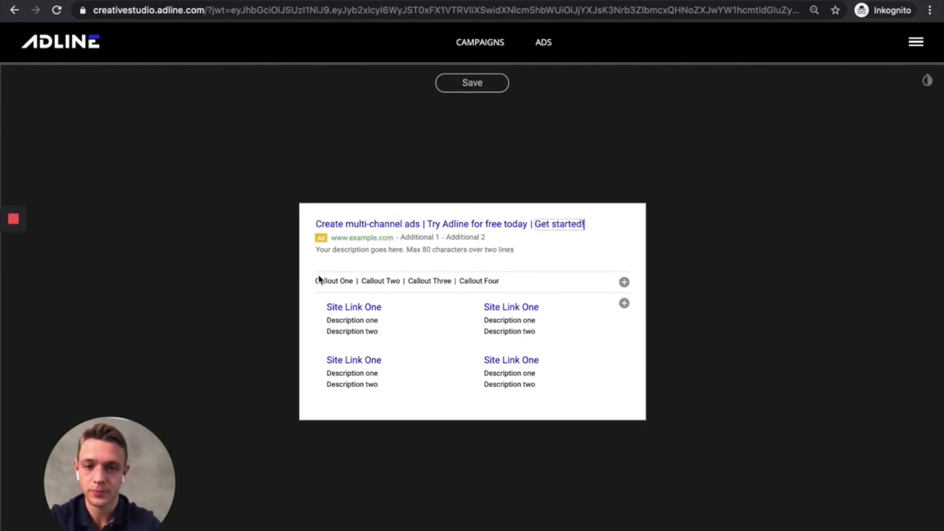
pyautogui.moveTo(590, 228)
pyautogui.write('multi-channel')
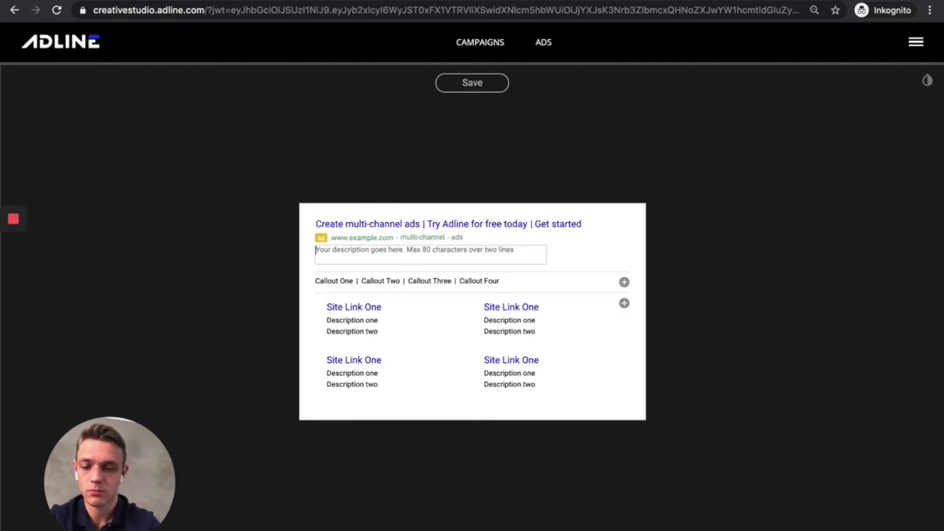
# - Write the description 'Create multi-channel ad campaigns quickly and easily. Get started for free today', then open the callout options
pyautogui.write('Create')
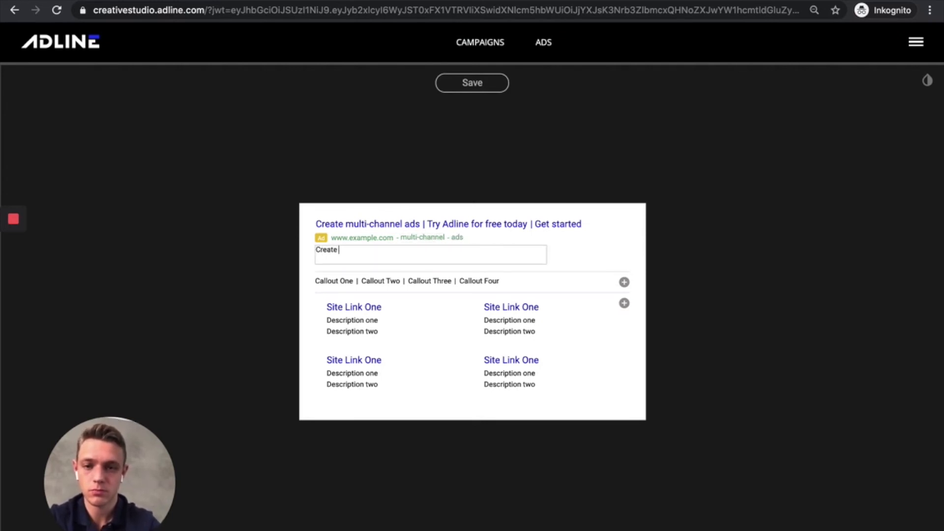
pyautogui.write('multi-')
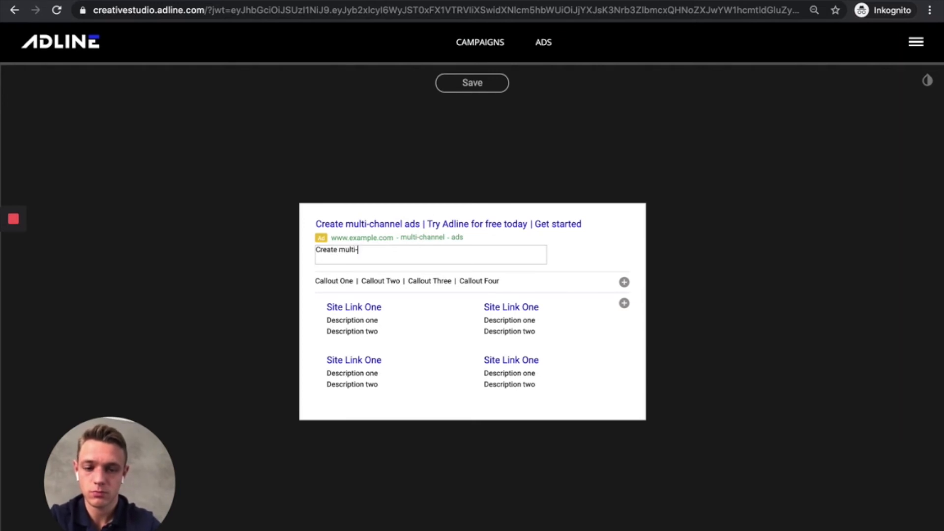
pyautogui.write('channel')
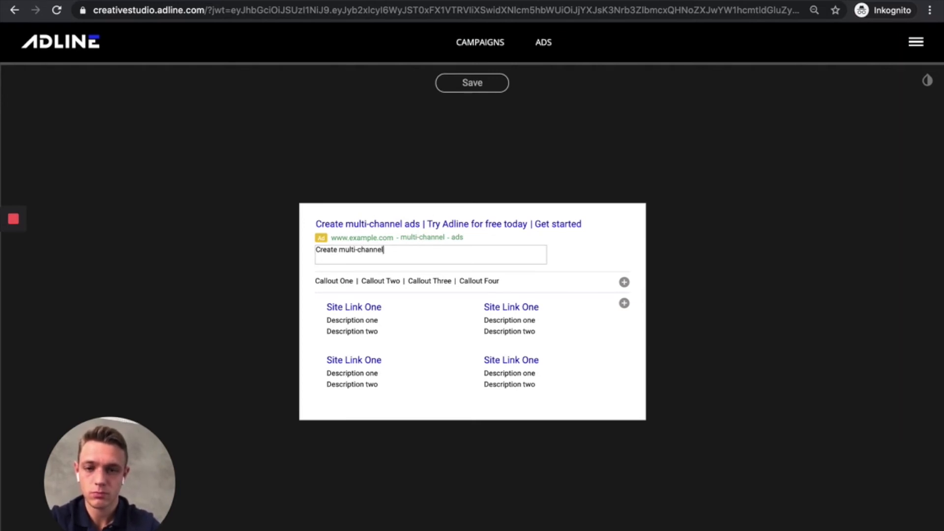
pyautogui.write('ad campaign')
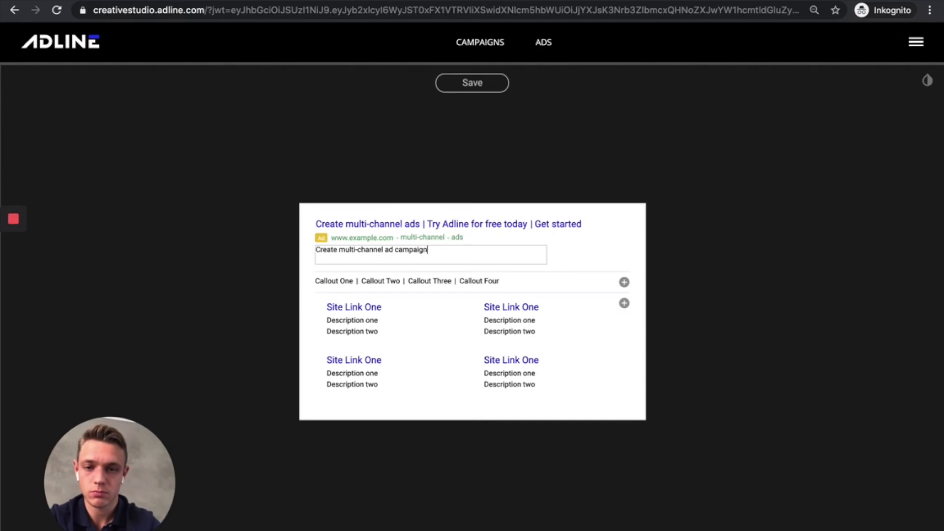
pyautogui.write('s qui')
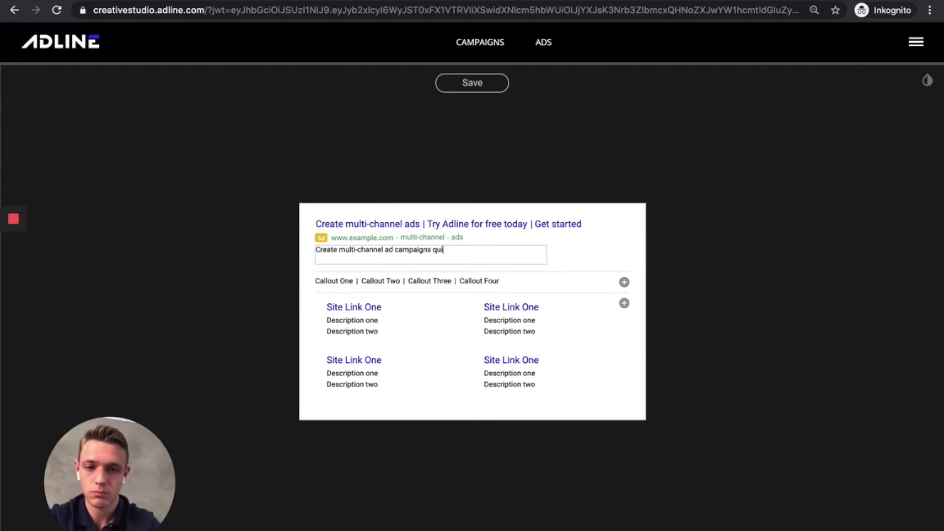
pyautogui.write('ckly')
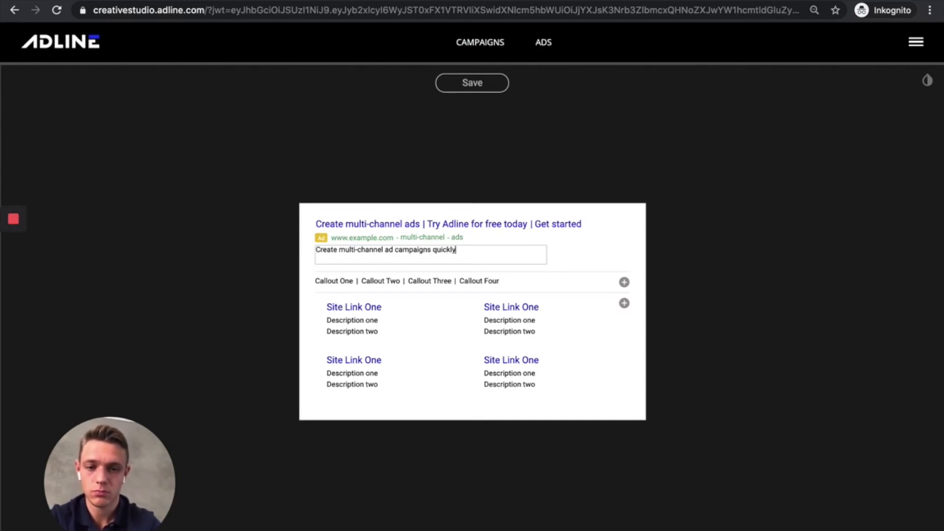
pyautogui.write('and eas')
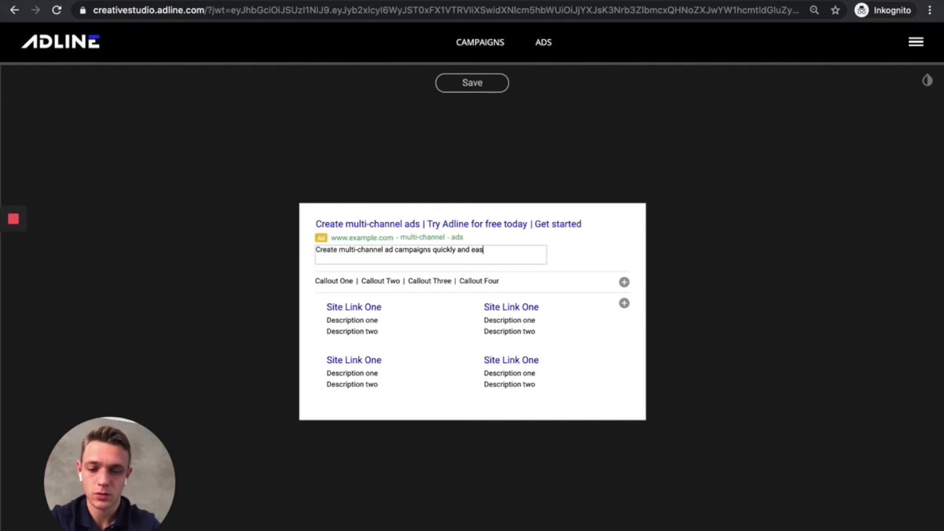
pyautogui.write('ily. Get started for free today')
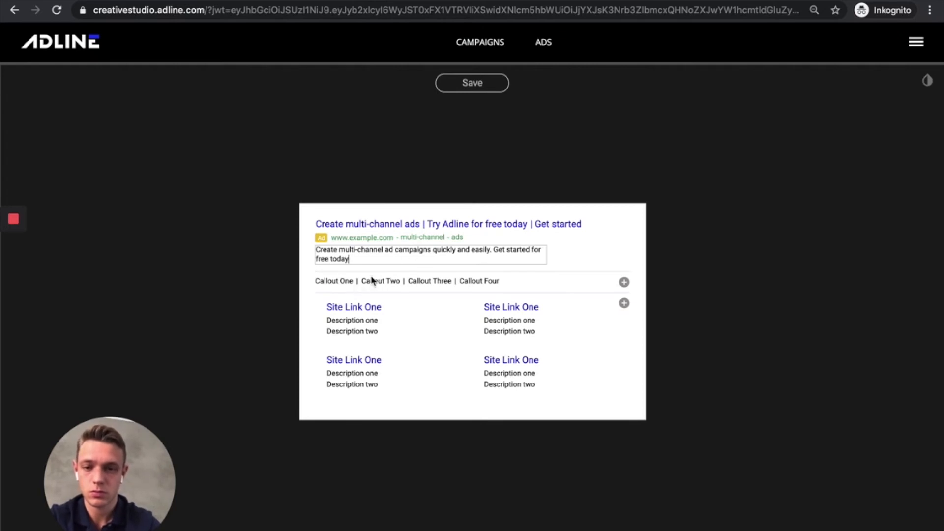
pyautogui.click(624, 282)
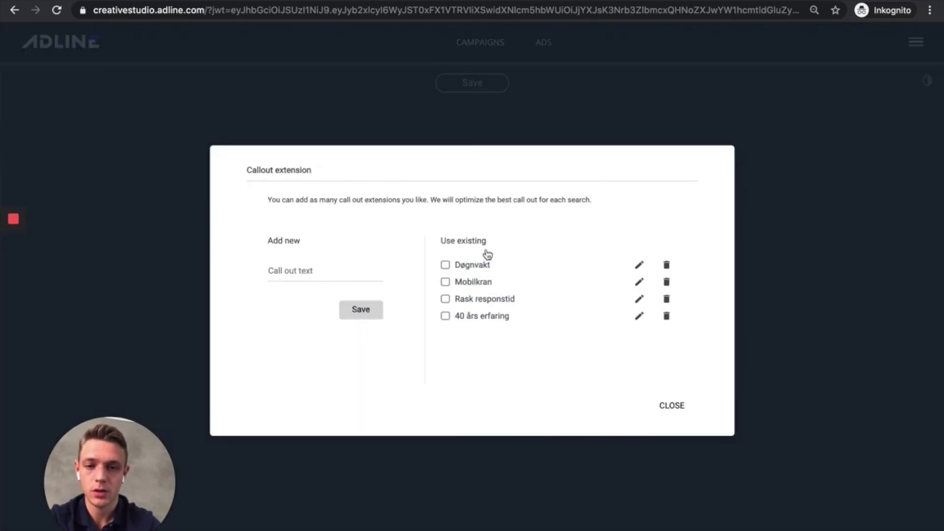
# - Add callouts Døgnvakt, Mobilkran, Rask responstid and sitelinks Krantjenester and Spesialtransport
pyautogui.click(444, 264)
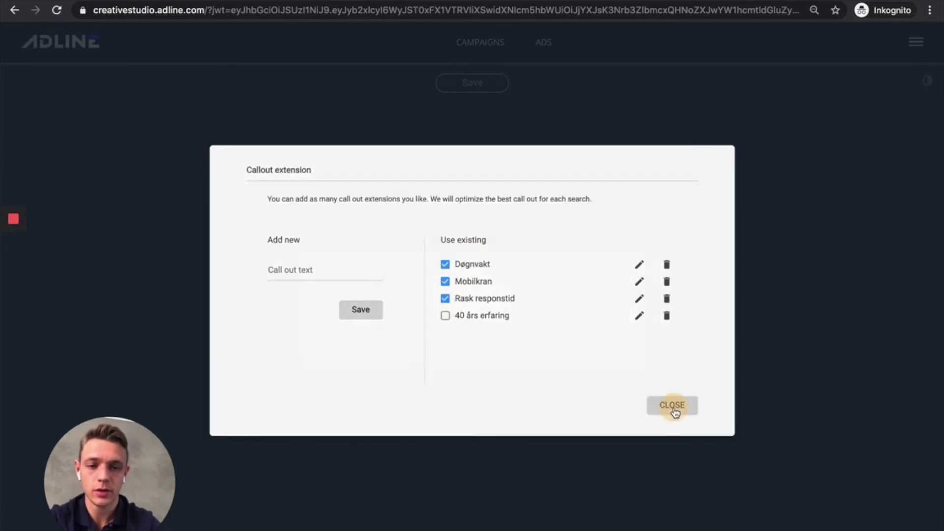
pyautogui.click(672, 405)
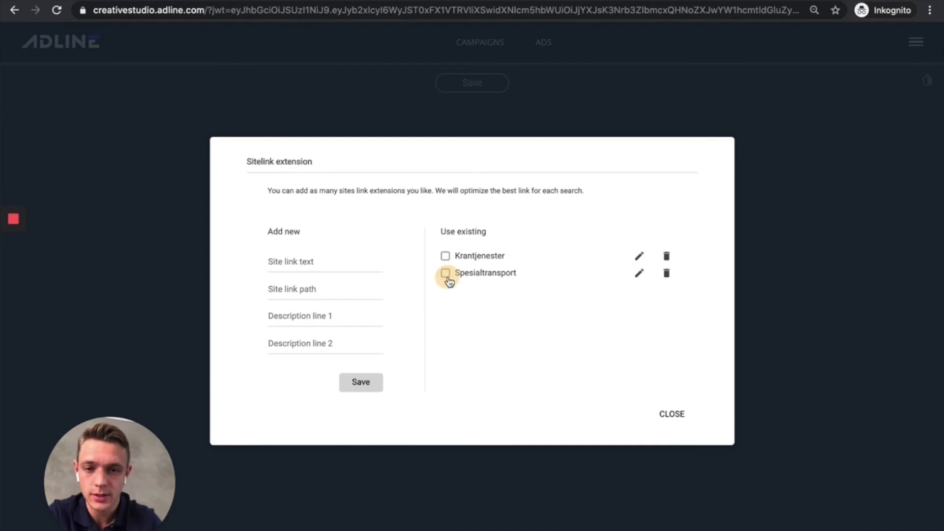
pyautogui.click(445, 273)
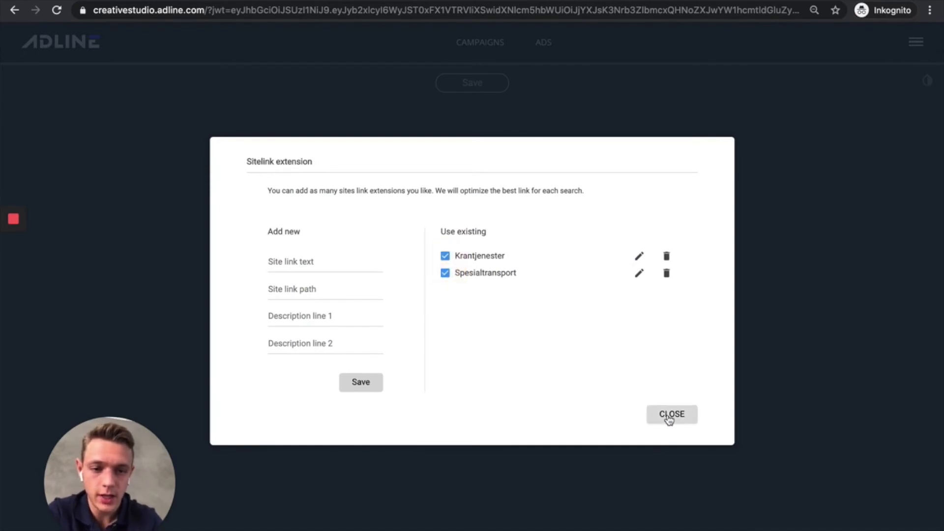
pyautogui.click(671, 414)
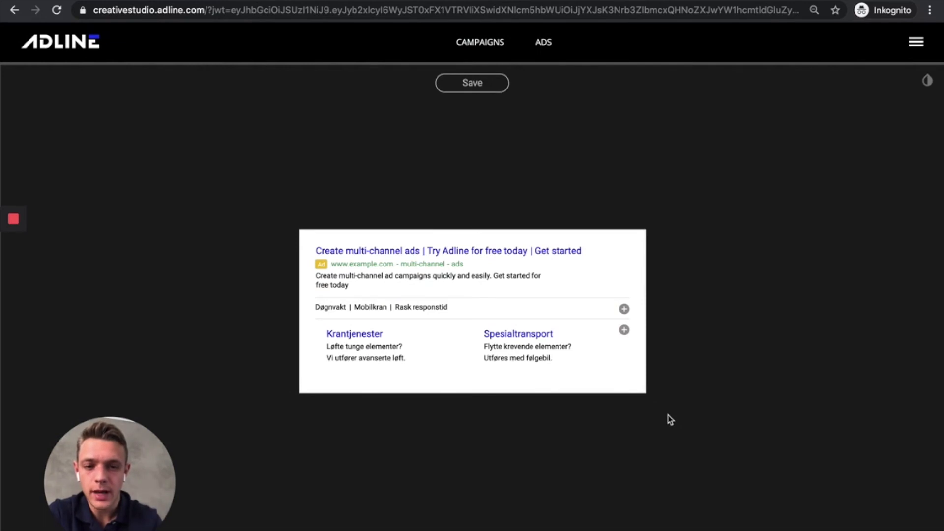
pyautogui.moveTo(318, 362)
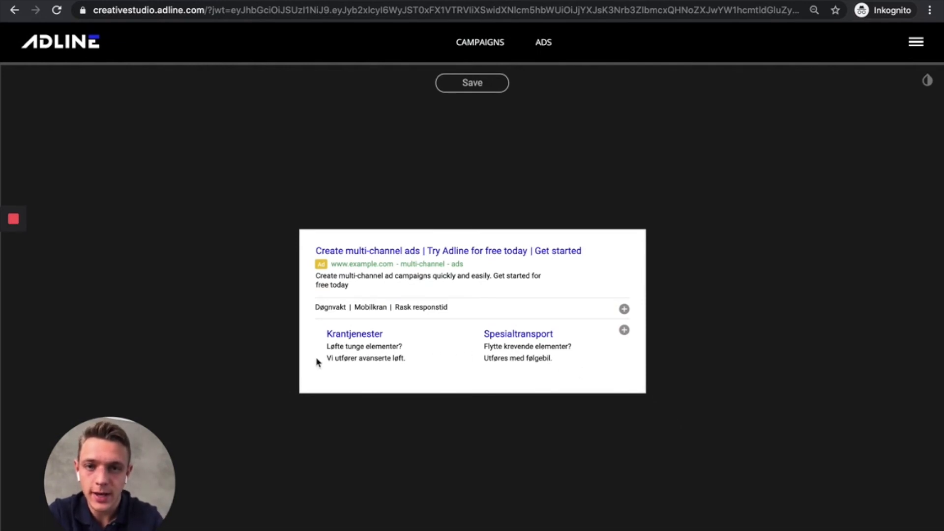
pyautogui.moveTo(398, 333)
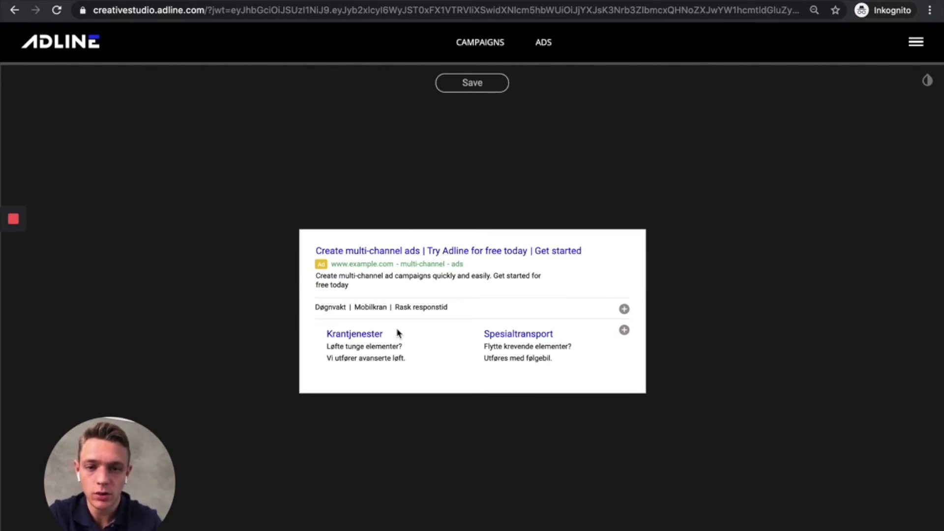
pyautogui.moveTo(503, 124)
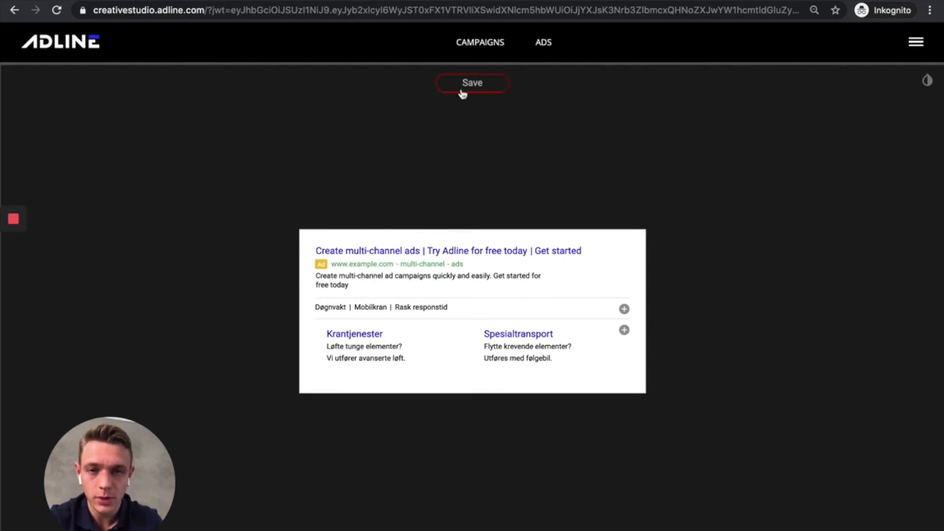
# - Open the save dialog for the Google Search ad, prefilled with the name 'My ad'
pyautogui.click(472, 83)
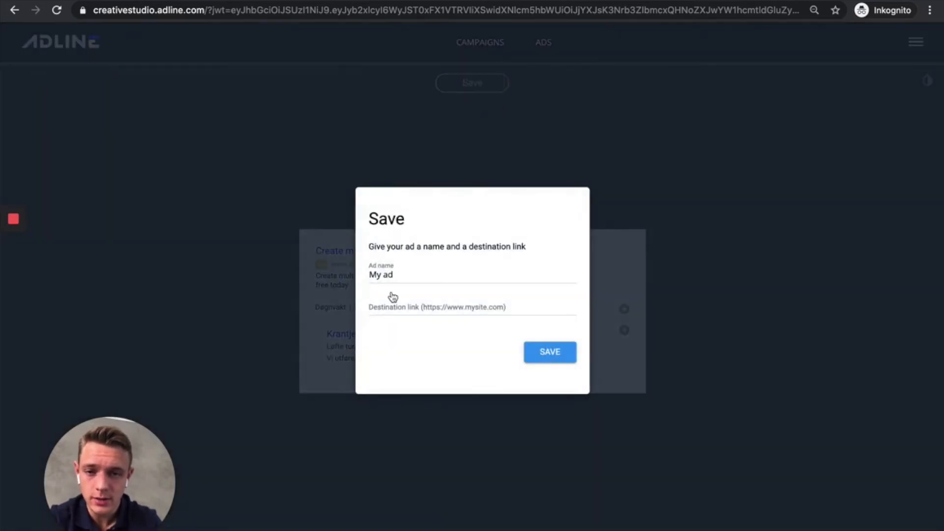
pyautogui.write('https://www.adline.com/')
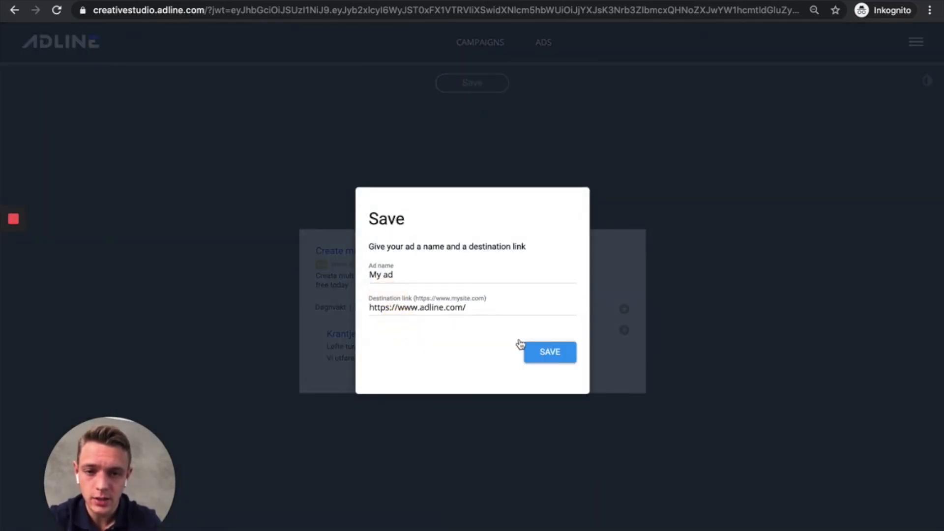
pyautogui.click(549, 351)
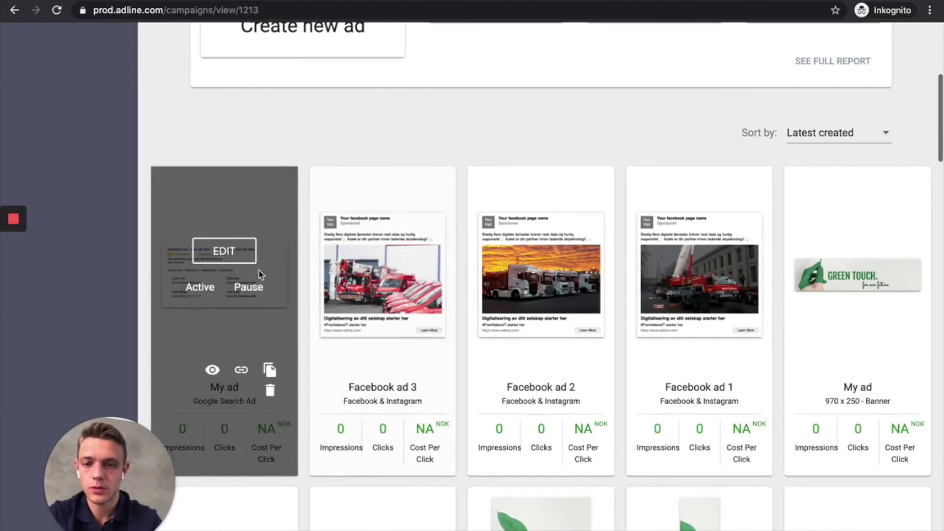
pyautogui.moveTo(269, 370)
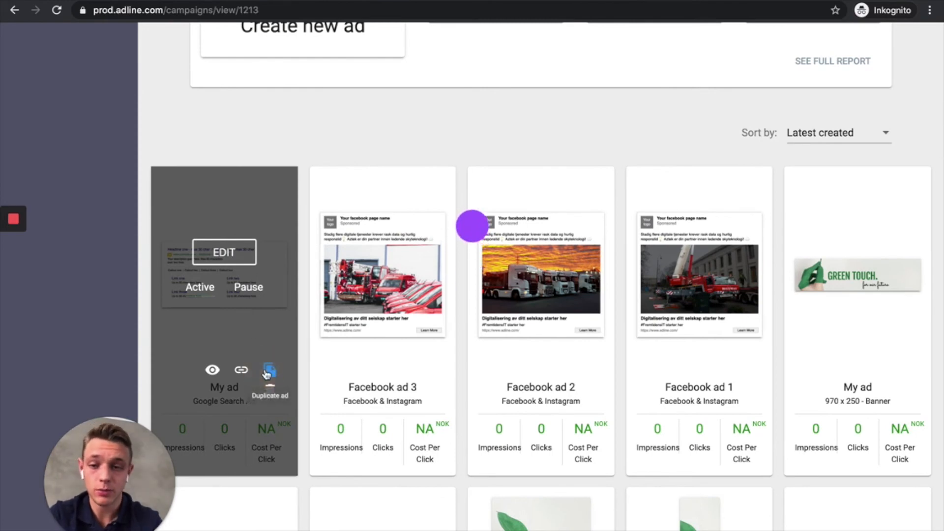
# - Duplicate the My ad search ad, producing My ad (copy) and My ad (copy 1)
pyautogui.click(270, 369)
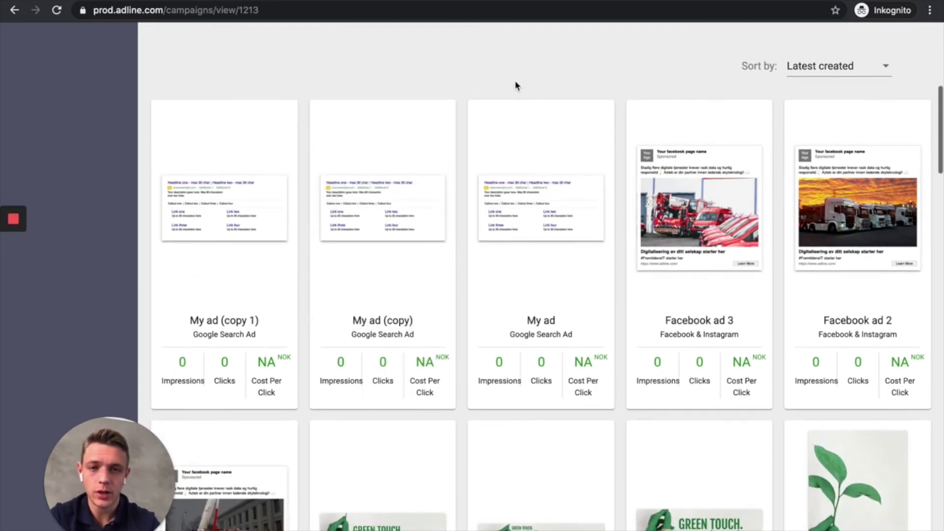
pyautogui.scroll(-3)
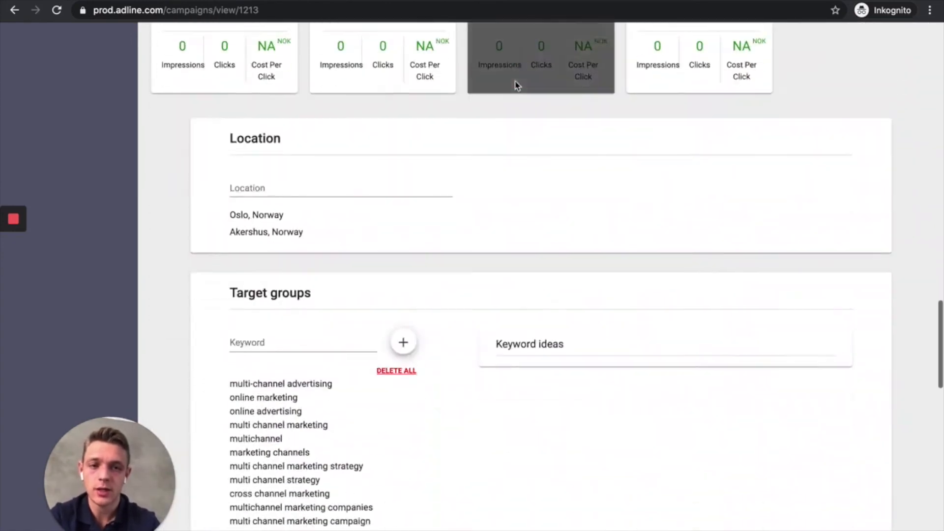
pyautogui.scroll(3)
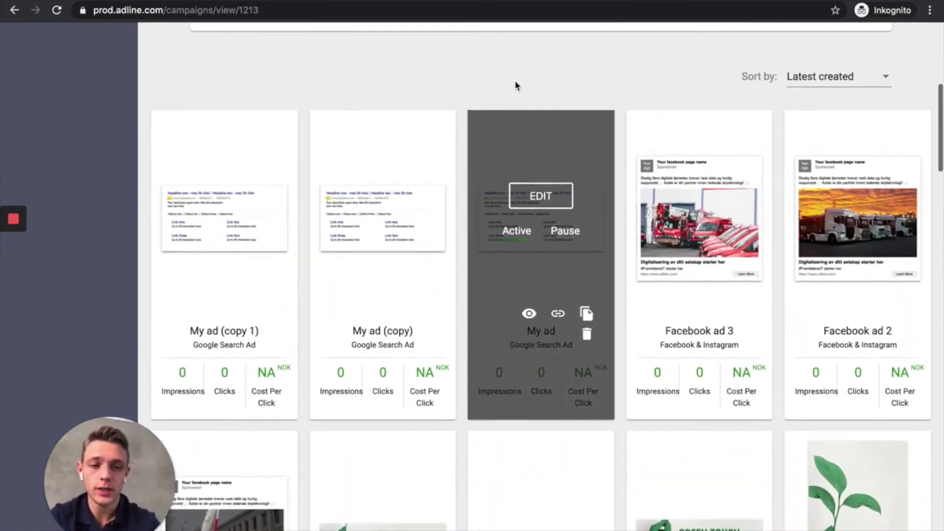
pyautogui.moveTo(514, 85)
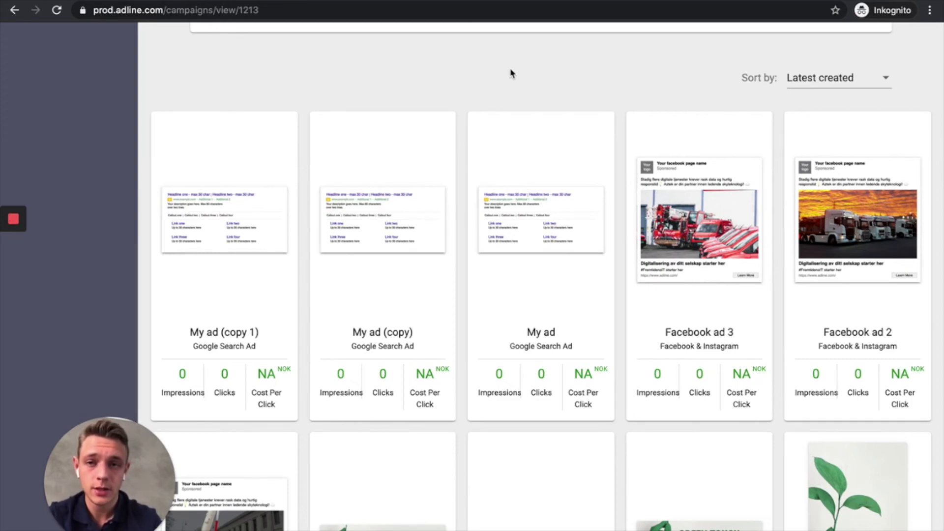
pyautogui.moveTo(459, 139)
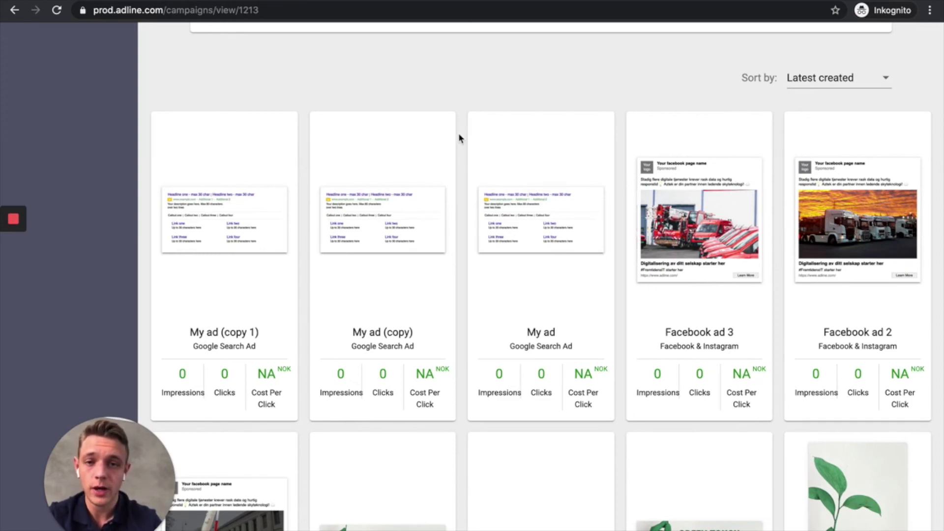
pyautogui.scroll(3)
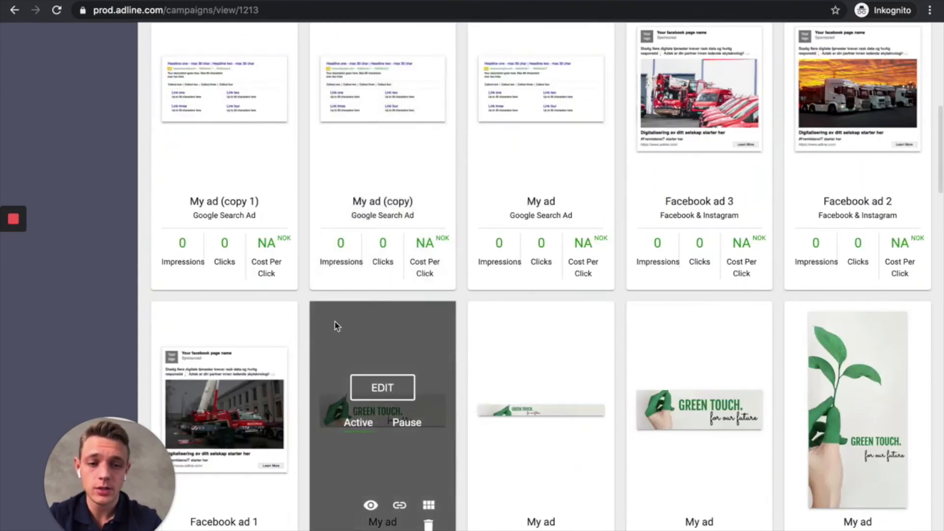
pyautogui.moveTo(295, 365)
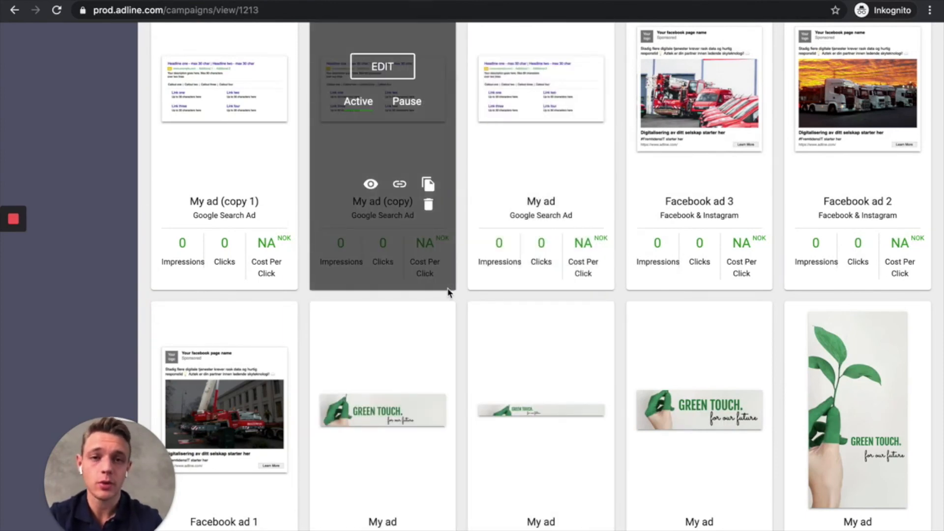
pyautogui.scroll(3)
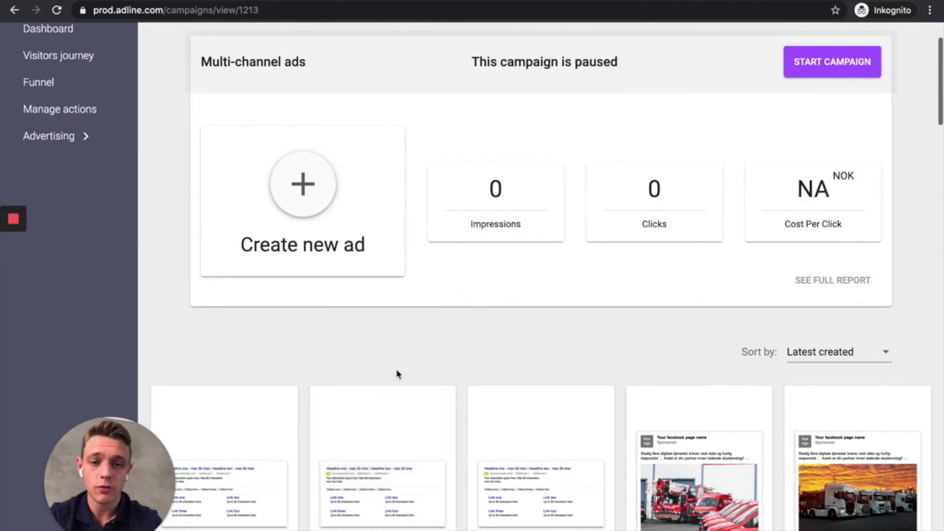
pyautogui.moveTo(413, 382)
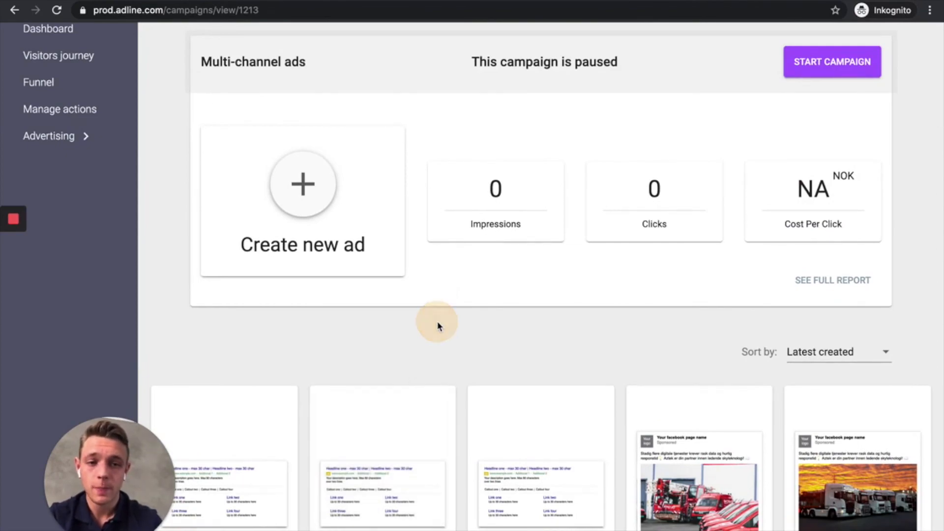
# - Remove Oslo, Norway from the campaign locations, keeping Akershus, Norway
pyautogui.scroll(-3)
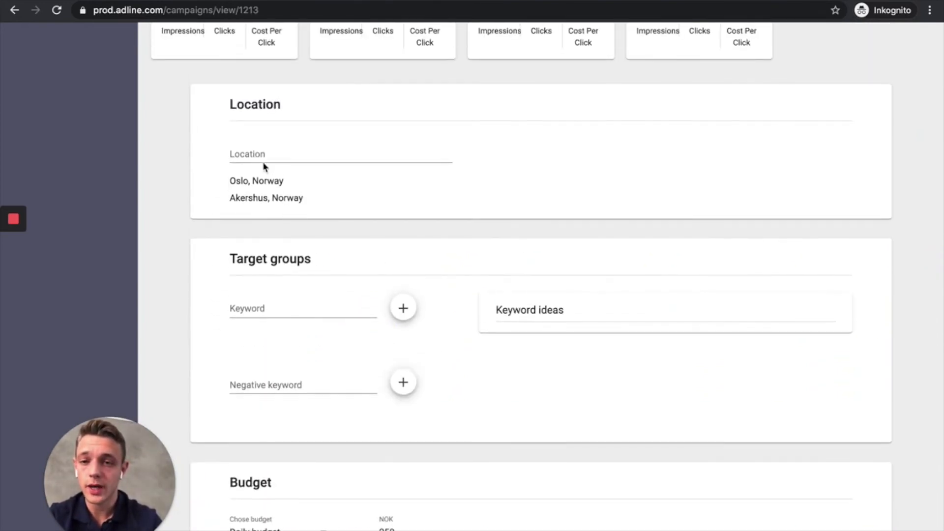
pyautogui.click(220, 182)
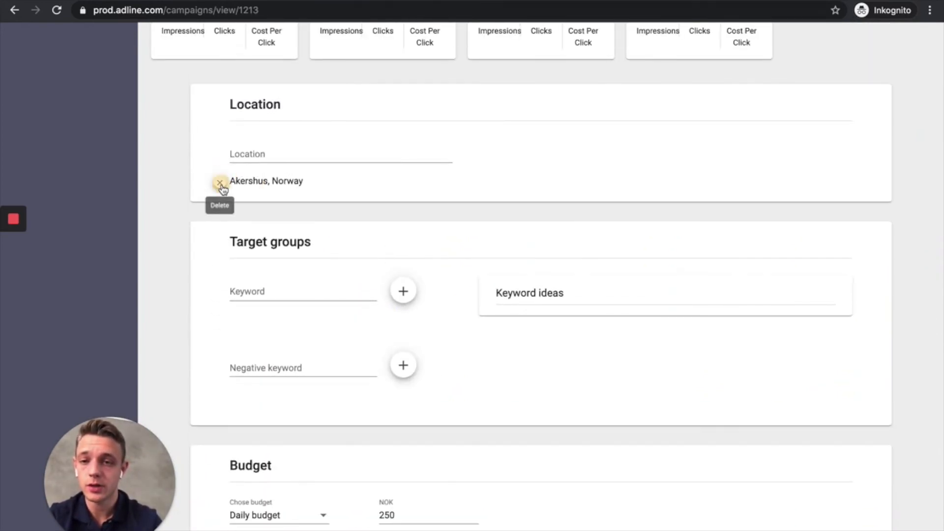
# - Replace Akershus, Norway with San Francisco, CA, USA and London, UK as locations
pyautogui.click(220, 182)
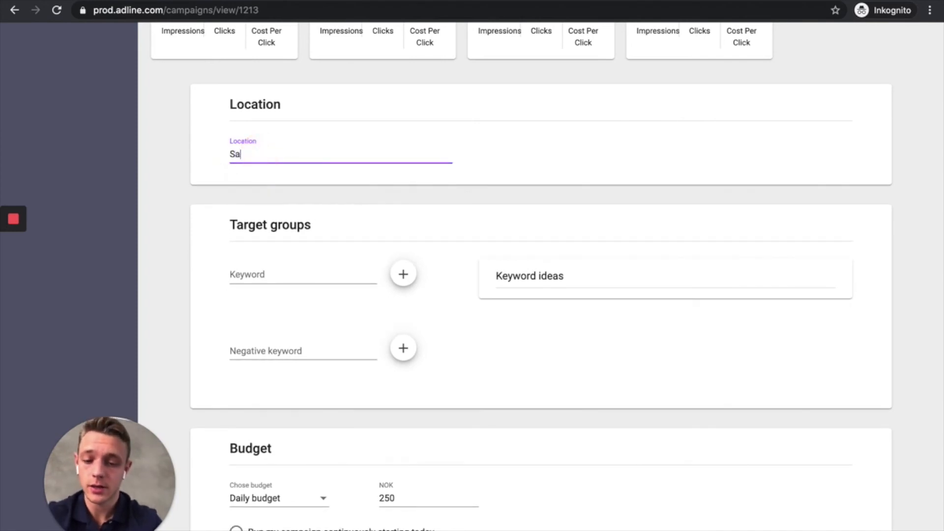
pyautogui.write('San Francisco, CA, USA')
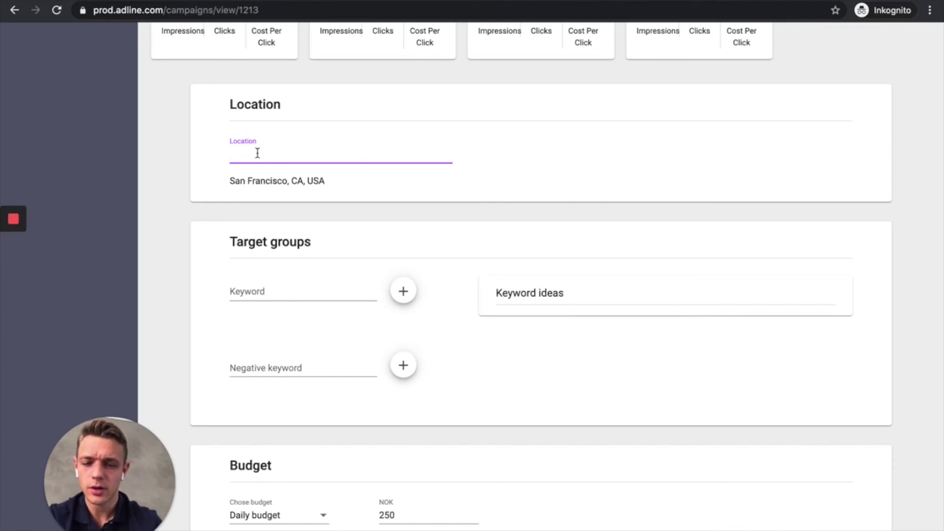
pyautogui.write('London, UK')
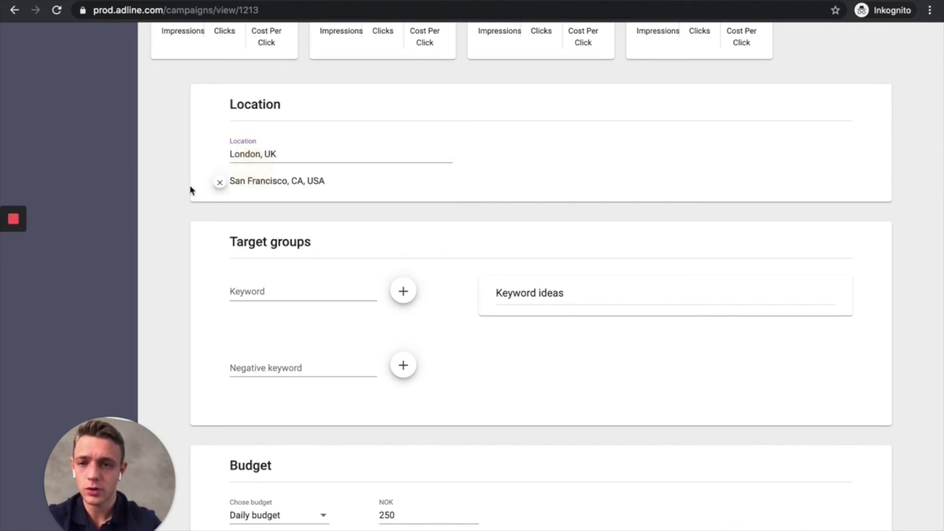
pyautogui.click(219, 182)
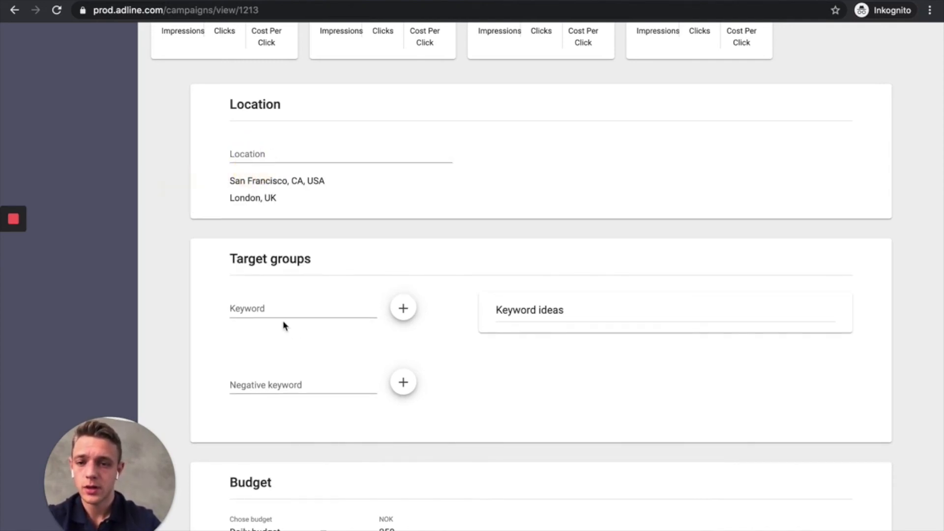
# - Add multi-channel and multi-channel ads as campaign keywords
pyautogui.click(276, 308)
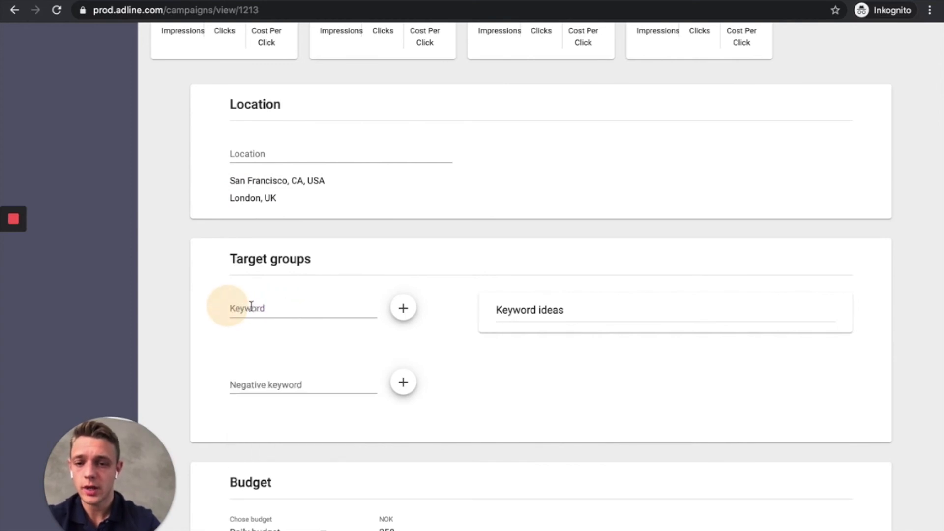
pyautogui.write('m')
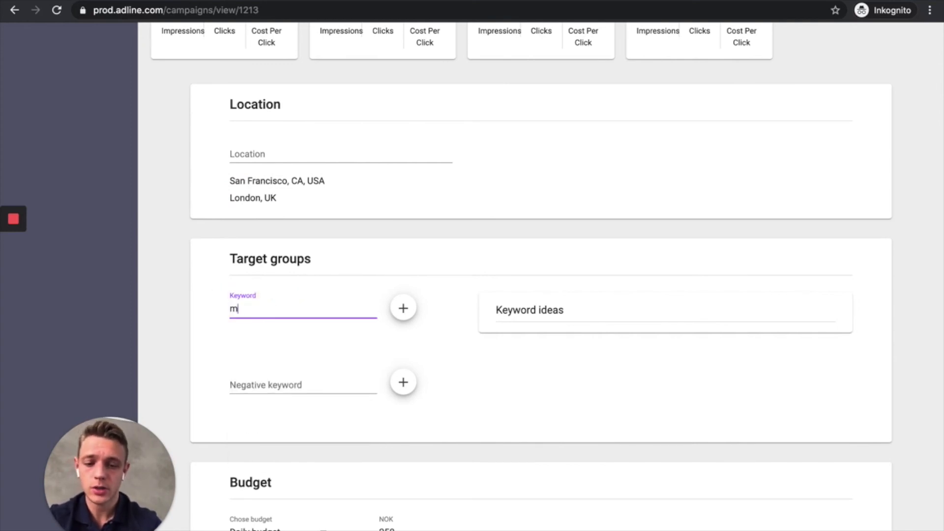
pyautogui.write('ulti-c')
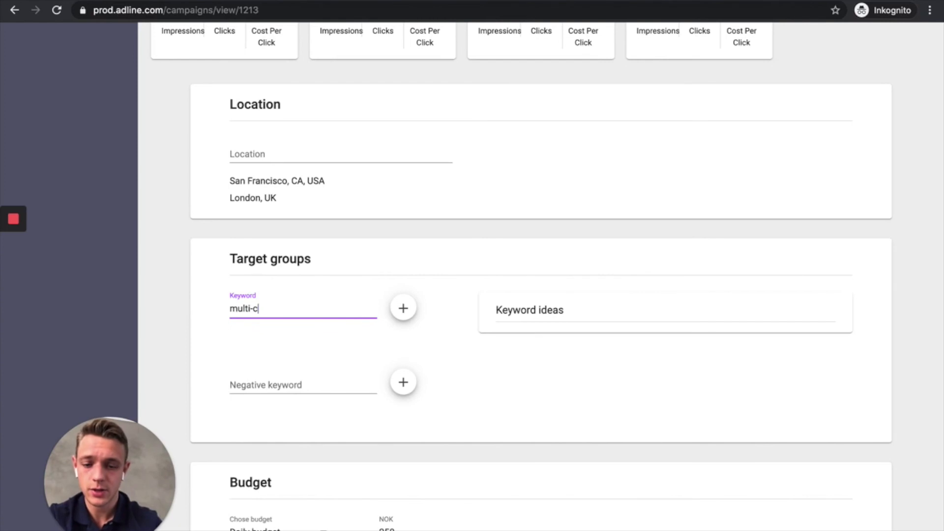
pyautogui.write('hannel')
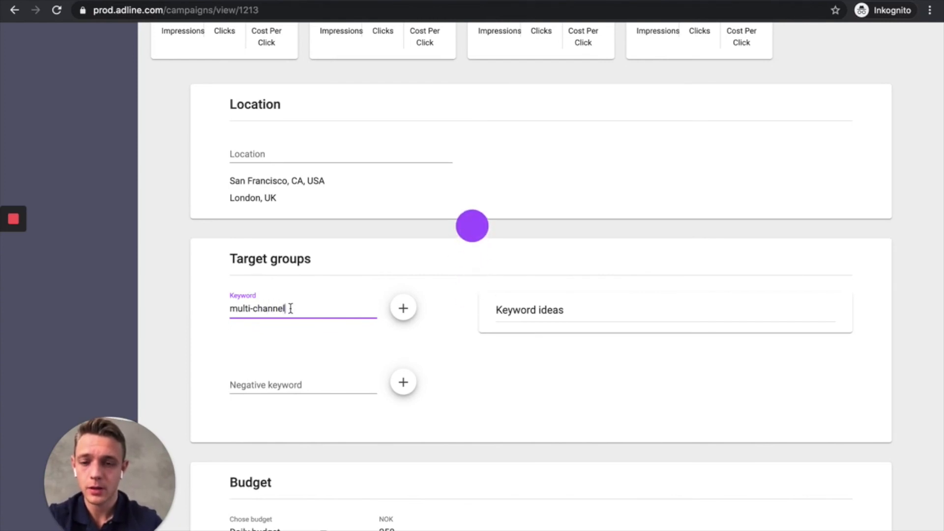
pyautogui.write('advertisin')
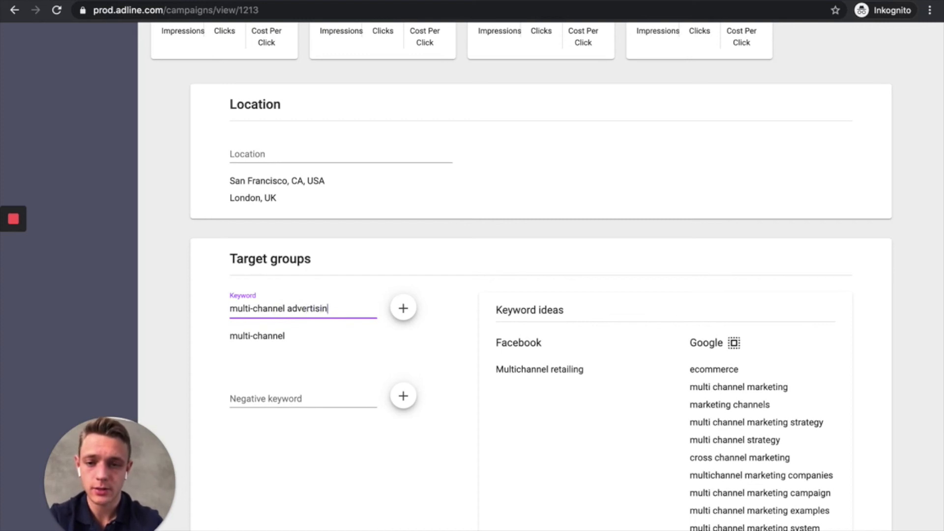
pyautogui.click(402, 307)
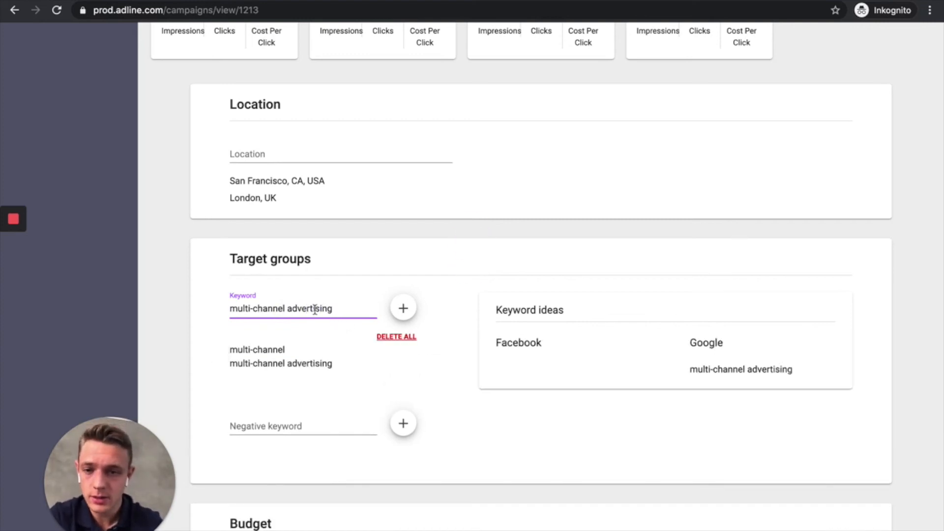
pyautogui.doubleClick(308, 308)
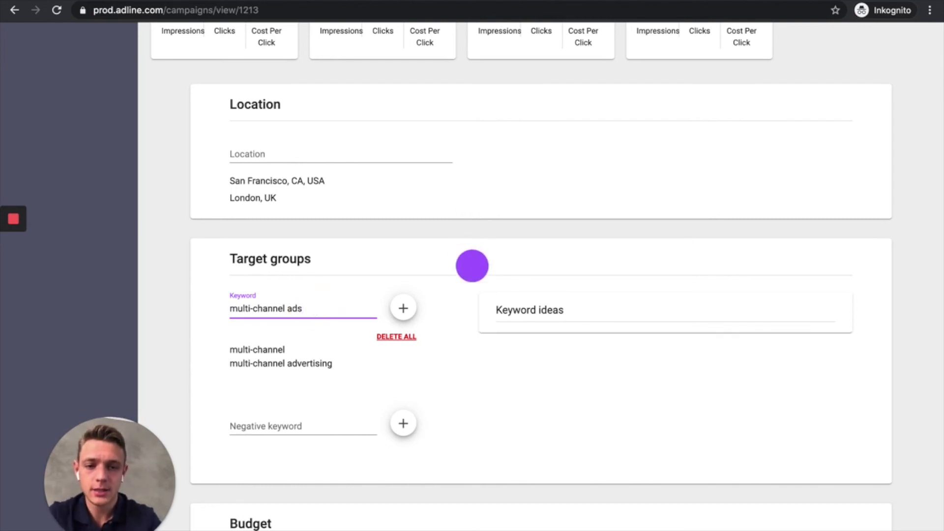
# - Add every Google keyword idea, from online marketing to multi channel advertising, and type 'time'
pyautogui.click(402, 308)
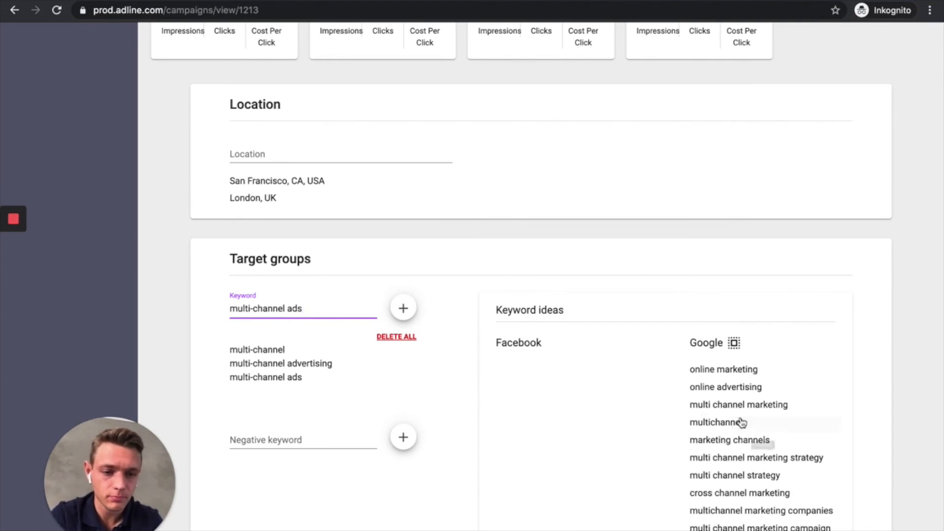
pyautogui.scroll(-3)
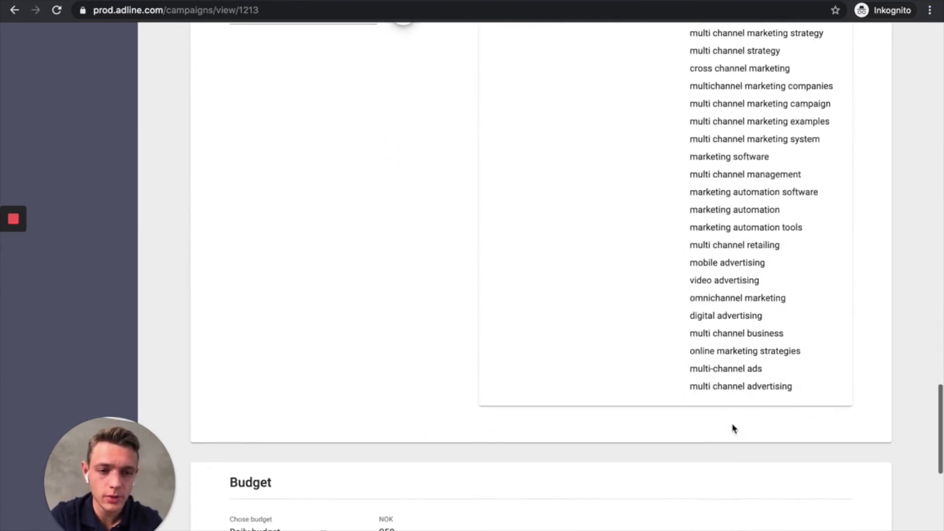
pyautogui.scroll(3)
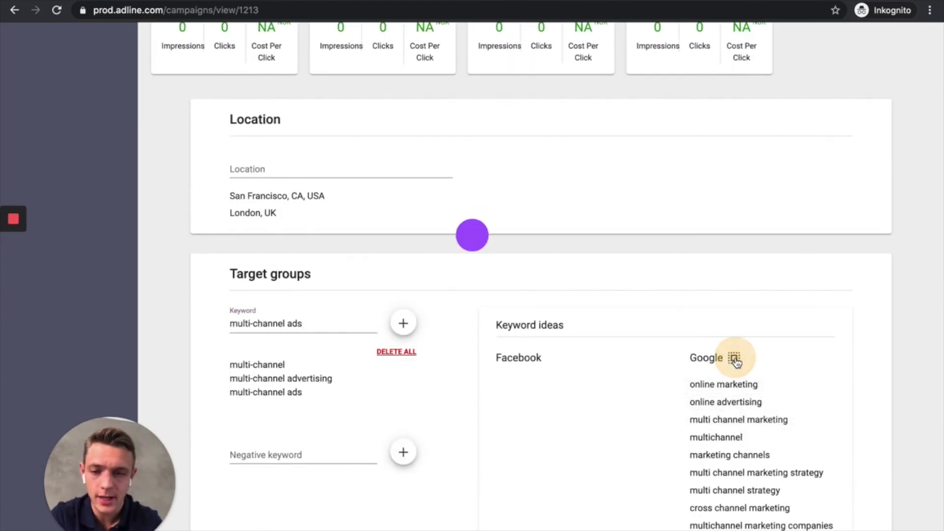
pyautogui.scroll(-3)
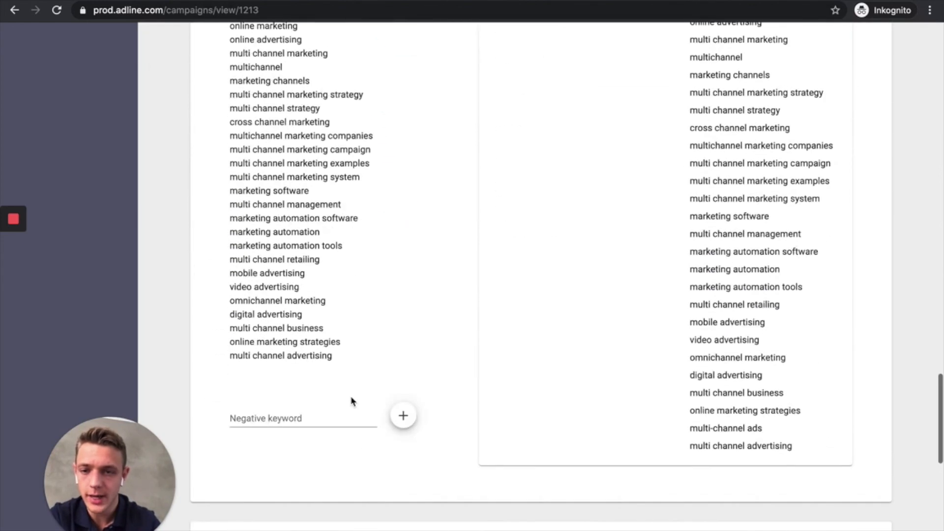
pyautogui.scroll(3)
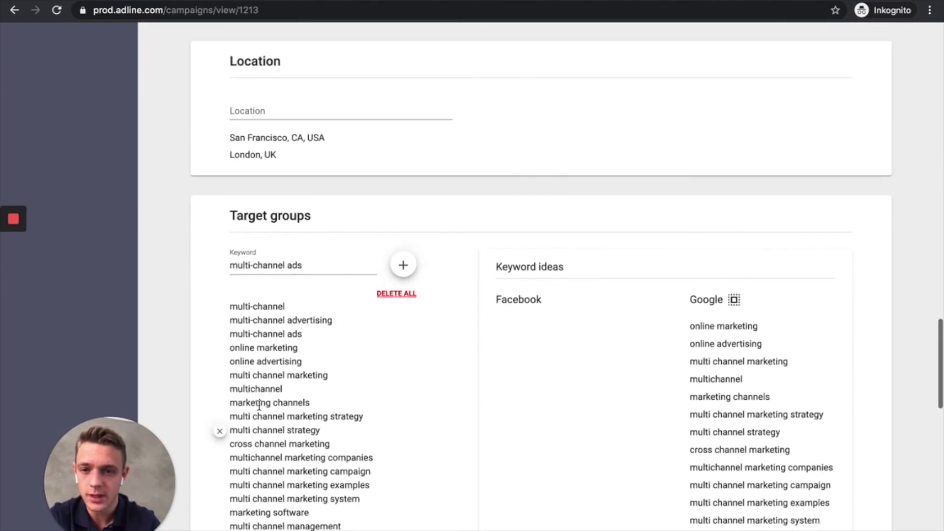
pyautogui.scroll(-3)
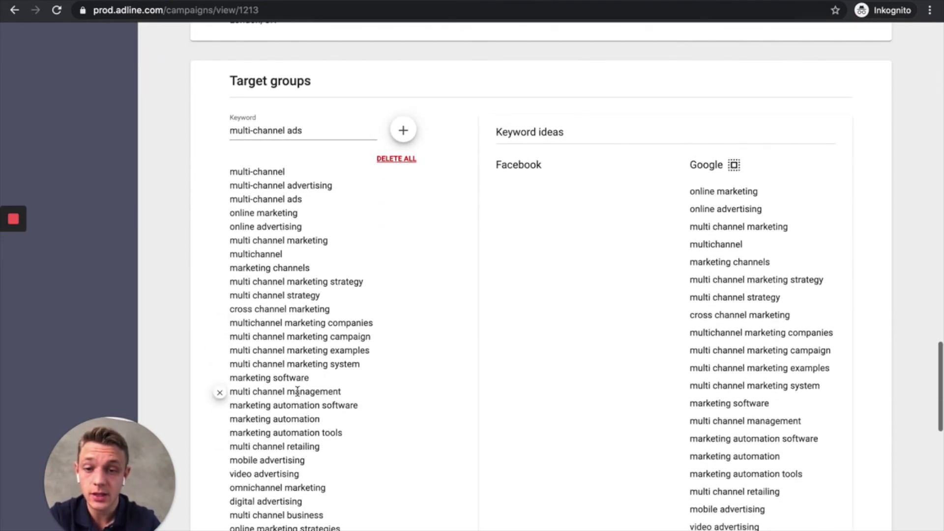
pyautogui.moveTo(269, 377)
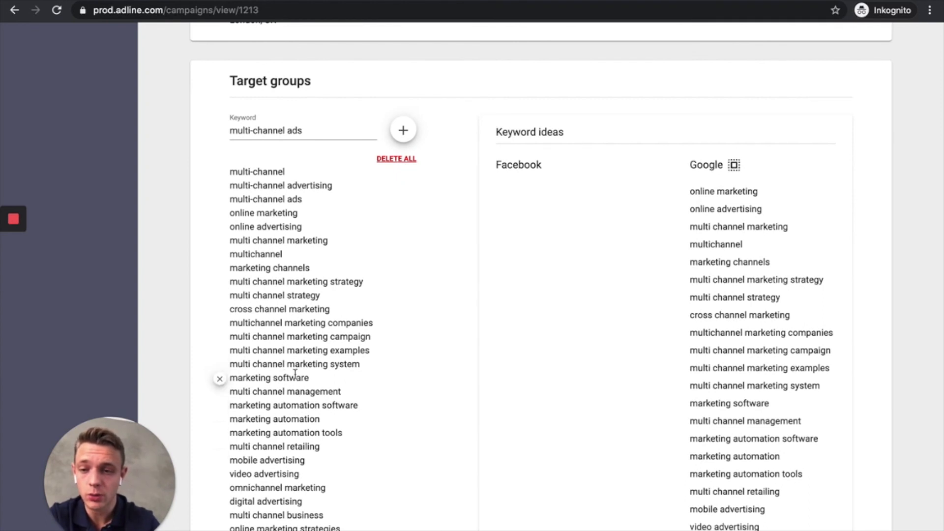
pyautogui.scroll(3)
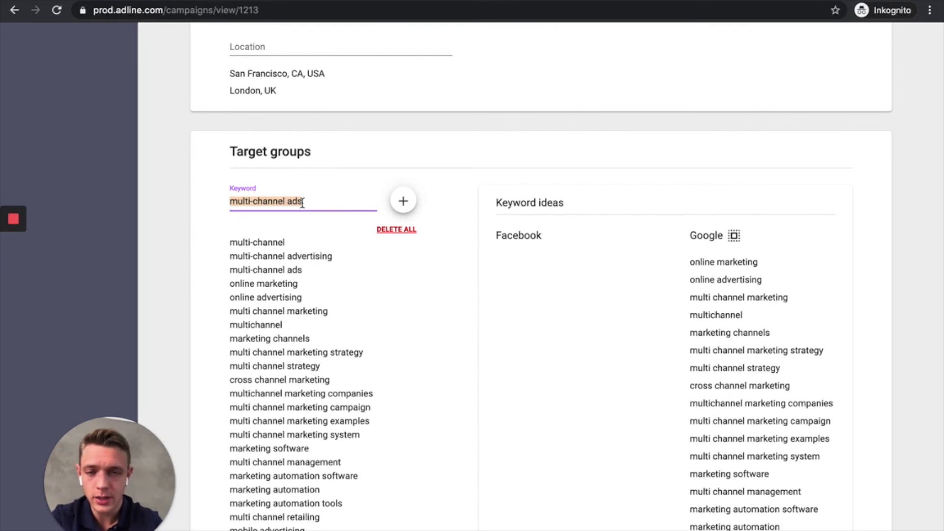
pyautogui.write('time')
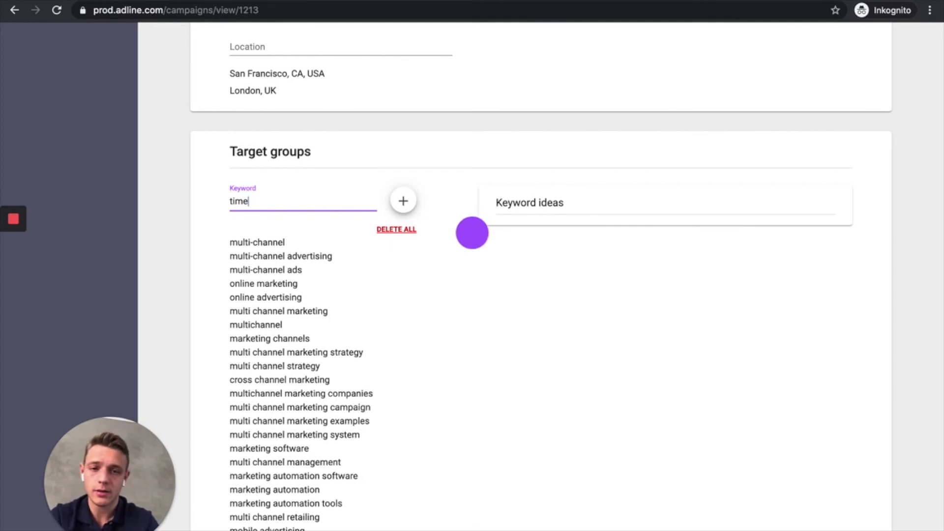
# - Add keywords time and wsj with Facebook pages Time (magazine) and The Wall Street Journal
pyautogui.click(402, 200)
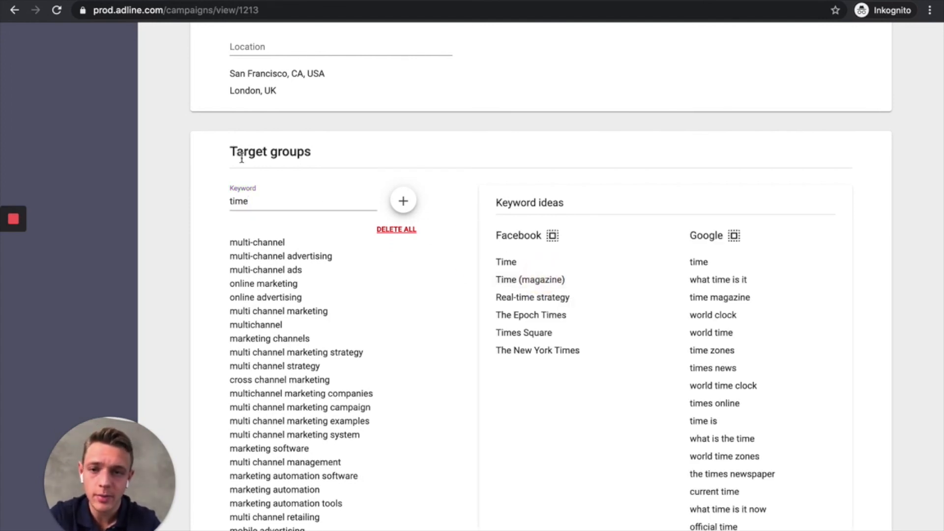
pyautogui.scroll(-3)
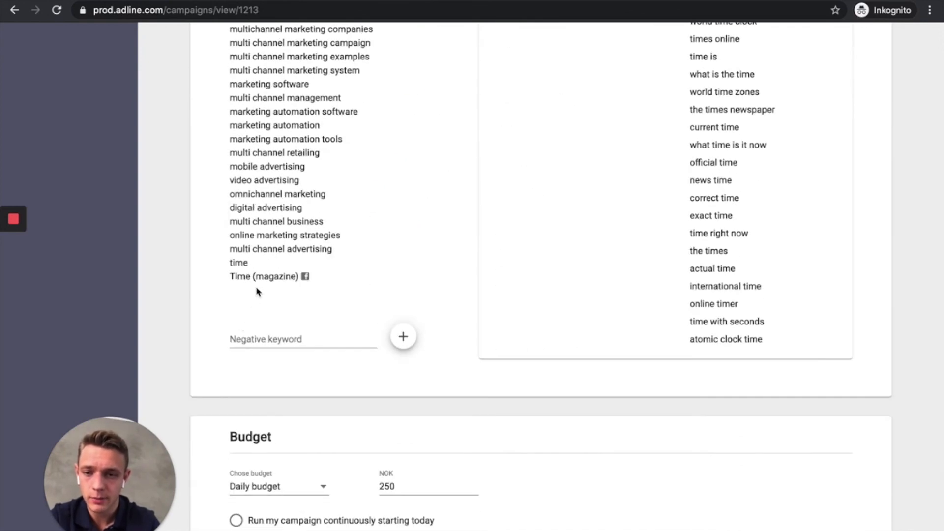
pyautogui.scroll(3)
pyautogui.write('wsj')
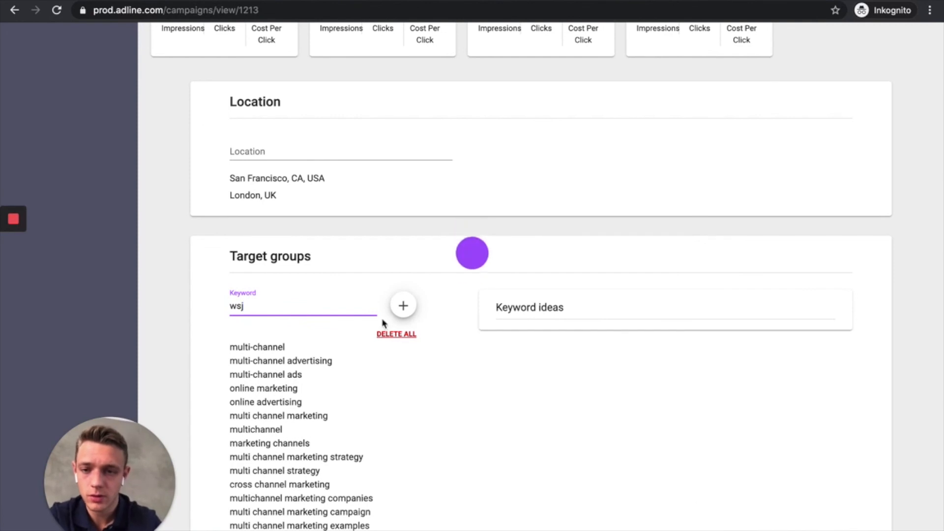
pyautogui.click(403, 305)
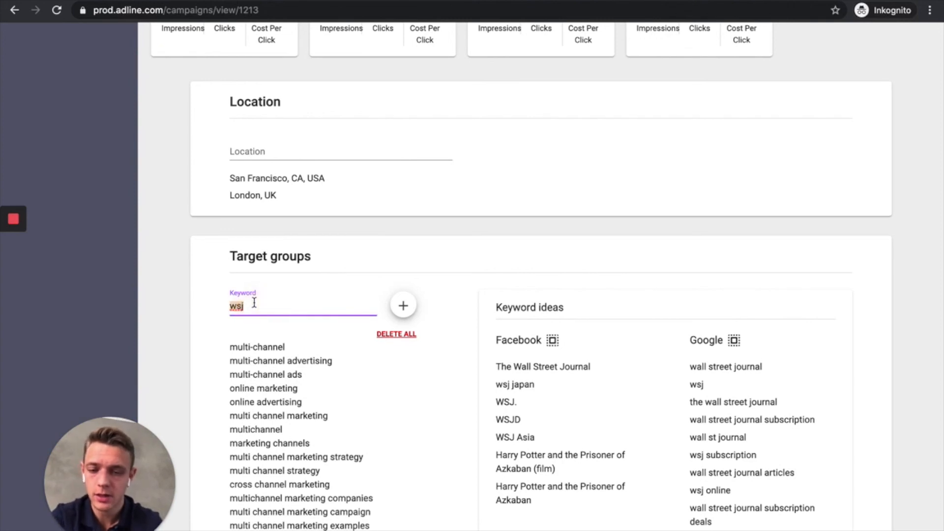
# - Add keywords techcrunch and marketo with Facebook pages TechCrunch and Marketo
pyautogui.write('techcrunch')
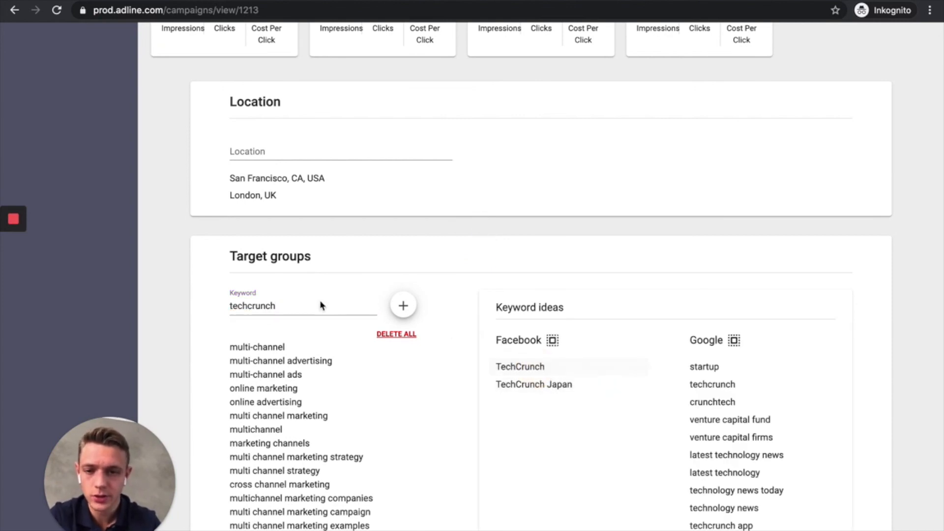
pyautogui.moveTo(272, 326)
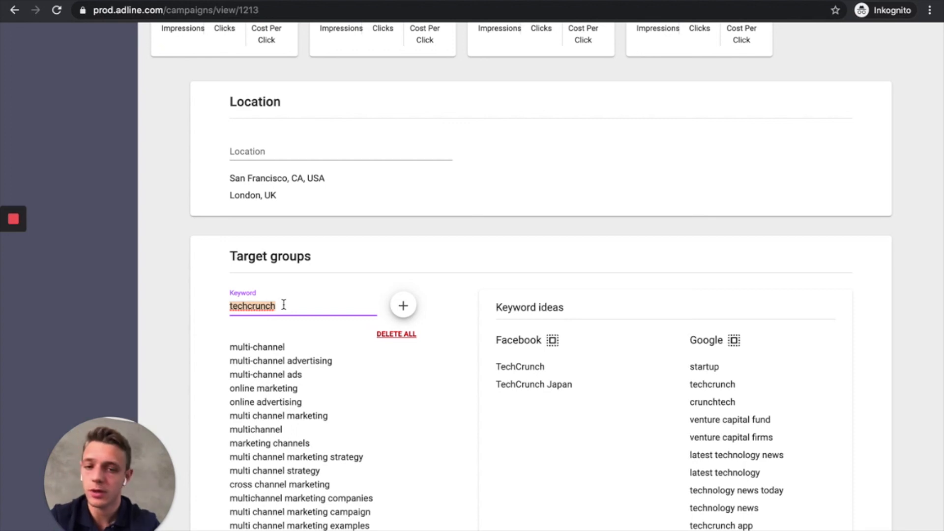
pyautogui.write('mar')
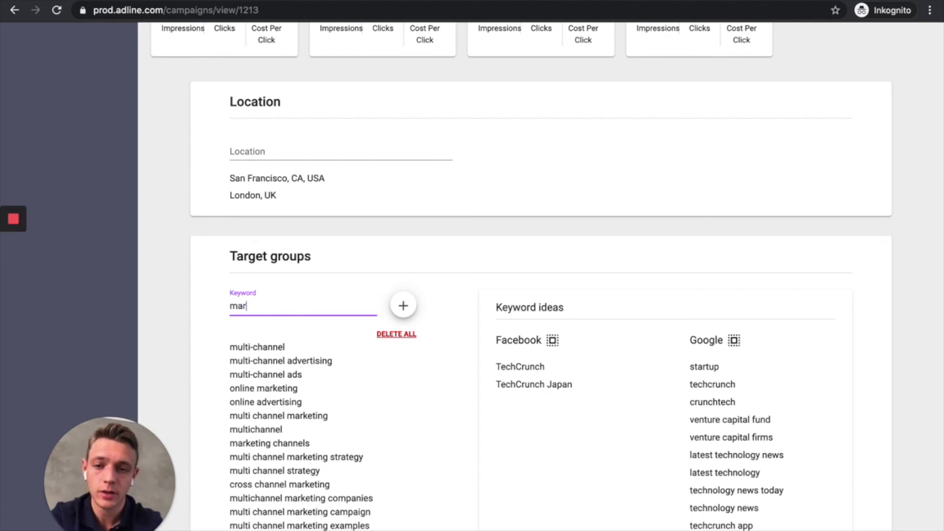
pyautogui.write('keto')
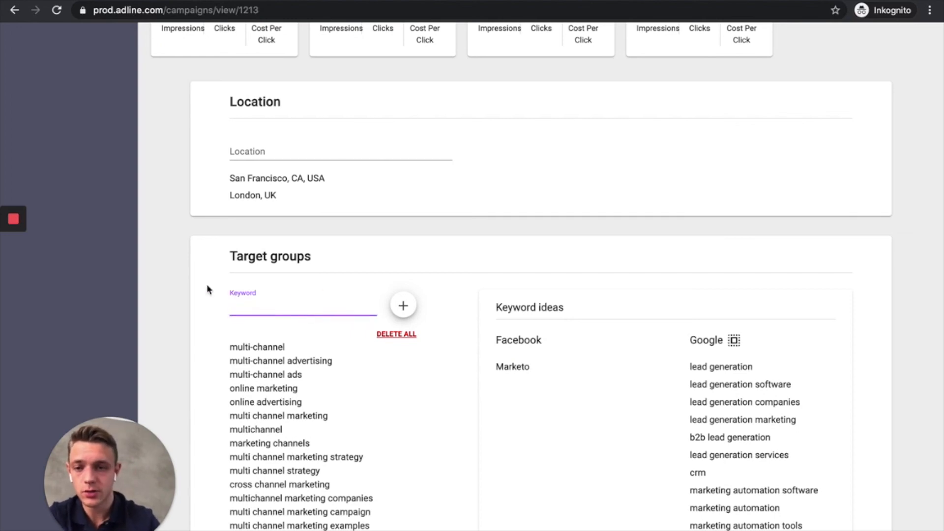
pyautogui.scroll(-3)
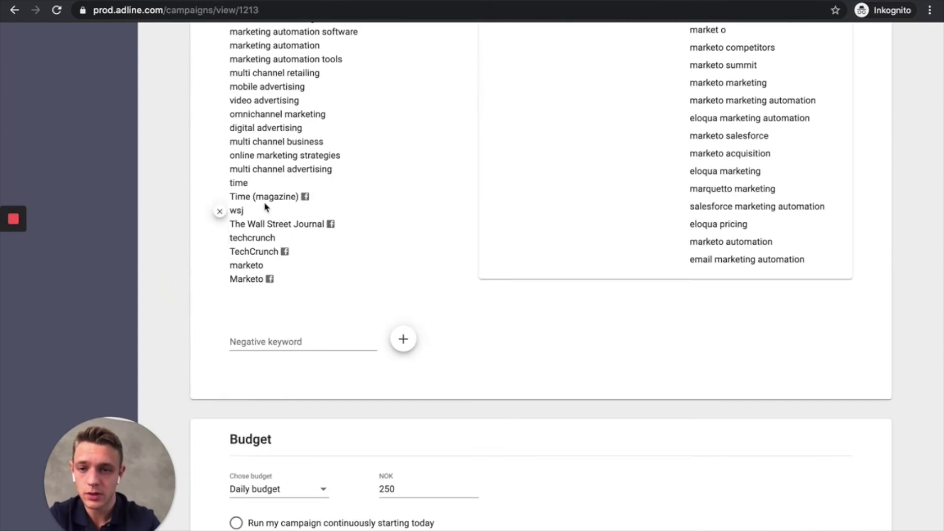
pyautogui.moveTo(246, 265)
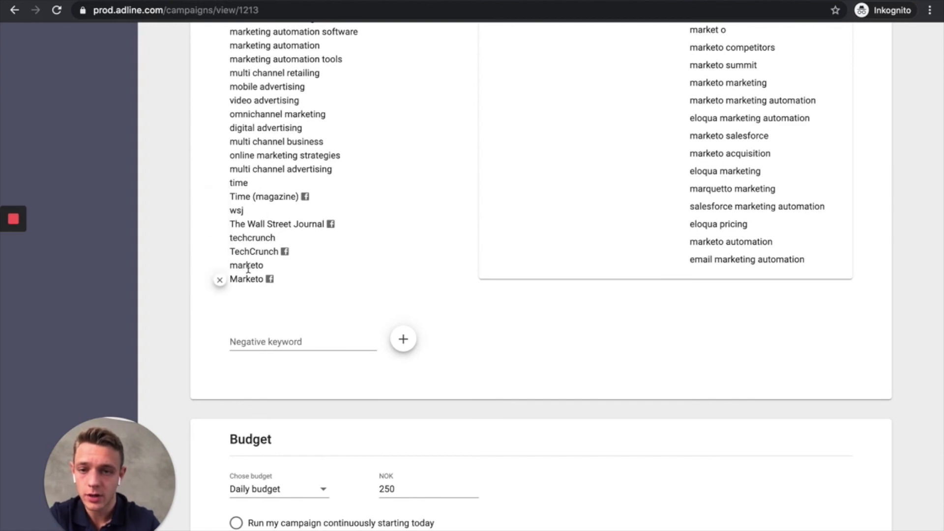
pyautogui.moveTo(268, 191)
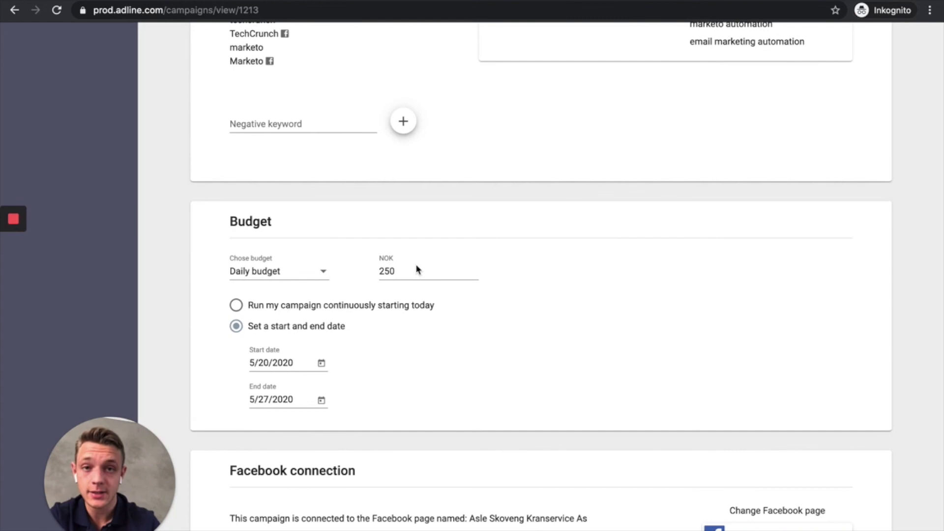
pyautogui.scroll(-3)
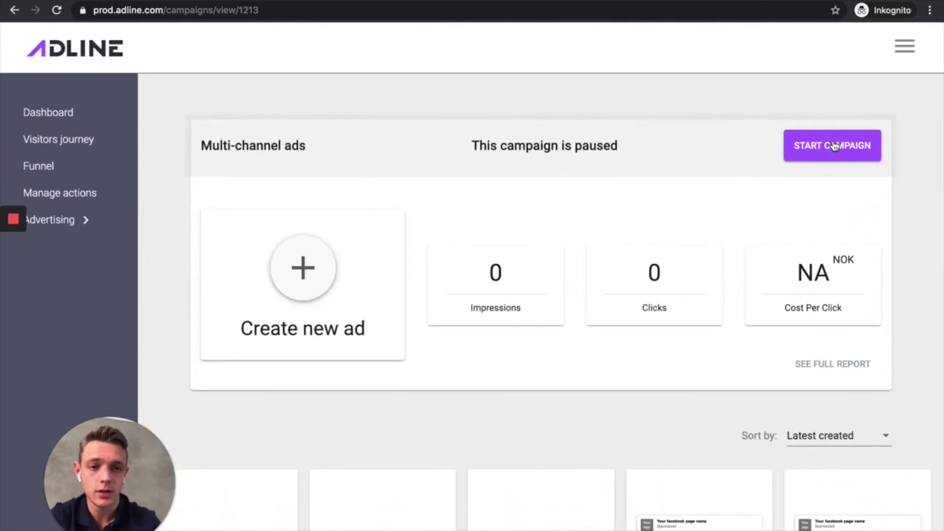
pyautogui.moveTo(403, 196)
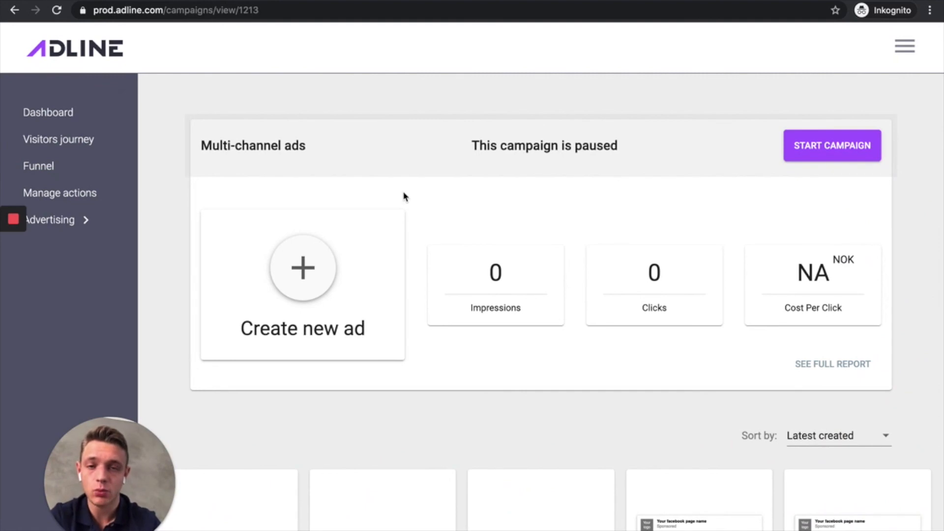
pyautogui.scroll(-3)
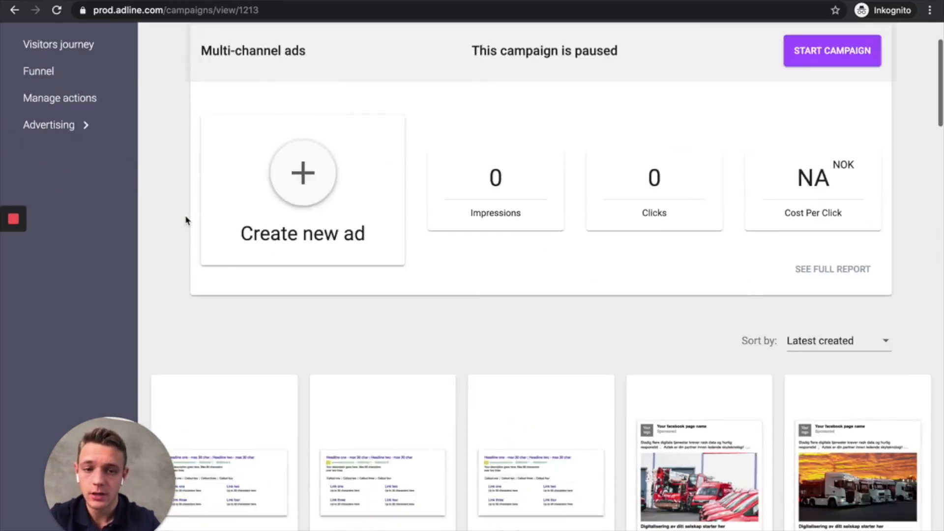
pyautogui.scroll(-3)
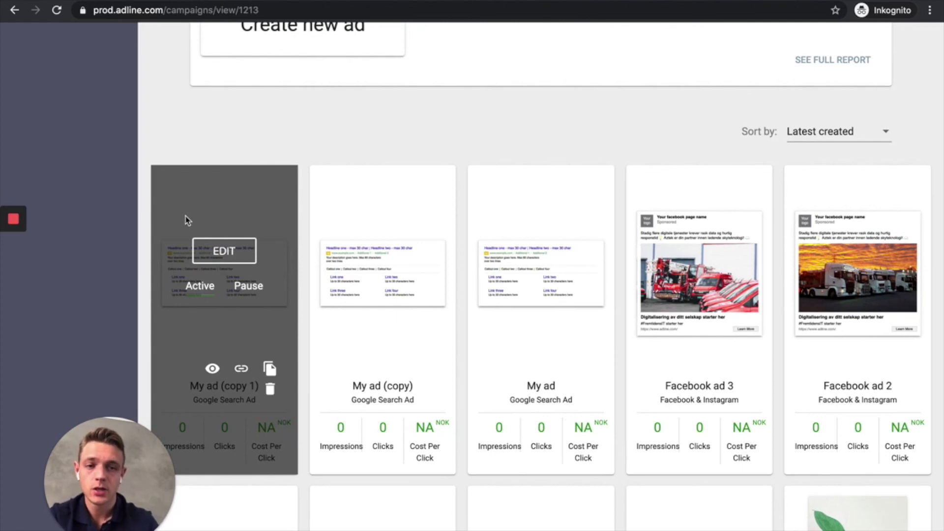
pyautogui.scroll(3)
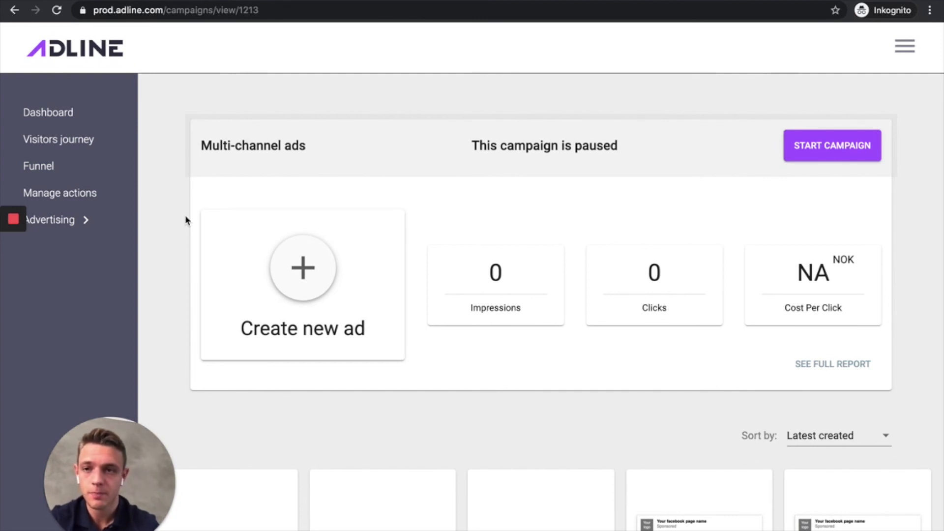
pyautogui.moveTo(33, 295)
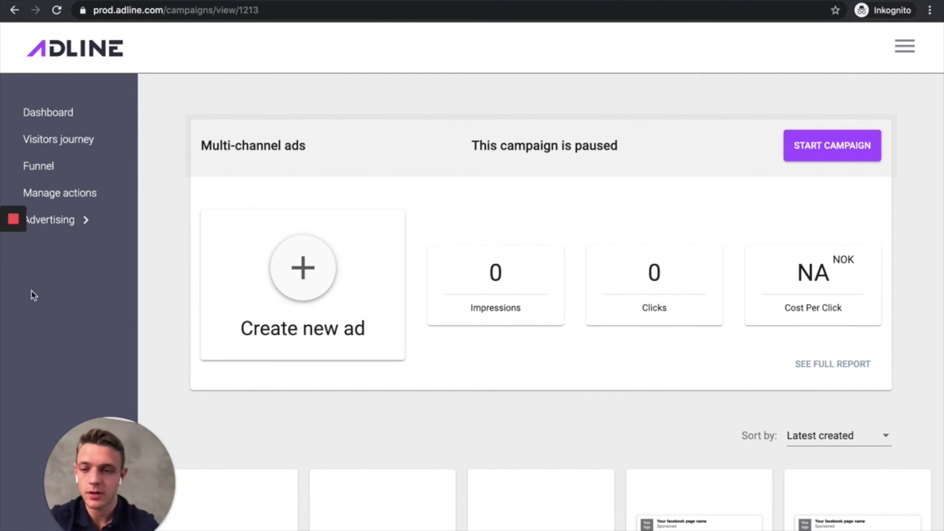